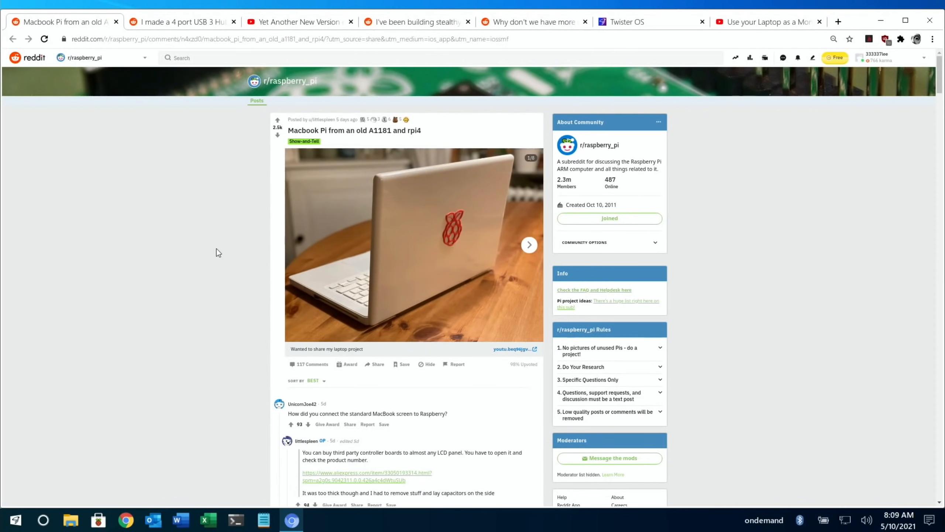
{"action": "mouse_move", "coordinate": [303, 141]}
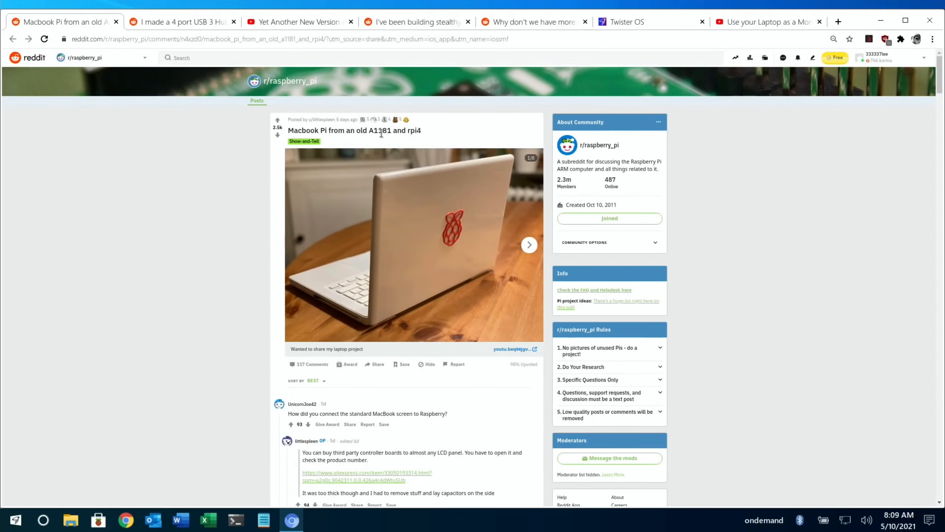
{"action": "mouse_move", "coordinate": [616, 78]}
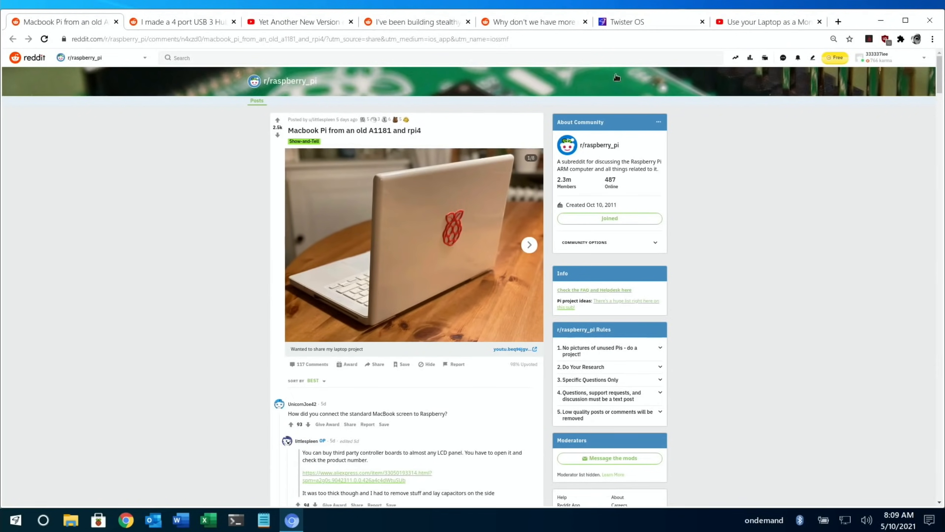
Switch to the 'Use your Laptop as a Monitor' video and browse its Mid 2010 MacBook a1342 playlist.
{"action": "left_click", "coordinate": [765, 22]}
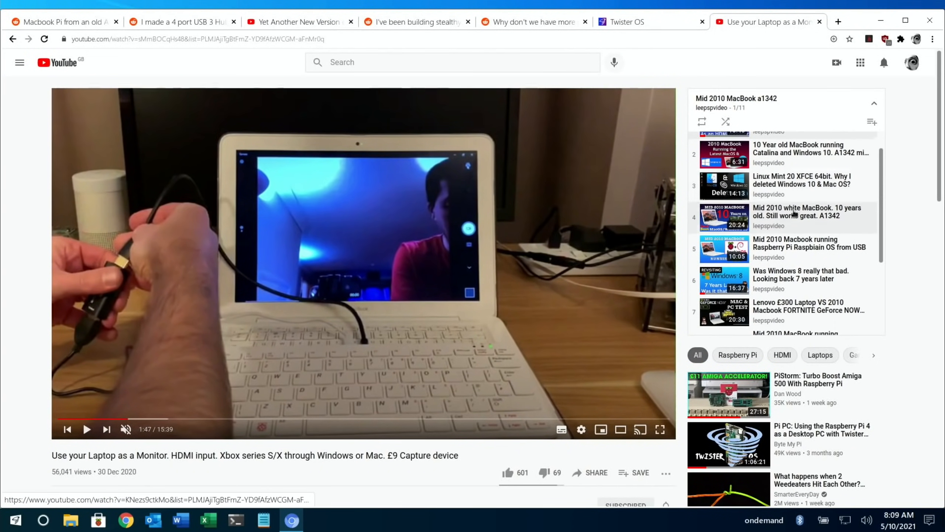
{"action": "scroll", "scroll_direction": "up", "scroll_amount": 3}
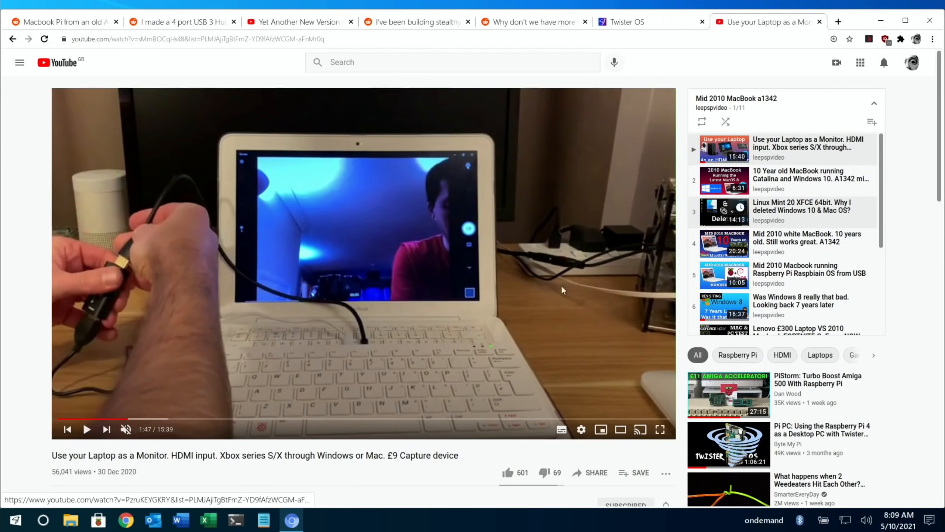
{"action": "mouse_move", "coordinate": [439, 320]}
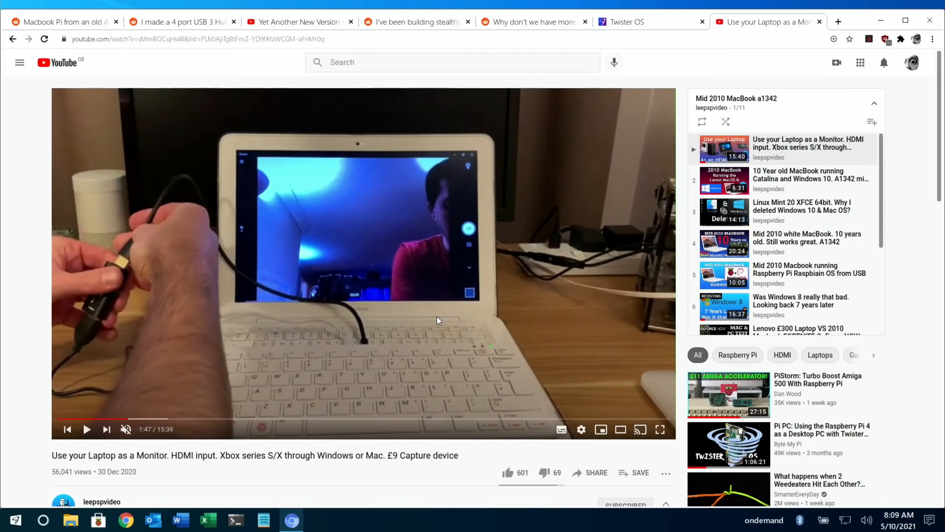
{"action": "mouse_move", "coordinate": [573, 127]}
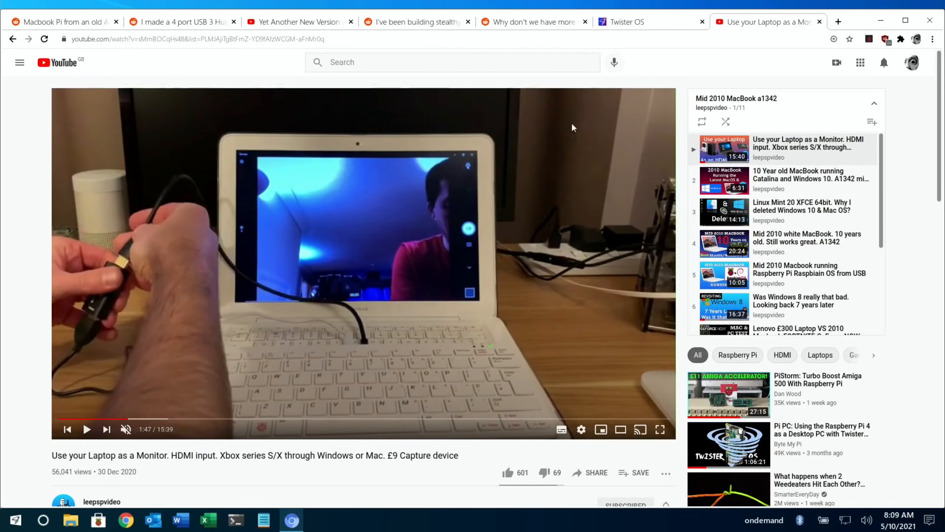
{"action": "mouse_move", "coordinate": [152, 37]}
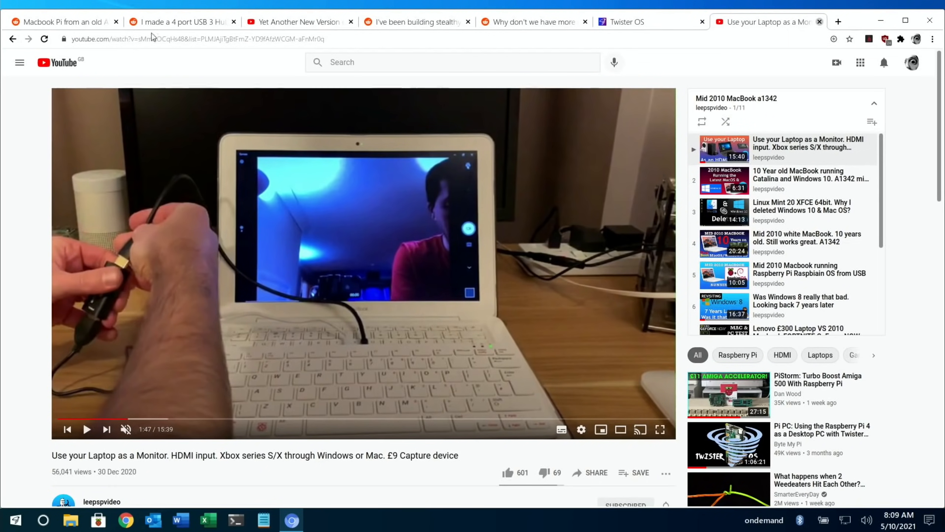
Return to the Macbook Pi Reddit post and advance its gallery to photo 3 of 8.
{"action": "left_click", "coordinate": [60, 22]}
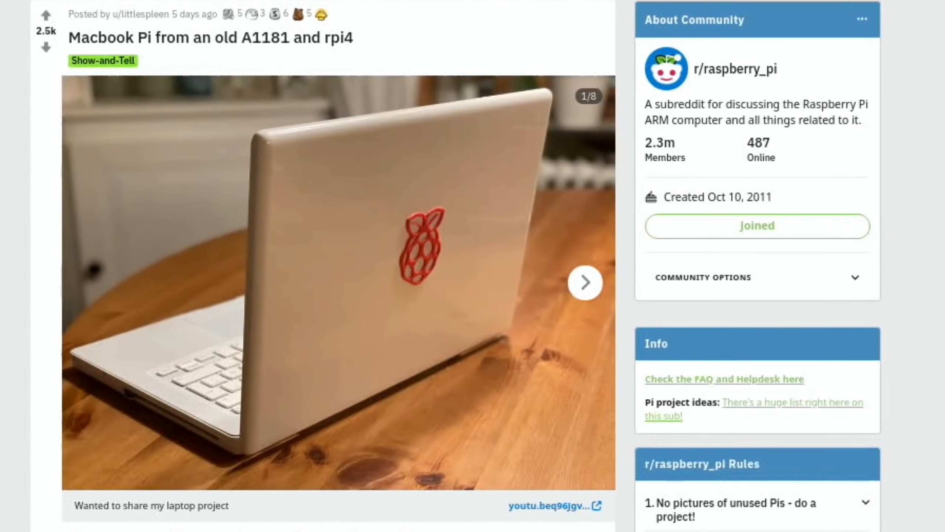
{"action": "mouse_move", "coordinate": [382, 269]}
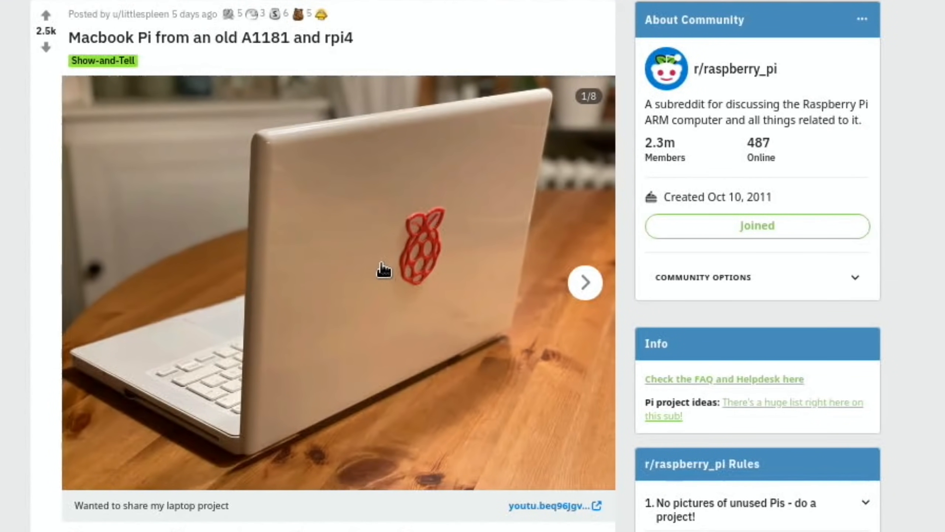
{"action": "mouse_move", "coordinate": [592, 293]}
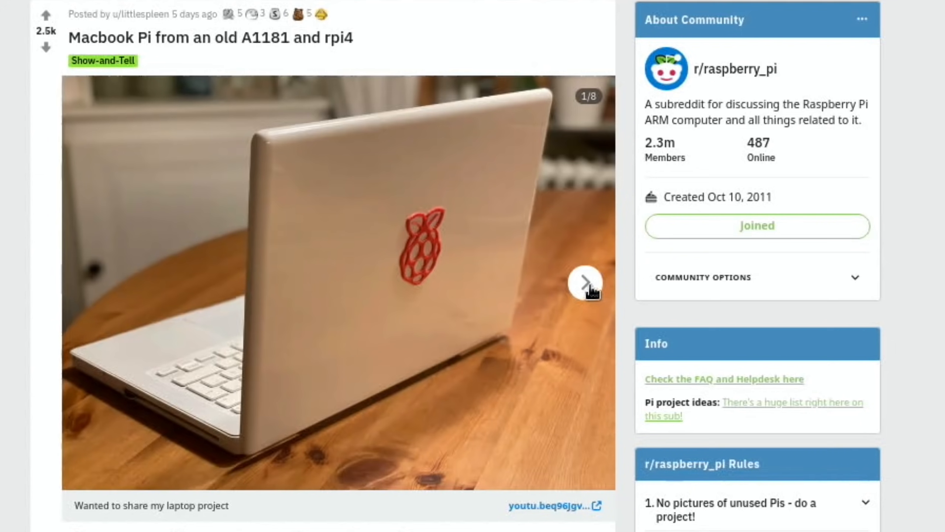
{"action": "left_click", "coordinate": [584, 282]}
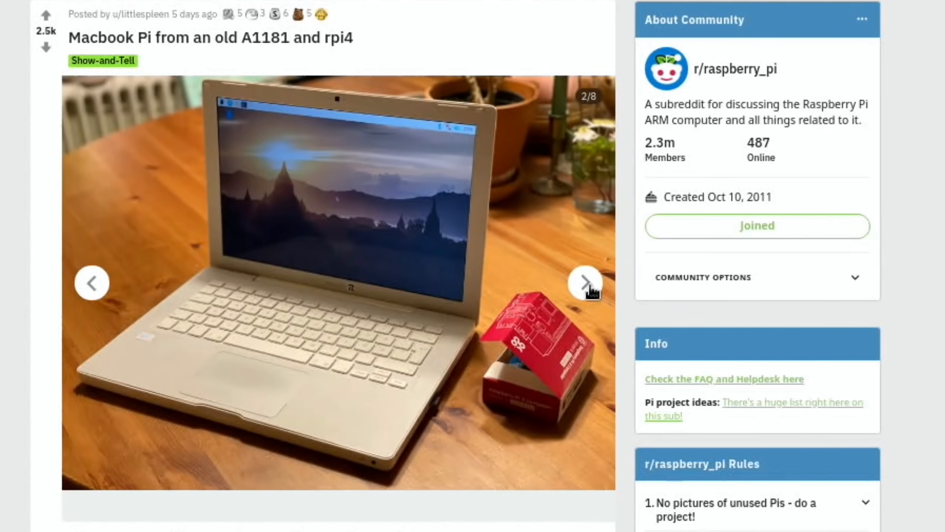
{"action": "mouse_move", "coordinate": [454, 260]}
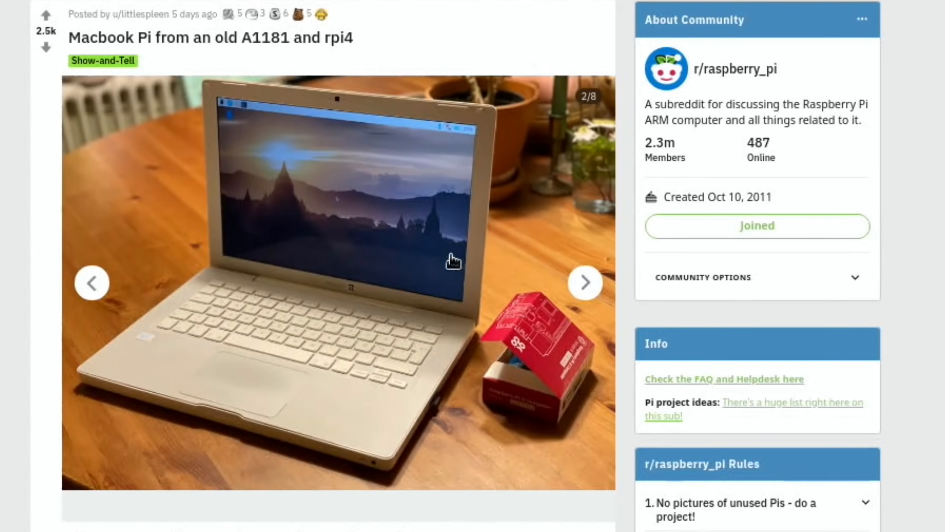
{"action": "mouse_move", "coordinate": [491, 293]}
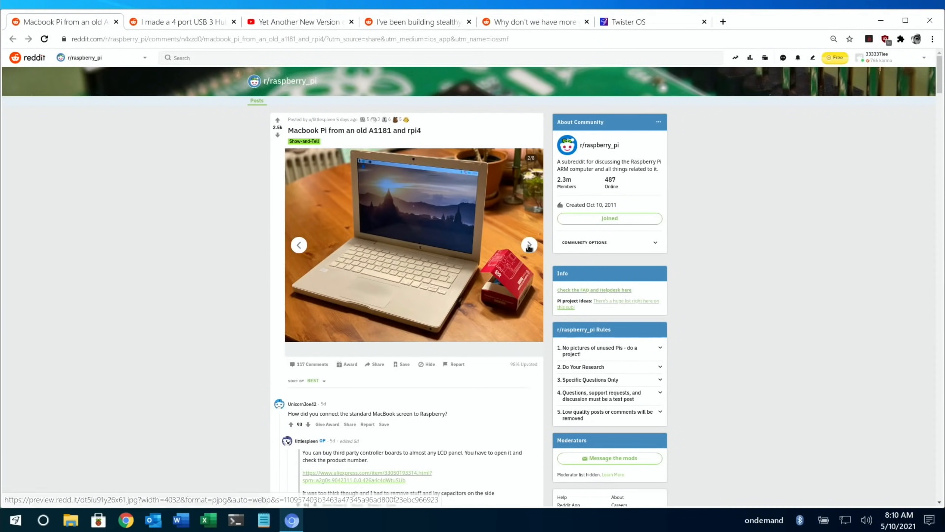
{"action": "left_click", "coordinate": [528, 245]}
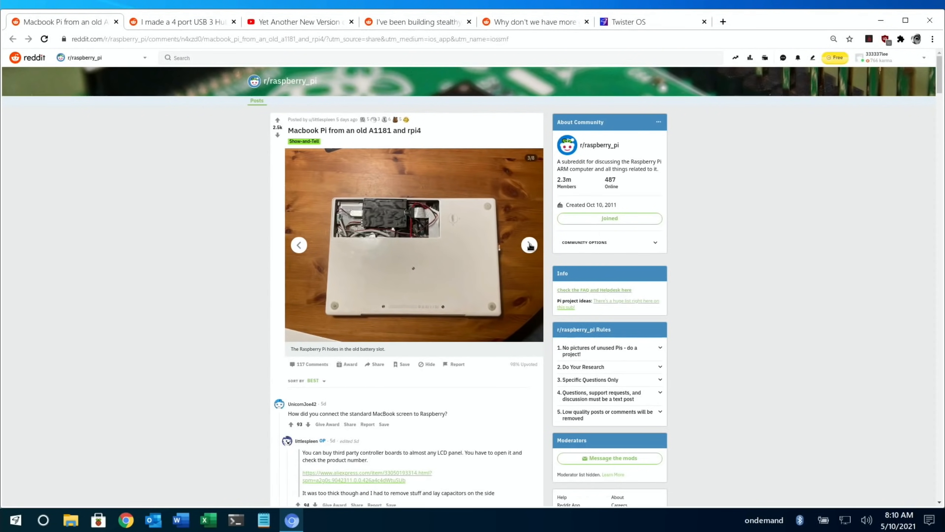
{"action": "mouse_move", "coordinate": [395, 202]}
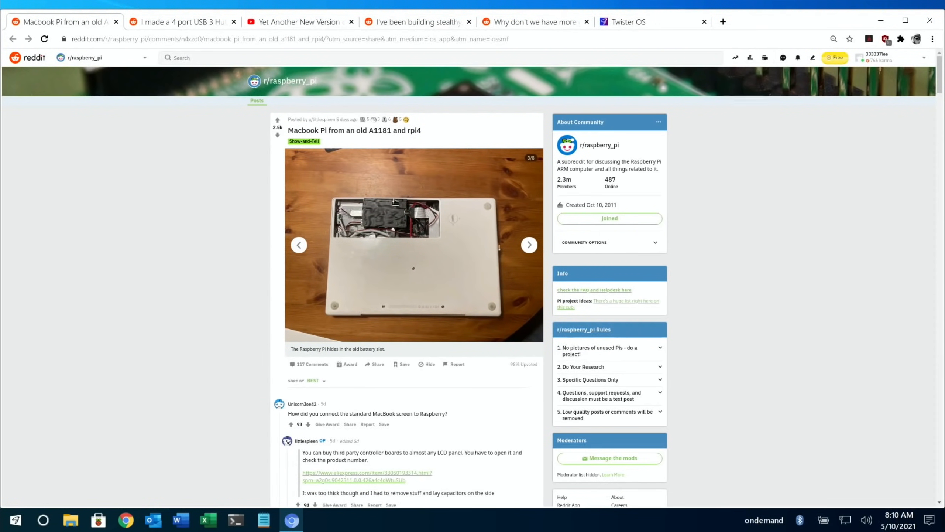
{"action": "mouse_move", "coordinate": [398, 227]}
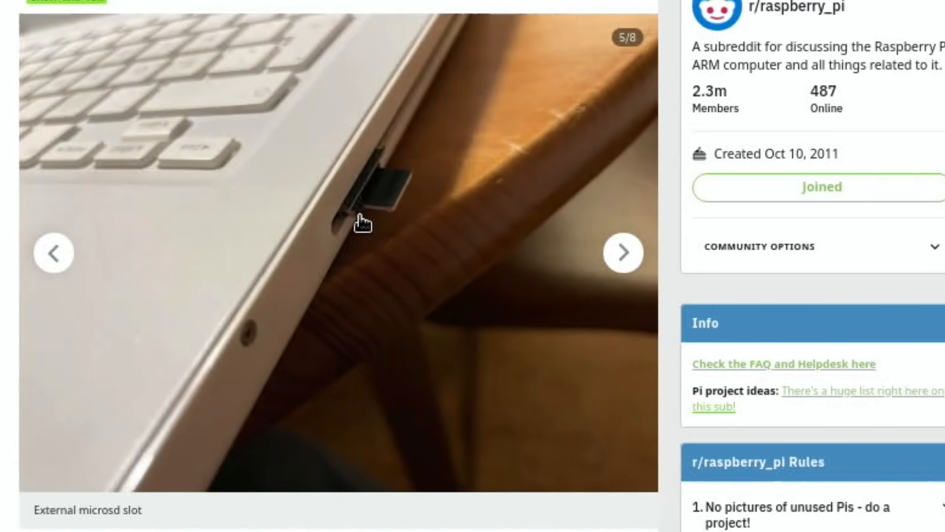
{"action": "mouse_move", "coordinate": [478, 26]}
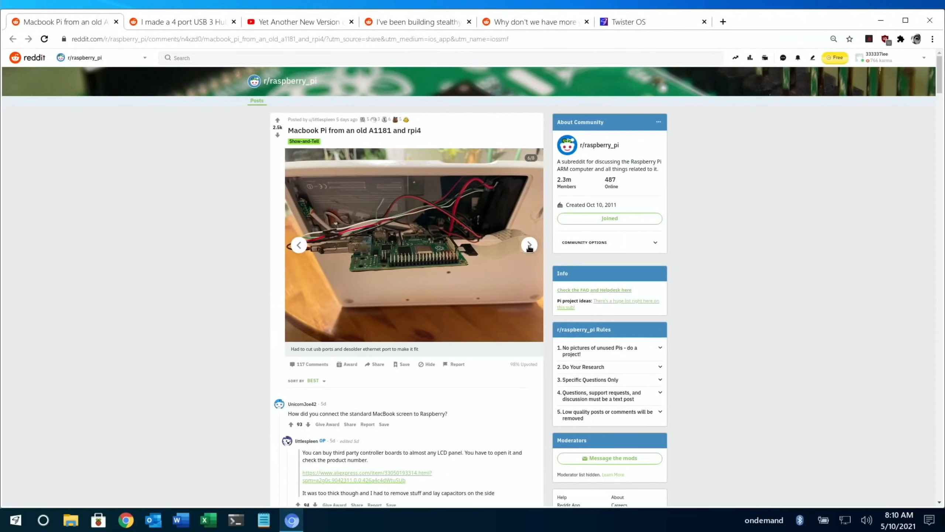
View the current gallery photo and the opened-up laptop photo at full size.
{"action": "left_click", "coordinate": [413, 244]}
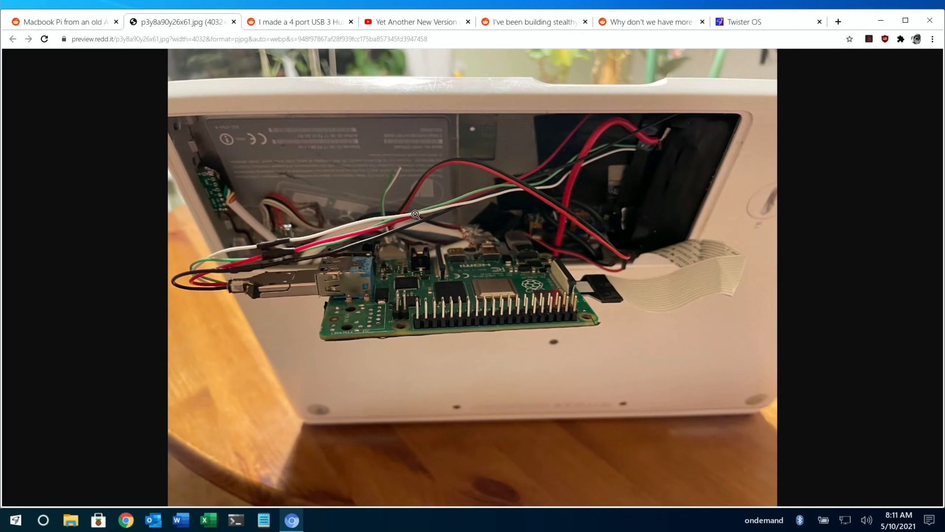
{"action": "mouse_move", "coordinate": [262, 161]}
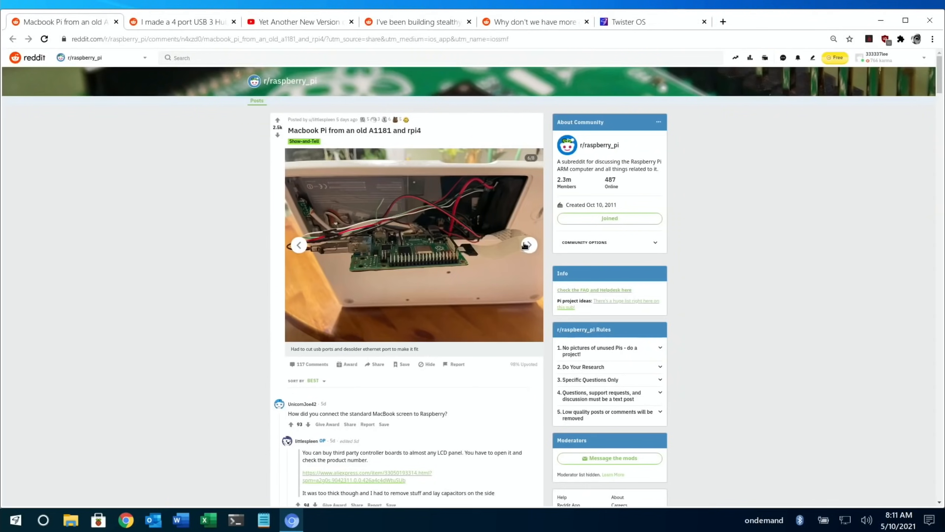
{"action": "left_click", "coordinate": [527, 245]}
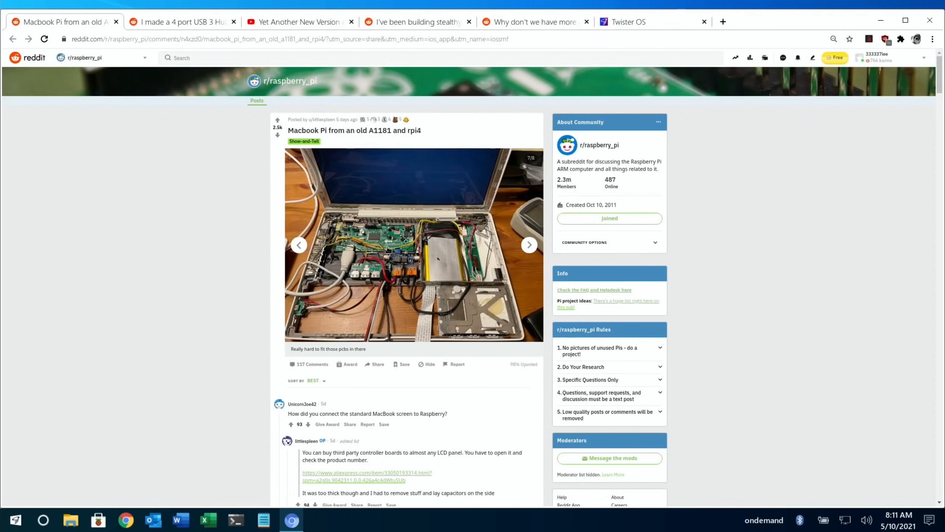
{"action": "left_click", "coordinate": [414, 244]}
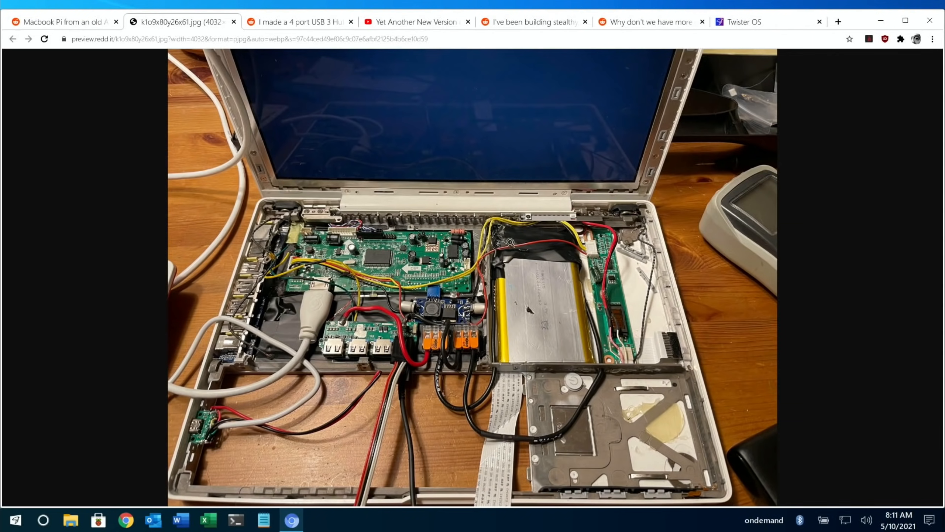
{"action": "mouse_move", "coordinate": [460, 153]}
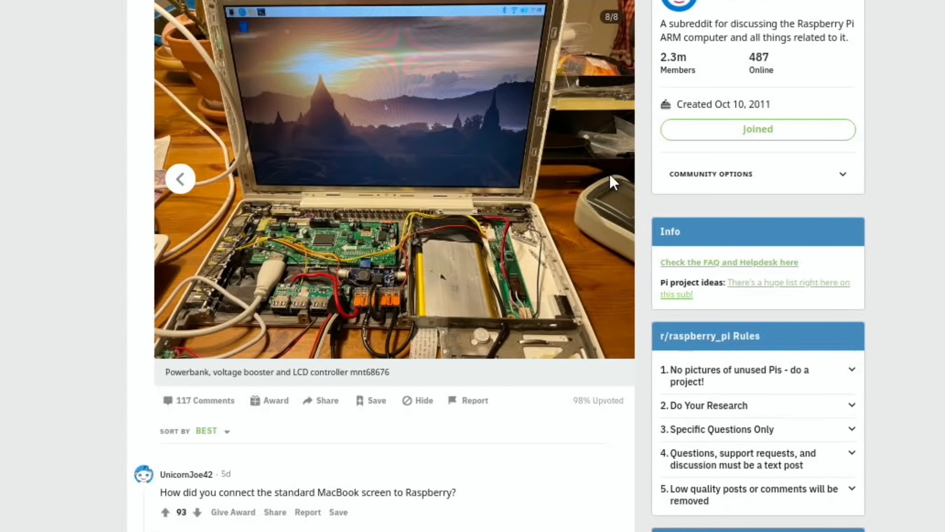
Scroll down past the gallery to the post's comment thread.
{"action": "scroll", "scroll_direction": "down", "scroll_amount": 3}
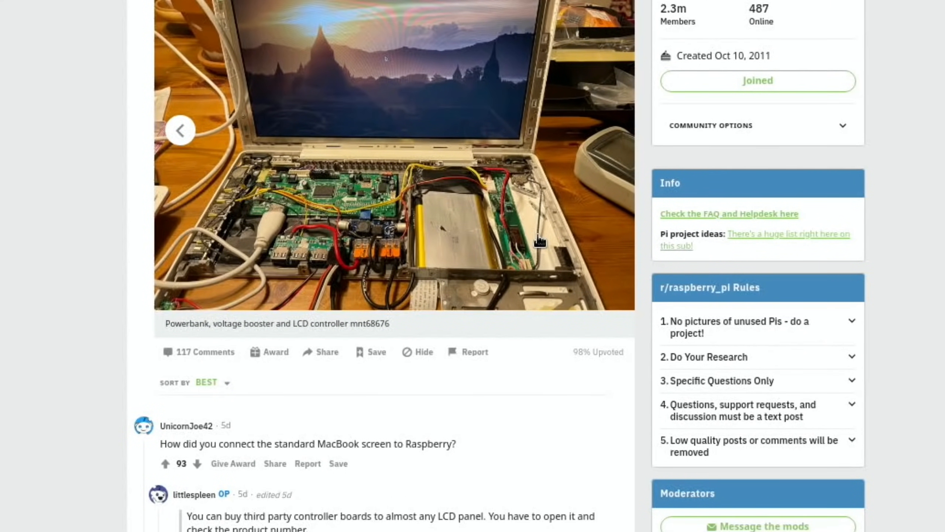
{"action": "scroll", "scroll_direction": "down", "scroll_amount": 3}
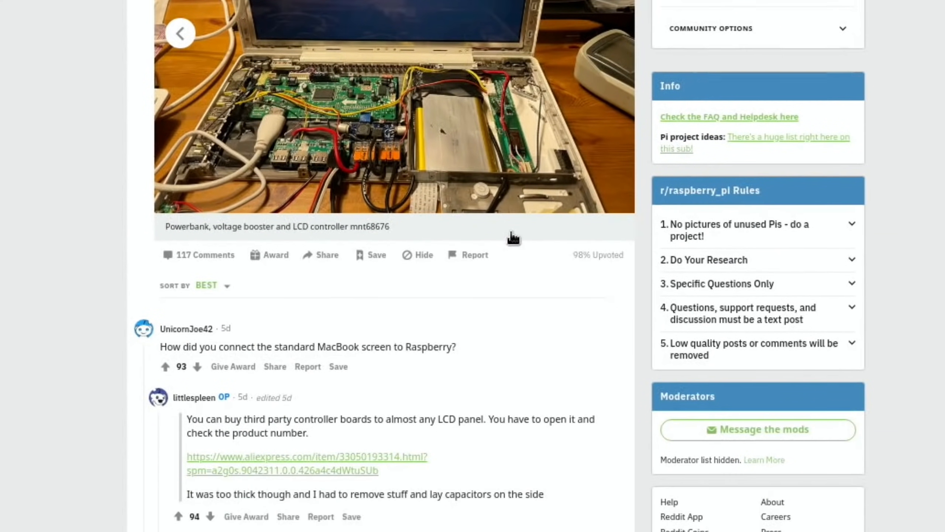
{"action": "scroll", "scroll_direction": "down", "scroll_amount": 3}
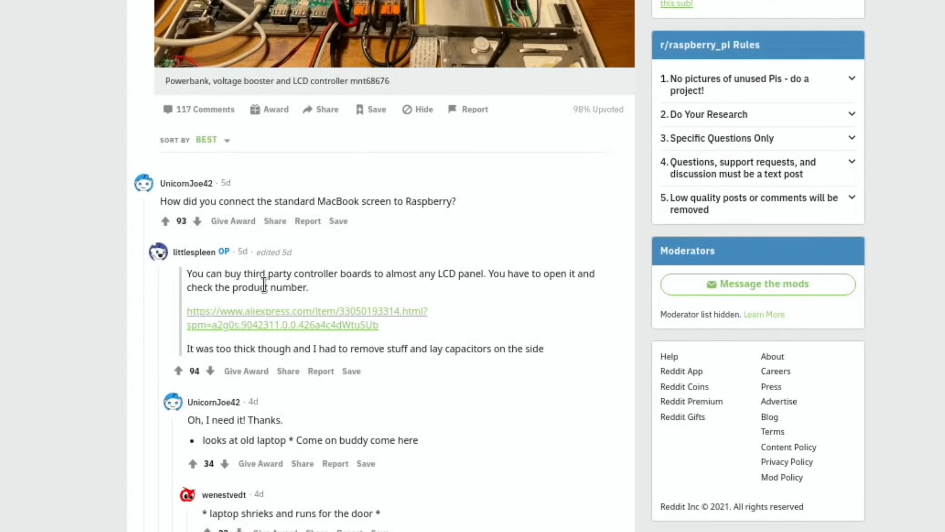
{"action": "mouse_move", "coordinate": [402, 275]}
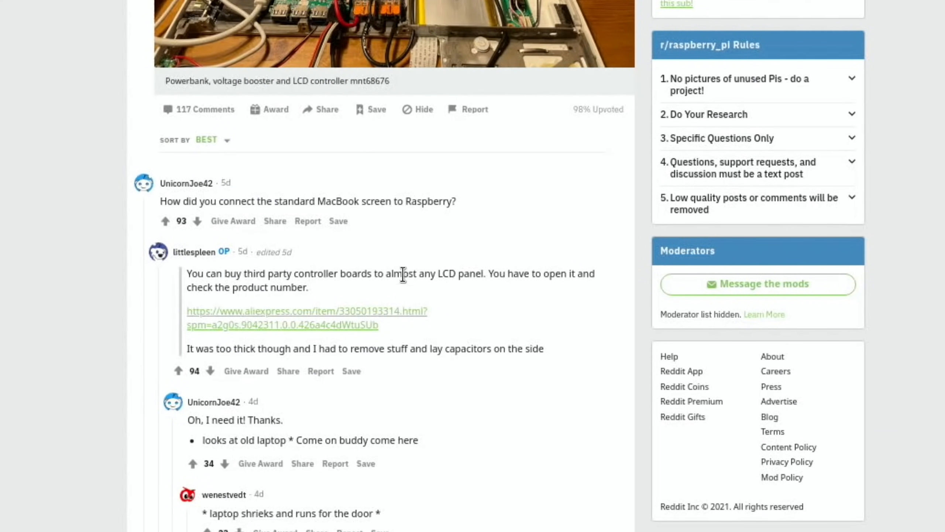
{"action": "mouse_move", "coordinate": [534, 276]}
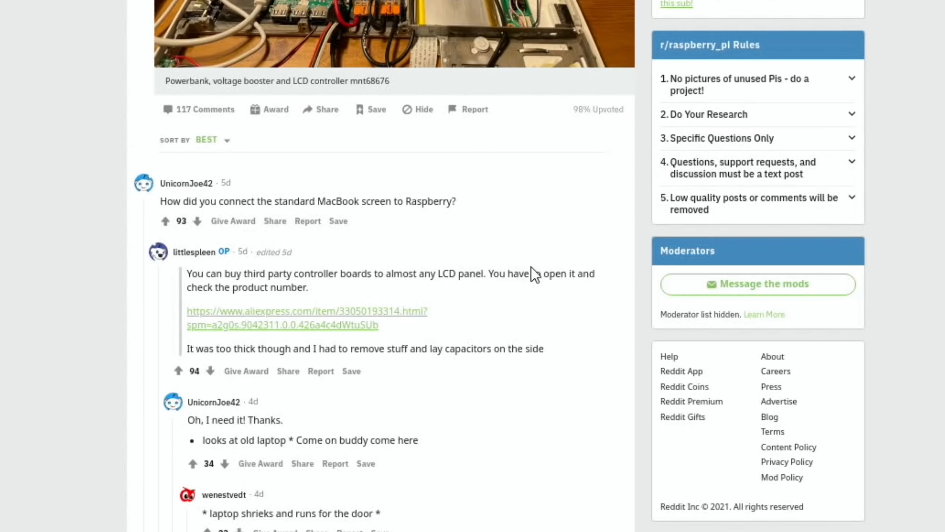
{"action": "mouse_move", "coordinate": [324, 291]}
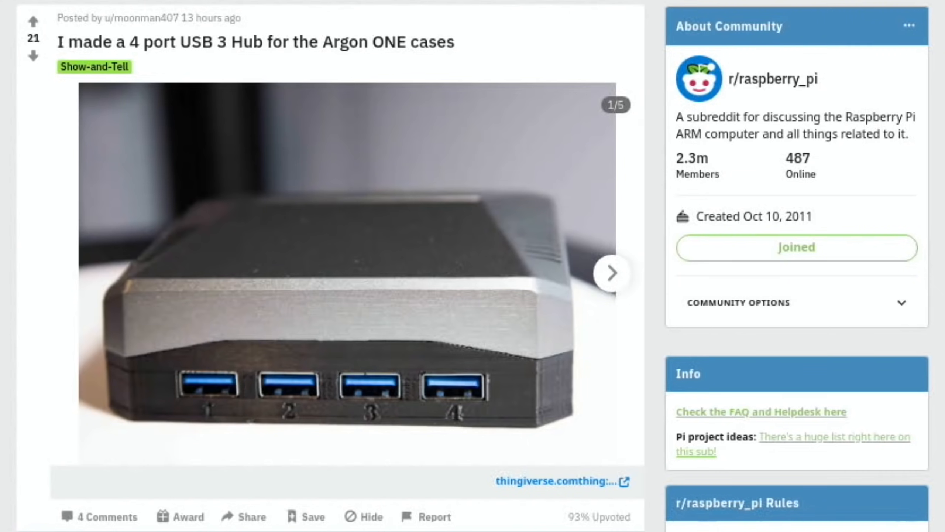
{"action": "mouse_move", "coordinate": [401, 177]}
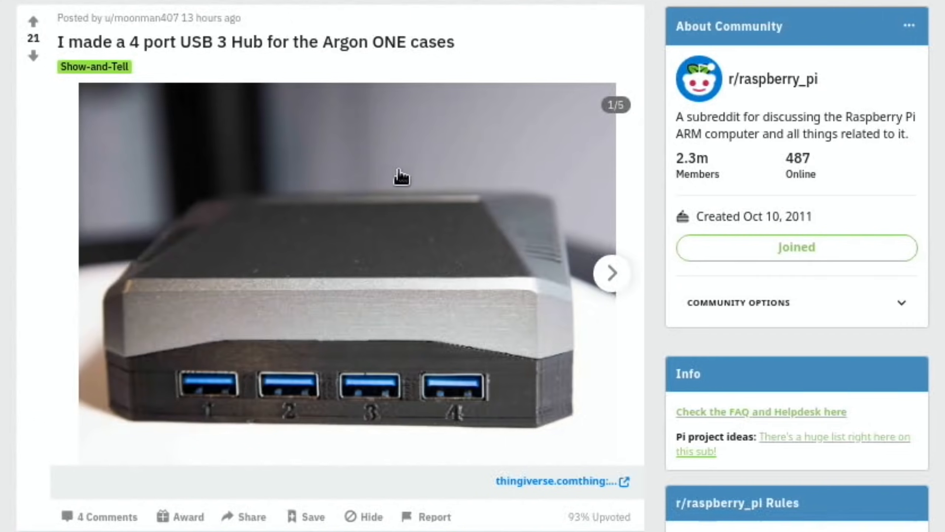
{"action": "mouse_move", "coordinate": [196, 376]}
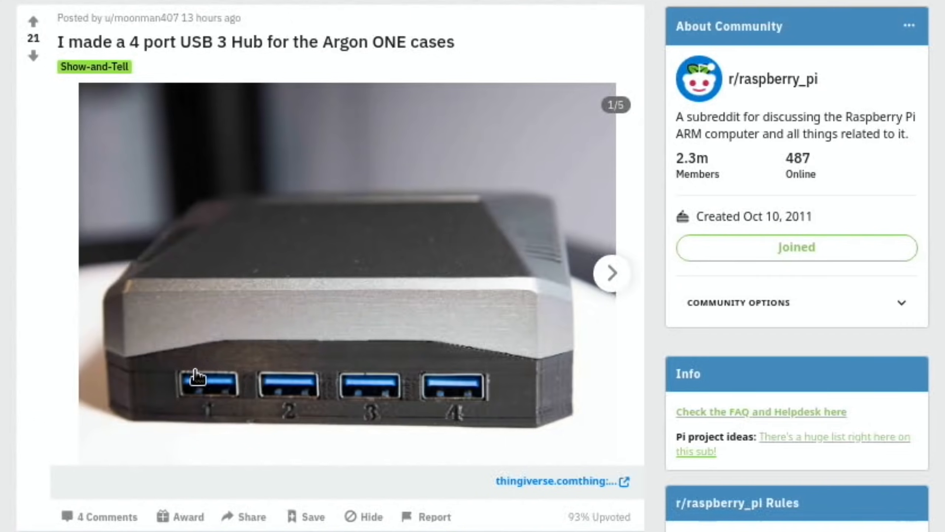
{"action": "mouse_move", "coordinate": [487, 352]}
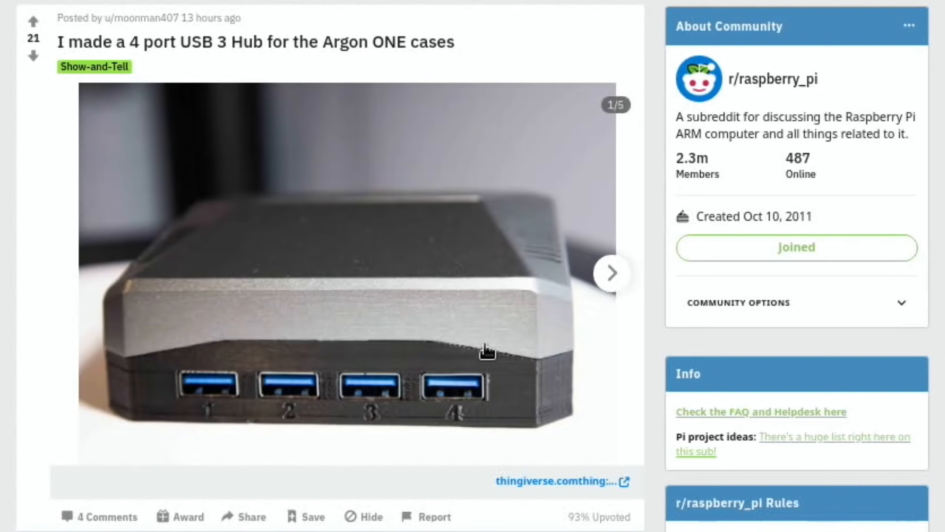
{"action": "mouse_move", "coordinate": [610, 287]}
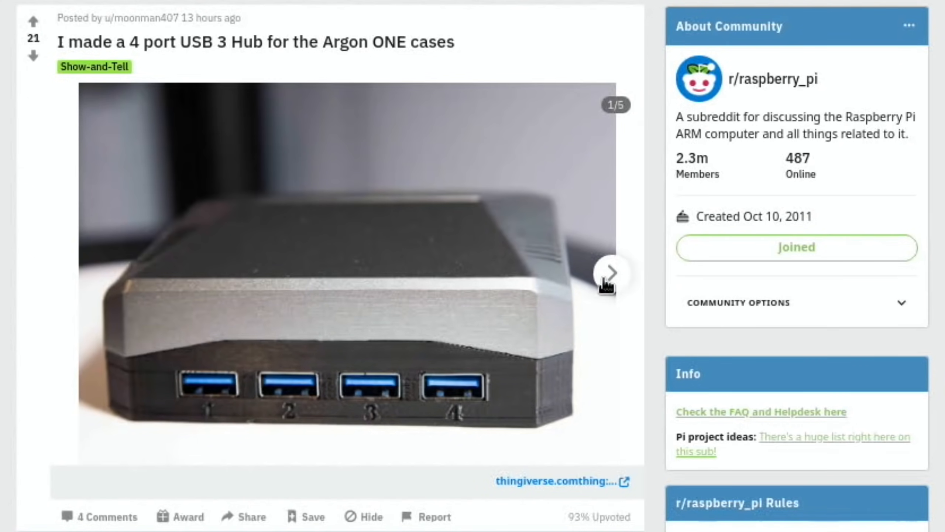
{"action": "mouse_move", "coordinate": [629, 312]}
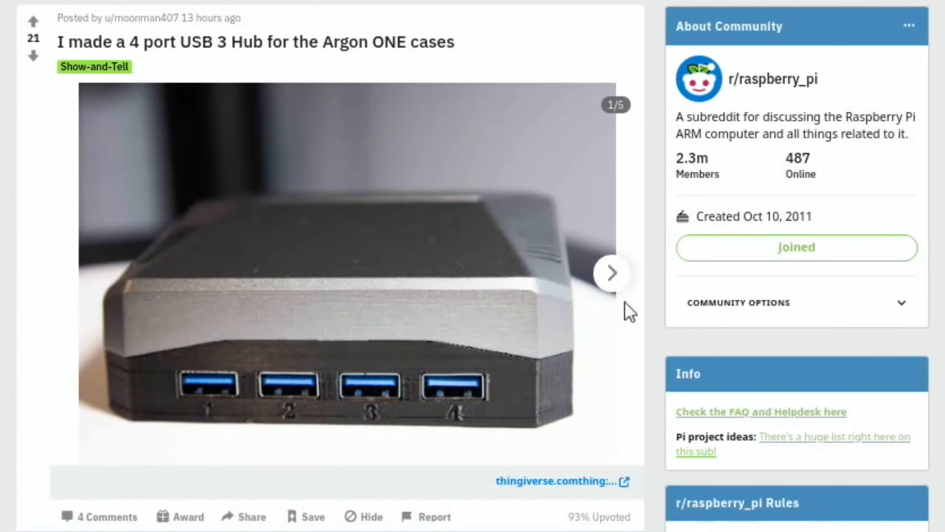
Step the USB 3 hub post's gallery through to its fifth and final photo.
{"action": "left_click", "coordinate": [613, 273]}
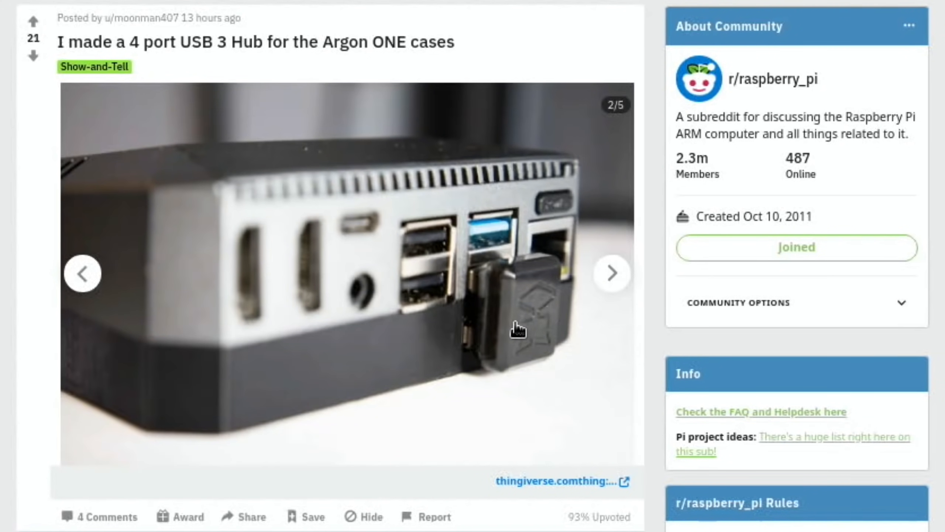
{"action": "mouse_move", "coordinate": [521, 309]}
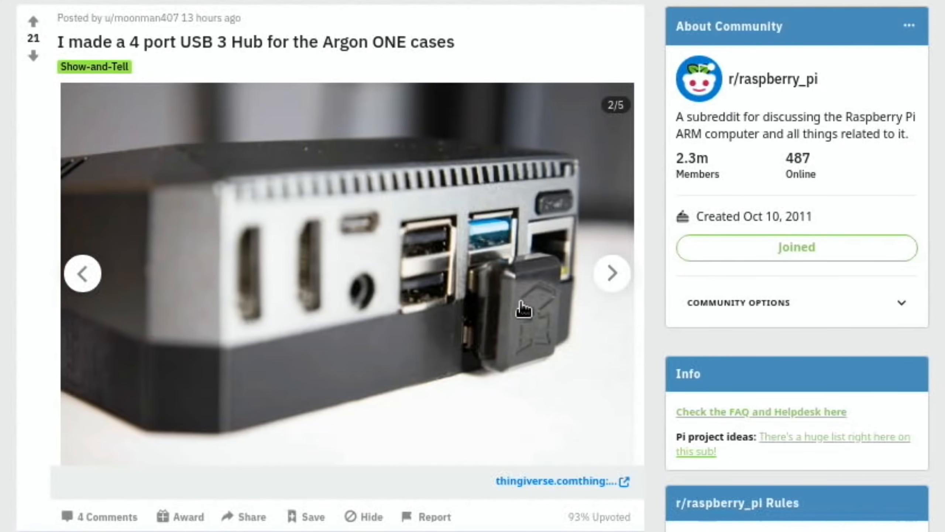
{"action": "mouse_move", "coordinate": [494, 350]}
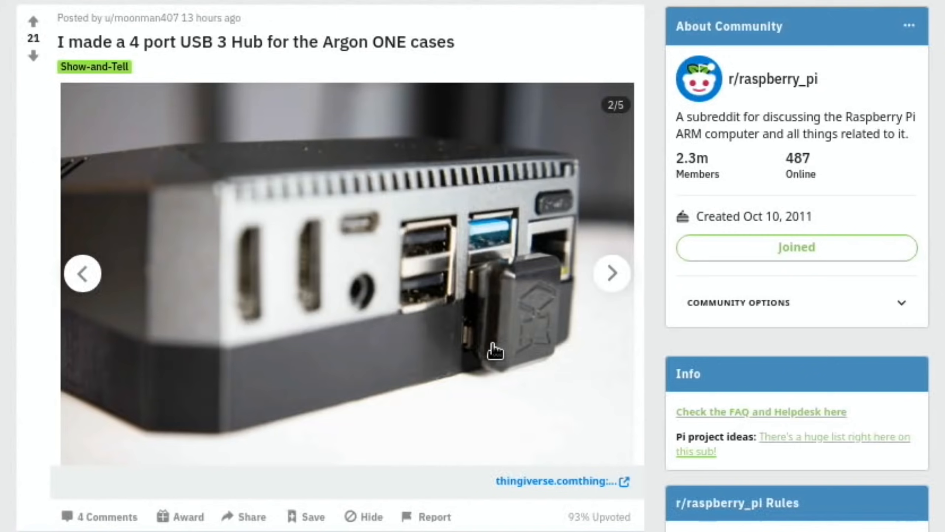
{"action": "mouse_move", "coordinate": [272, 383]}
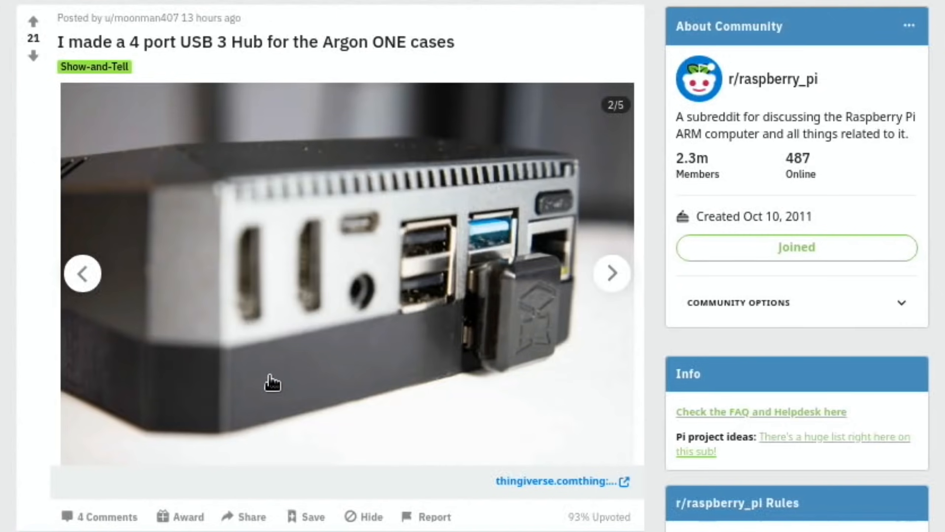
{"action": "mouse_move", "coordinate": [515, 279]}
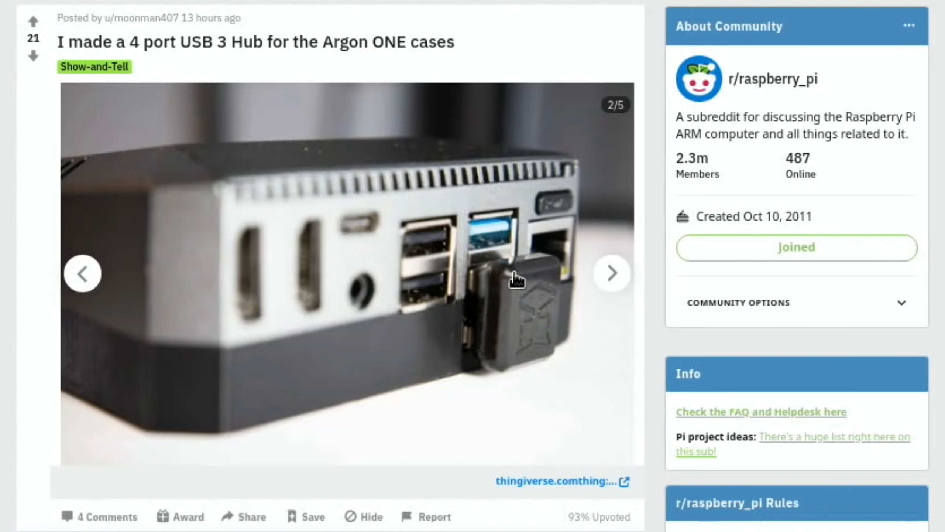
{"action": "mouse_move", "coordinate": [467, 354]}
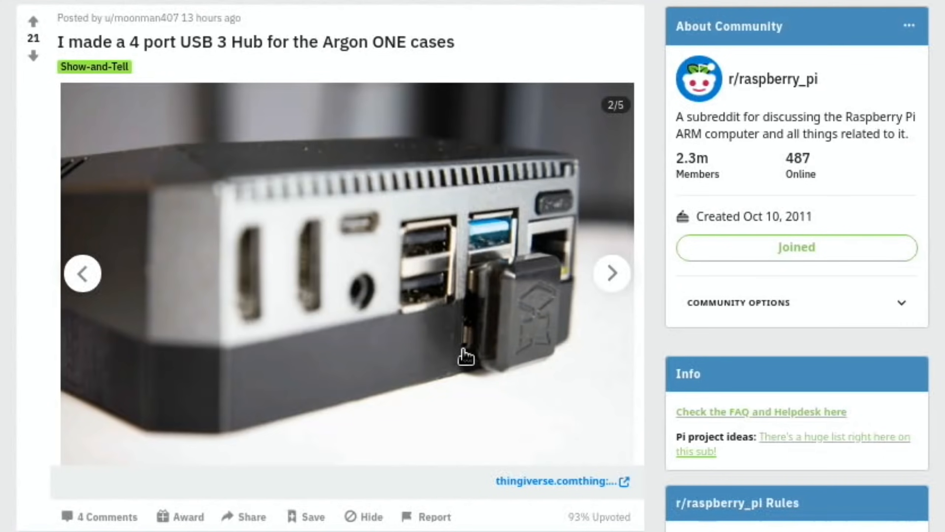
{"action": "left_click", "coordinate": [611, 273]}
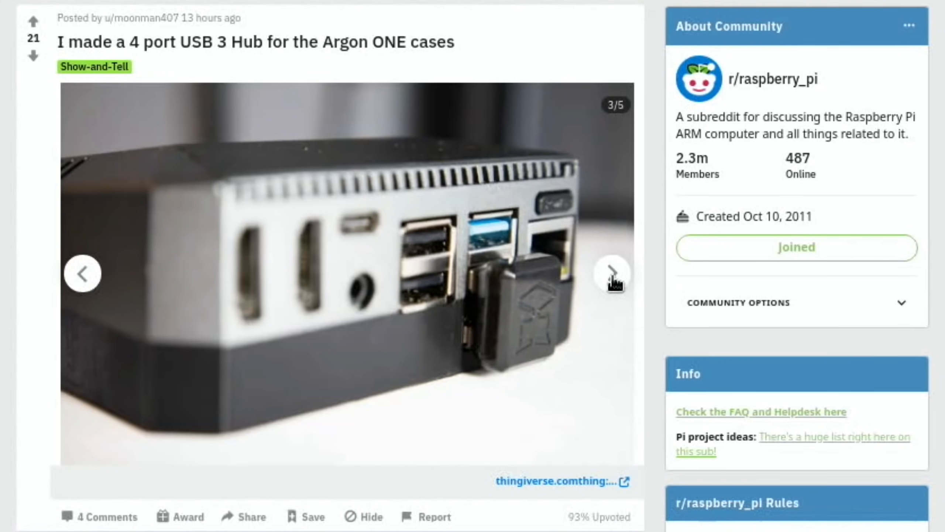
{"action": "left_click", "coordinate": [613, 272]}
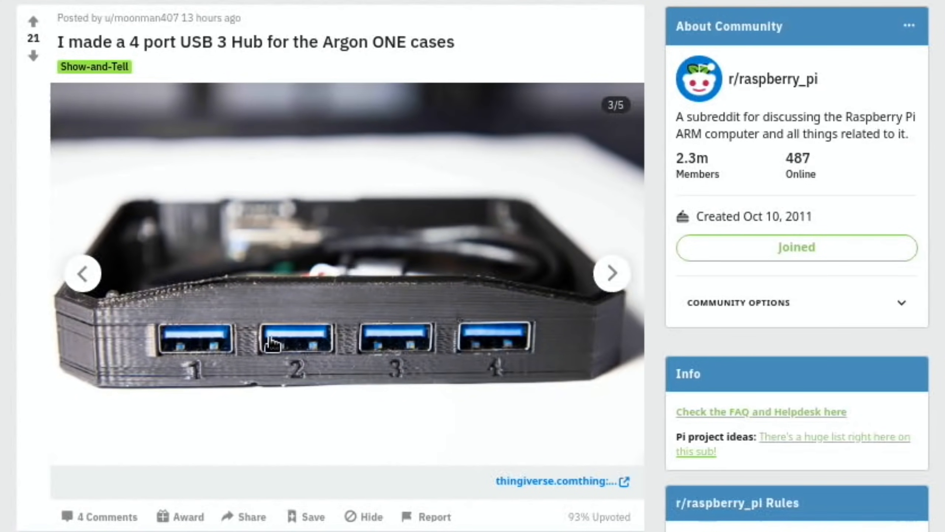
{"action": "mouse_move", "coordinate": [235, 317]}
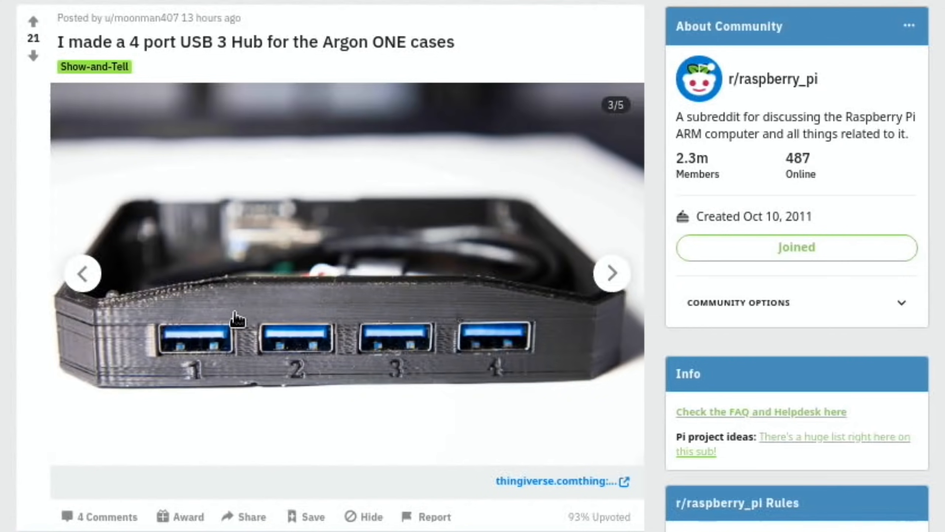
{"action": "mouse_move", "coordinate": [401, 368]}
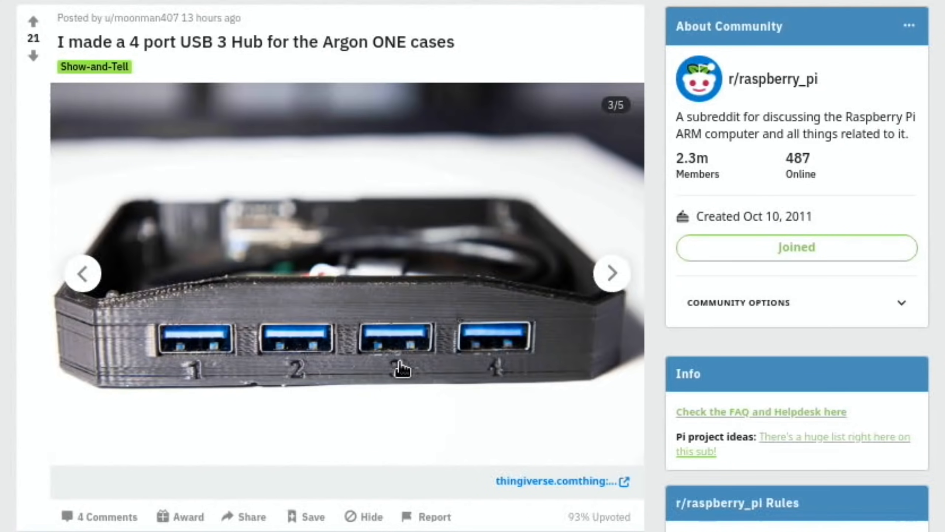
{"action": "left_click", "coordinate": [612, 273]}
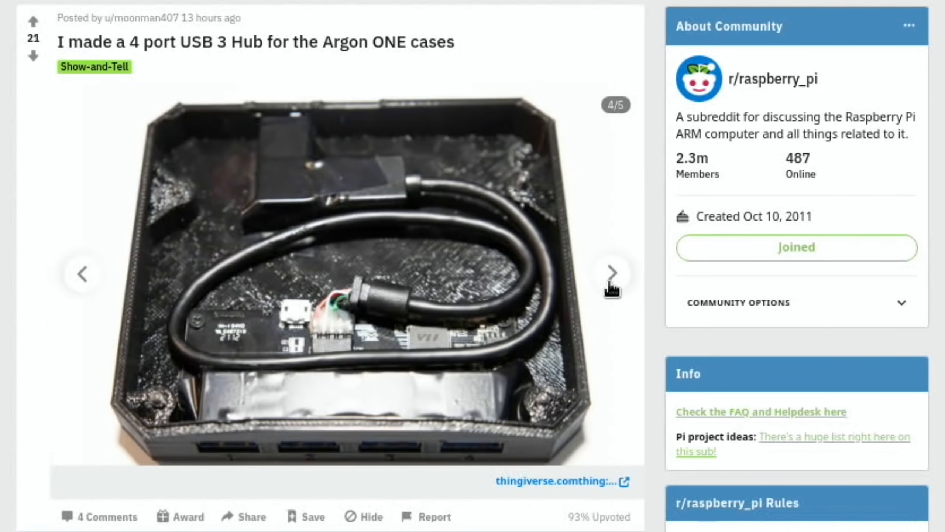
{"action": "mouse_move", "coordinate": [362, 237]}
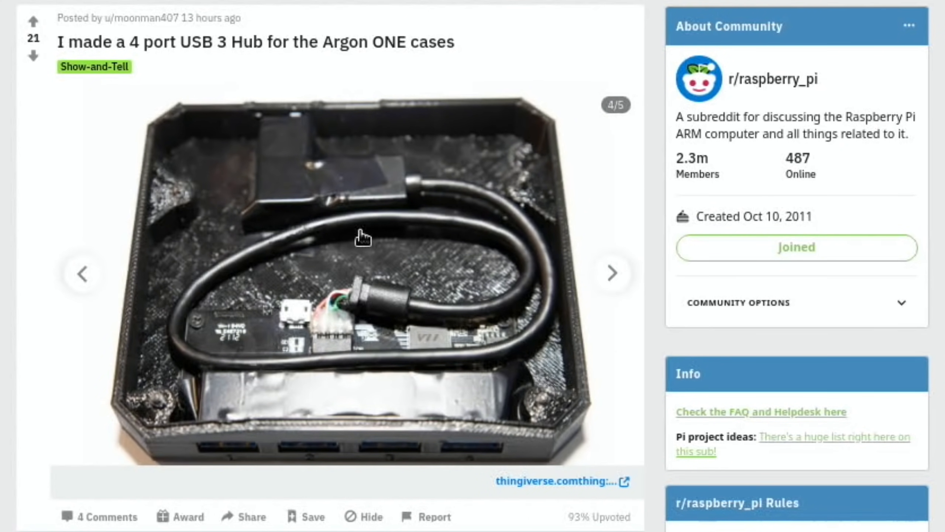
{"action": "mouse_move", "coordinate": [295, 205]}
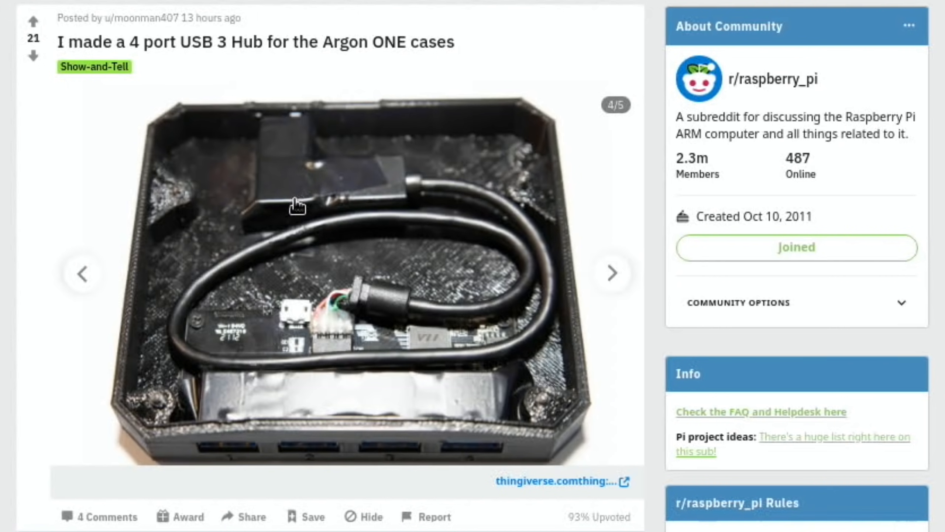
{"action": "mouse_move", "coordinate": [600, 250]}
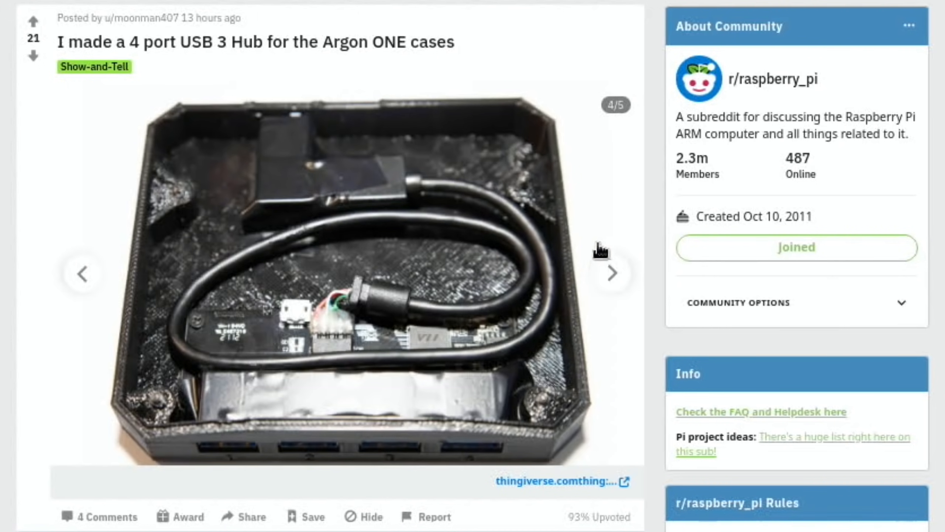
{"action": "left_click", "coordinate": [613, 273]}
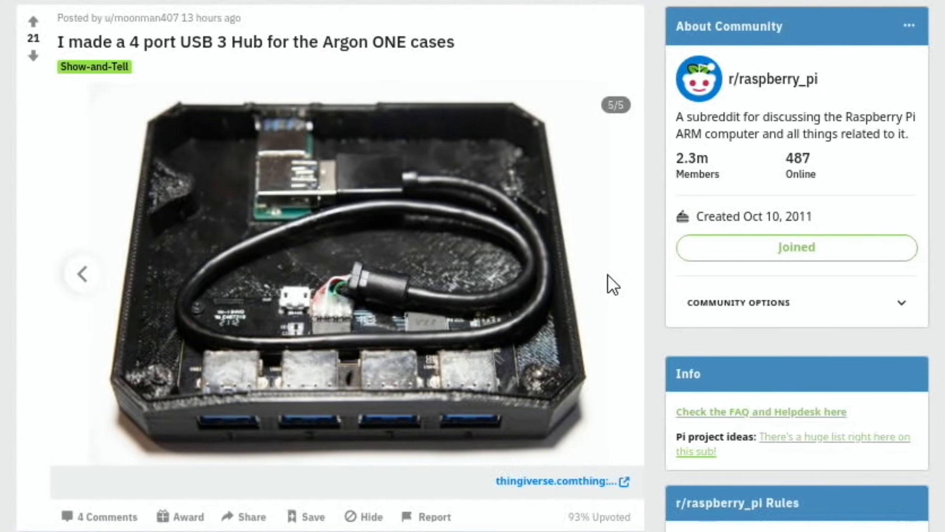
{"action": "mouse_move", "coordinate": [196, 328]}
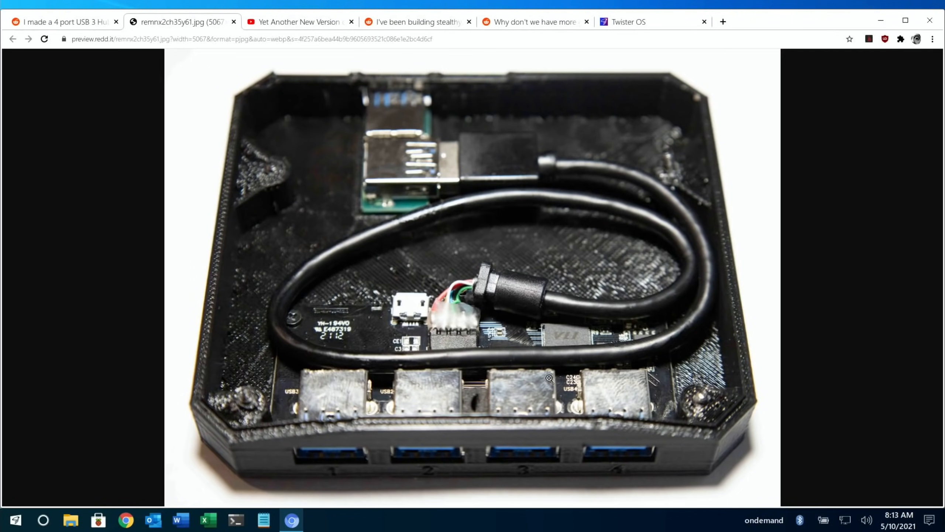
Close the USB hub tabs, then skim the mini desktop case video and close it.
{"action": "left_click", "coordinate": [233, 22]}
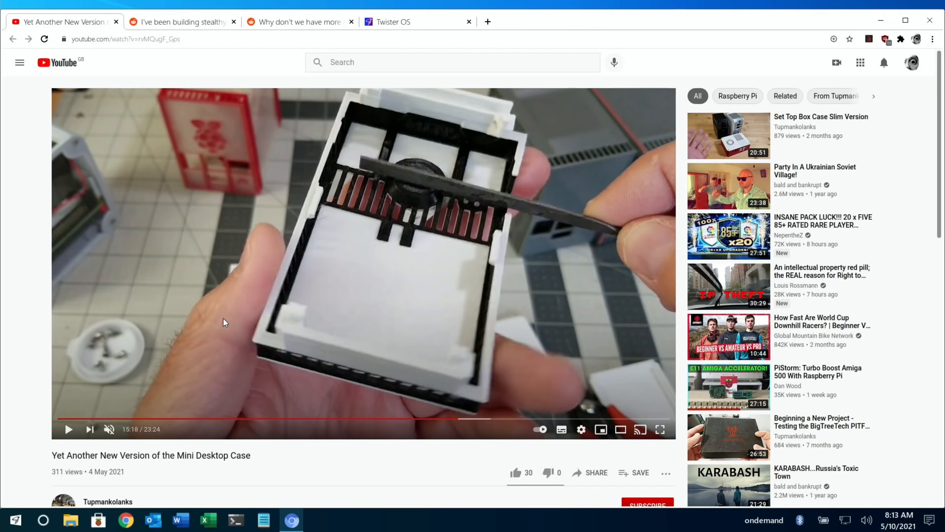
{"action": "mouse_move", "coordinate": [97, 419]}
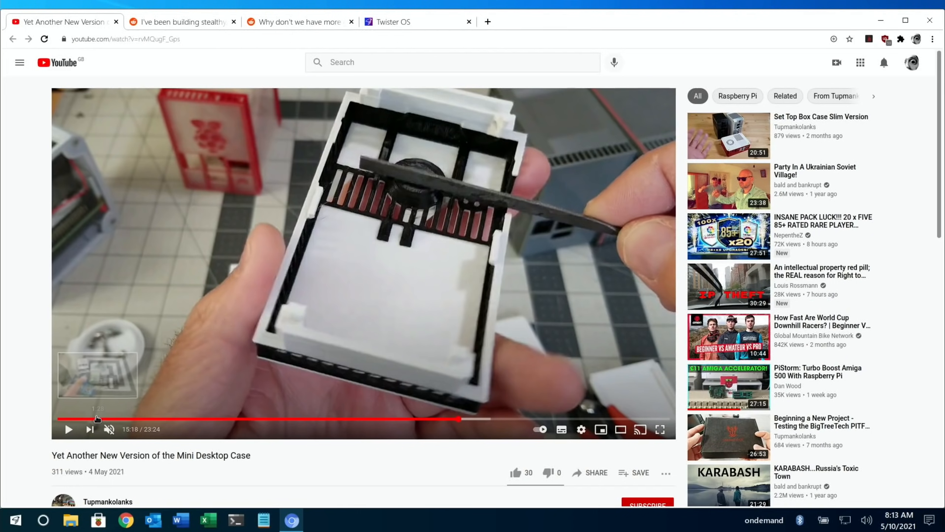
{"action": "left_click", "coordinate": [81, 419]}
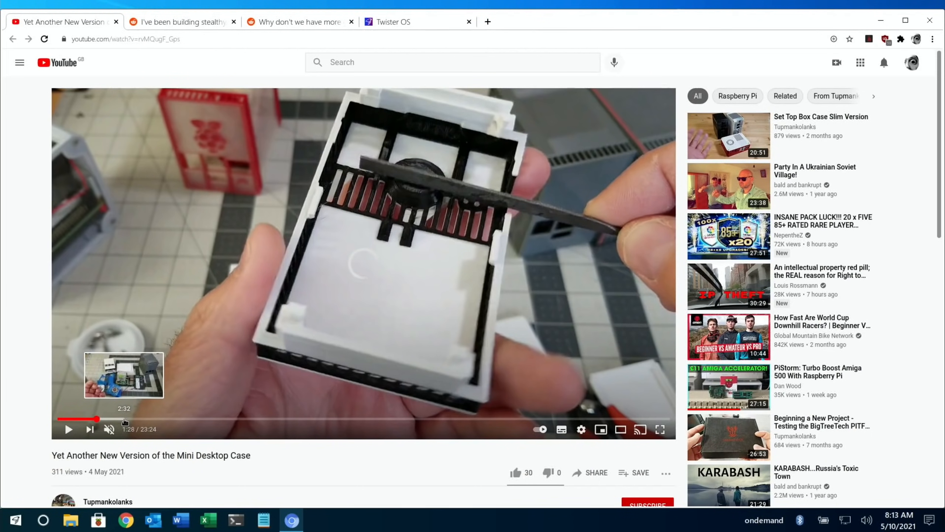
{"action": "left_click", "coordinate": [123, 419]}
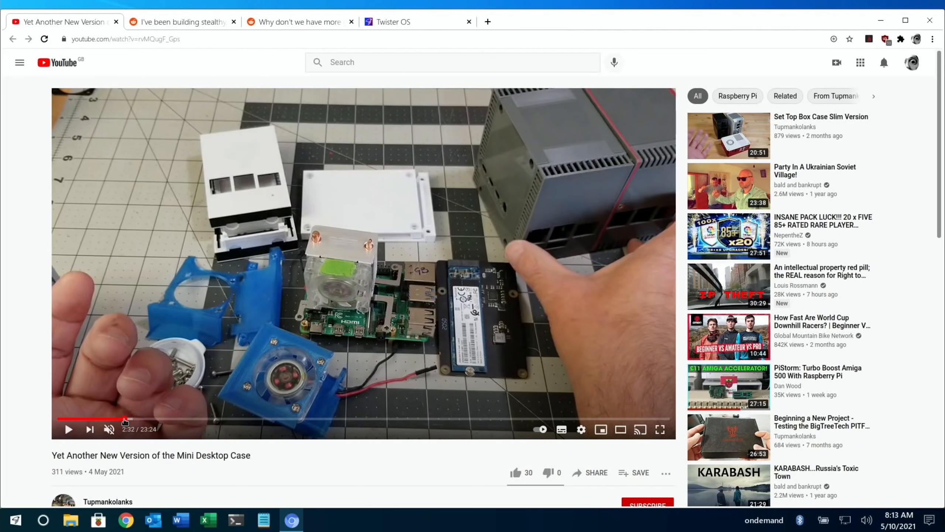
{"action": "mouse_move", "coordinate": [210, 306]}
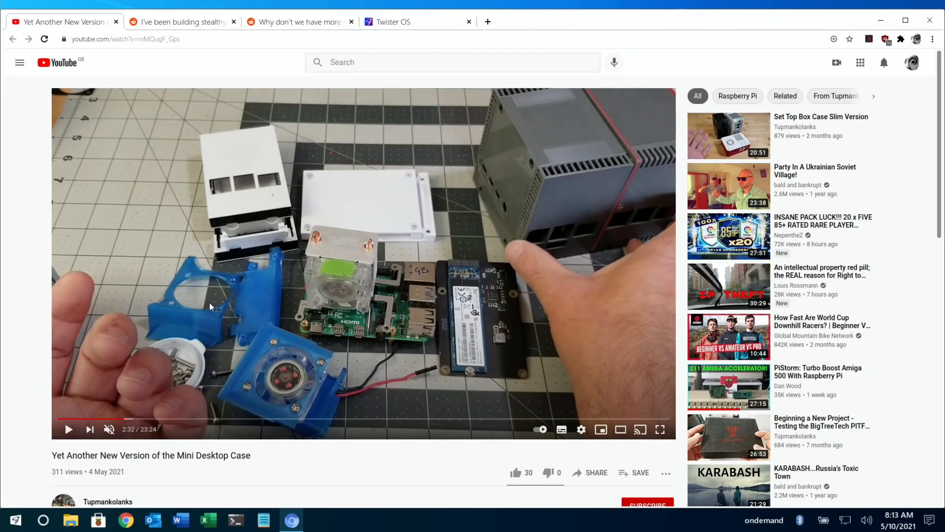
{"action": "mouse_move", "coordinate": [430, 279]}
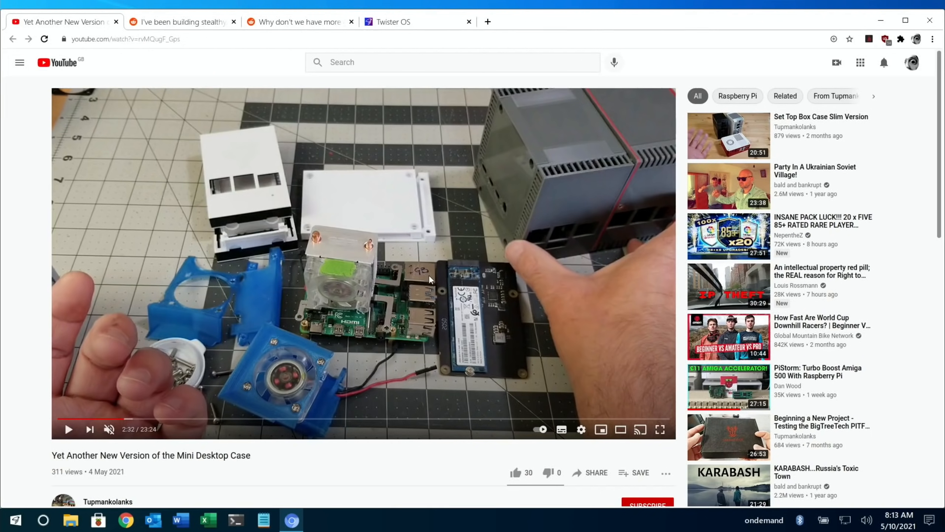
{"action": "mouse_move", "coordinate": [359, 322]}
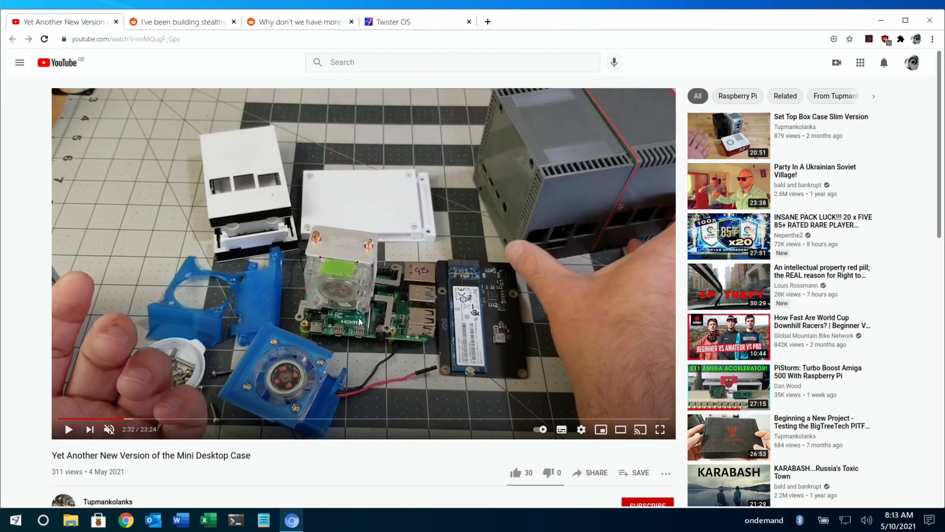
{"action": "mouse_move", "coordinate": [565, 176]}
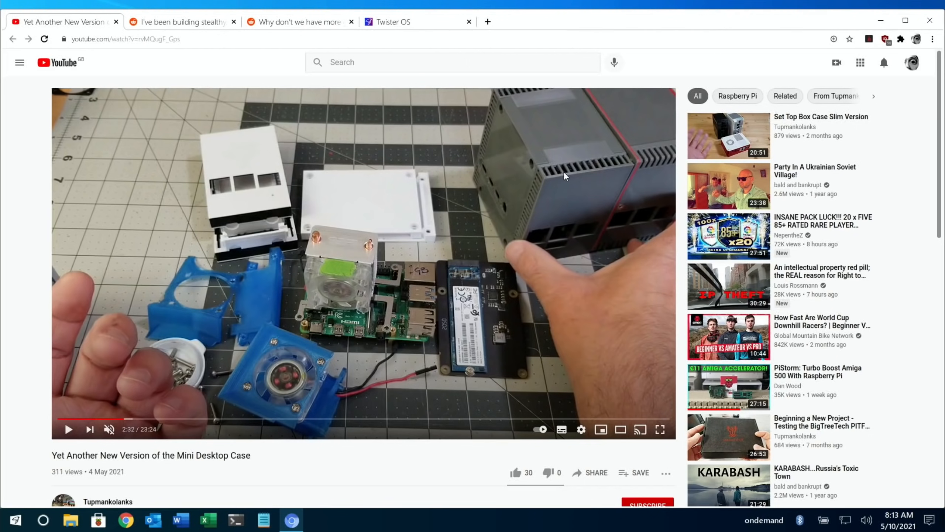
{"action": "mouse_move", "coordinate": [217, 444]}
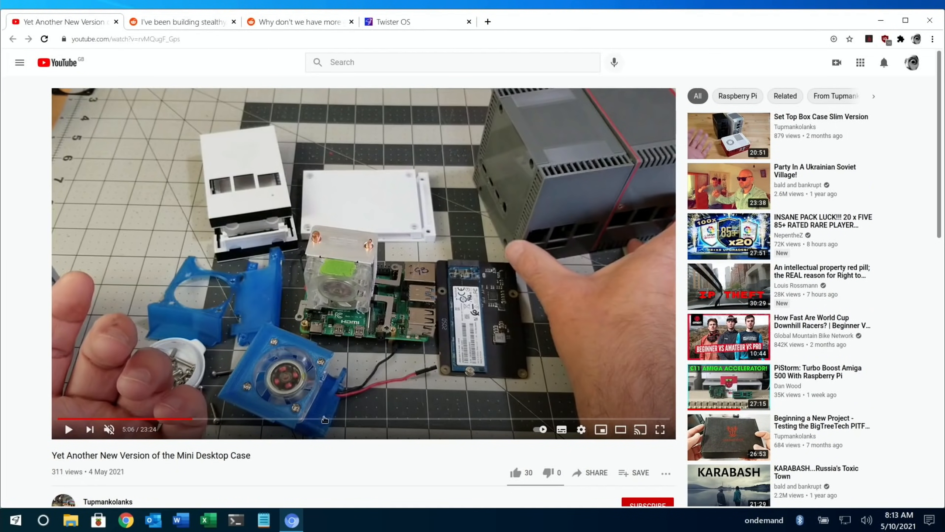
{"action": "left_click", "coordinate": [488, 418]}
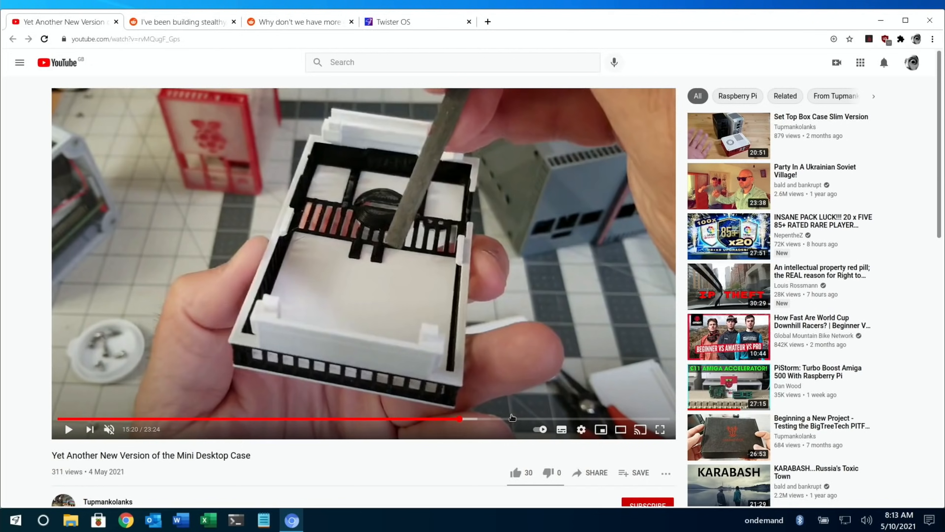
{"action": "mouse_move", "coordinate": [519, 419]}
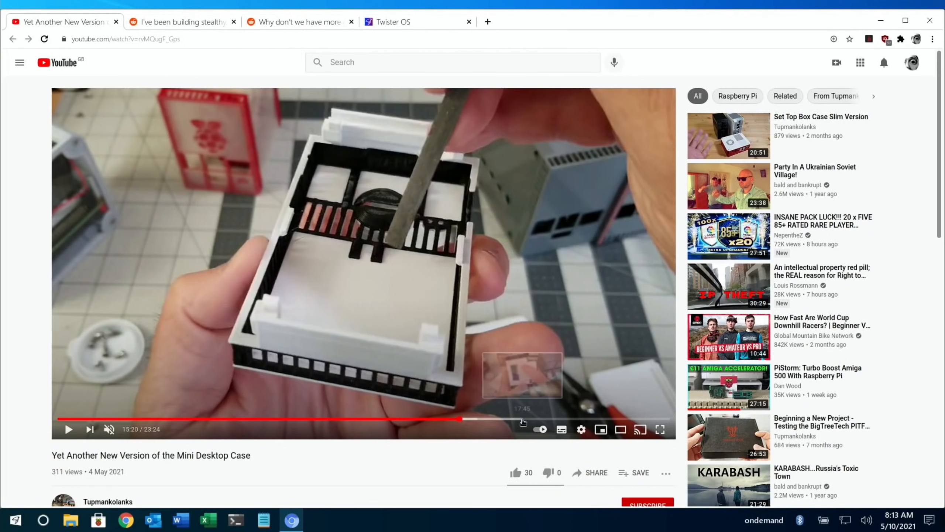
{"action": "left_click", "coordinate": [522, 419]}
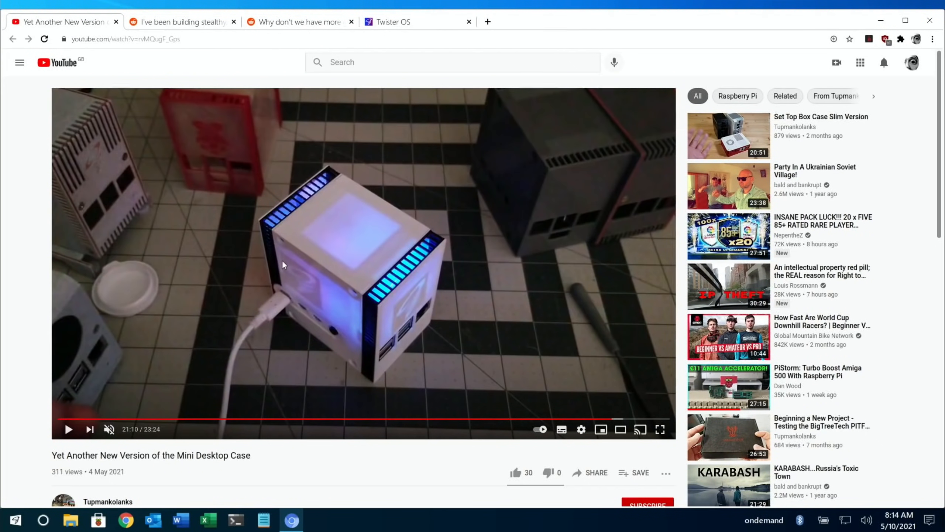
{"action": "left_click", "coordinate": [115, 22]}
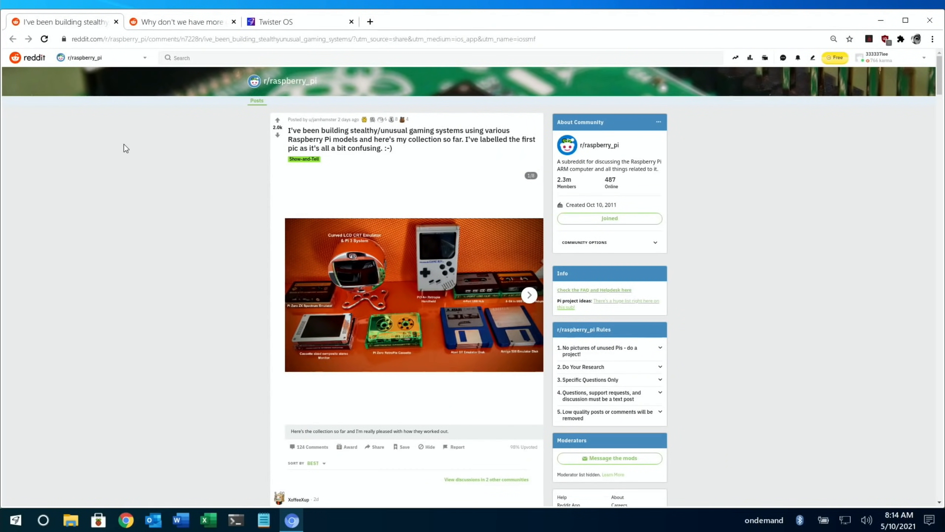
{"action": "mouse_move", "coordinate": [193, 258]}
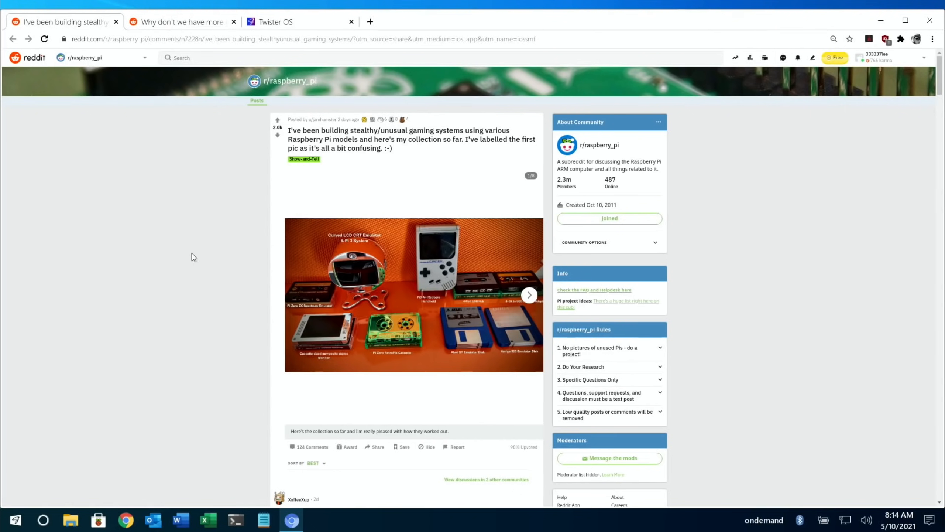
View the labelled collection photo and the gaming-systems shelf photo full-size, closing each tab.
{"action": "left_click", "coordinate": [412, 294]}
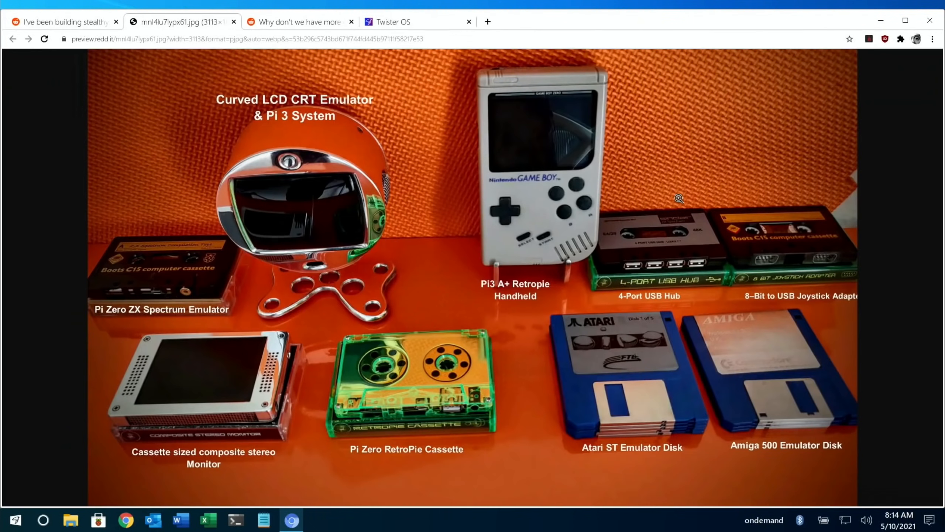
{"action": "mouse_move", "coordinate": [474, 286]}
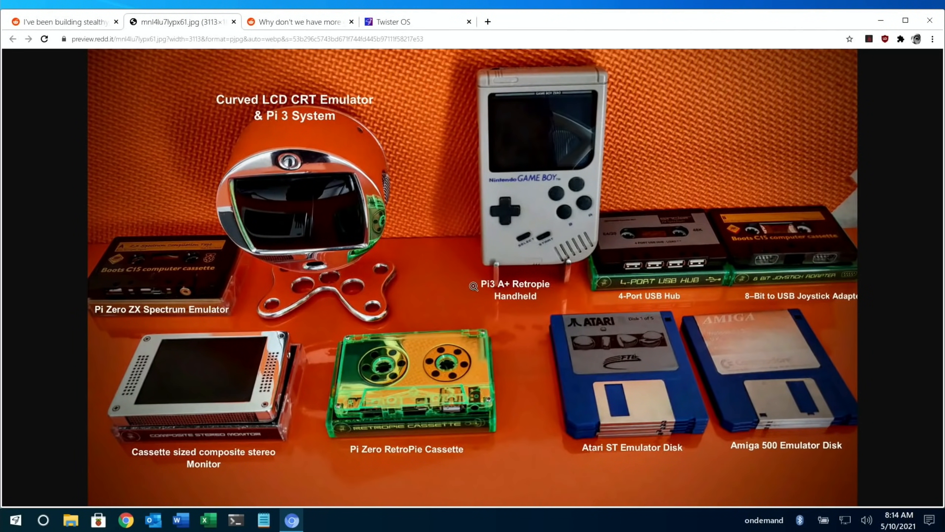
{"action": "mouse_move", "coordinate": [538, 413]}
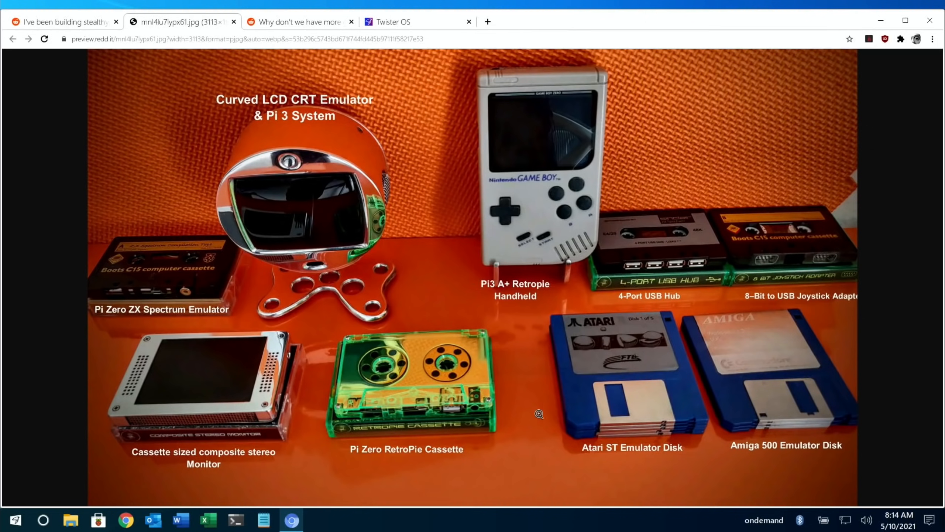
{"action": "mouse_move", "coordinate": [640, 254]}
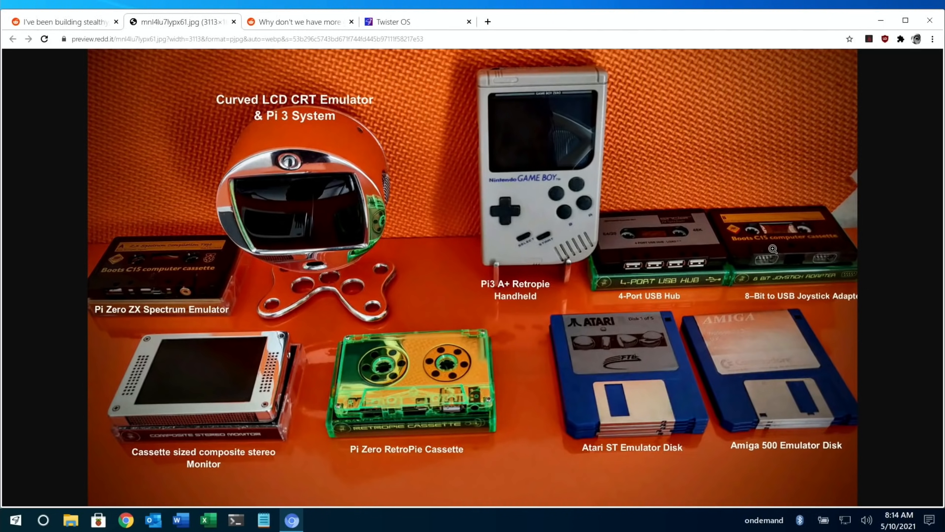
{"action": "mouse_move", "coordinate": [528, 186]}
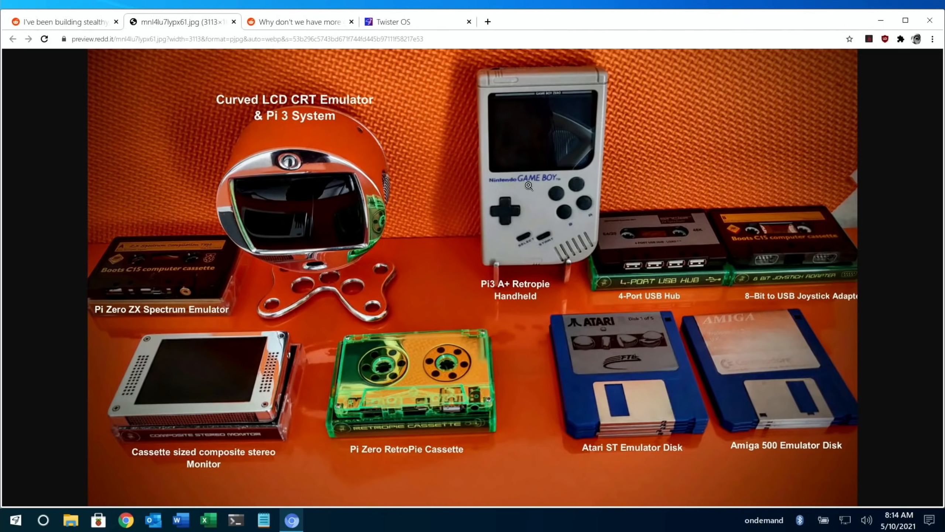
{"action": "mouse_move", "coordinate": [350, 333]}
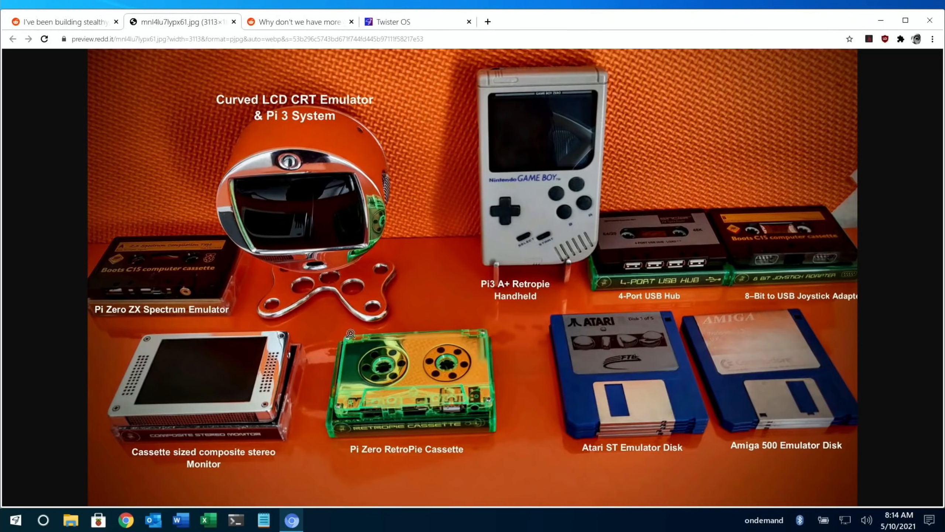
{"action": "mouse_move", "coordinate": [235, 23]}
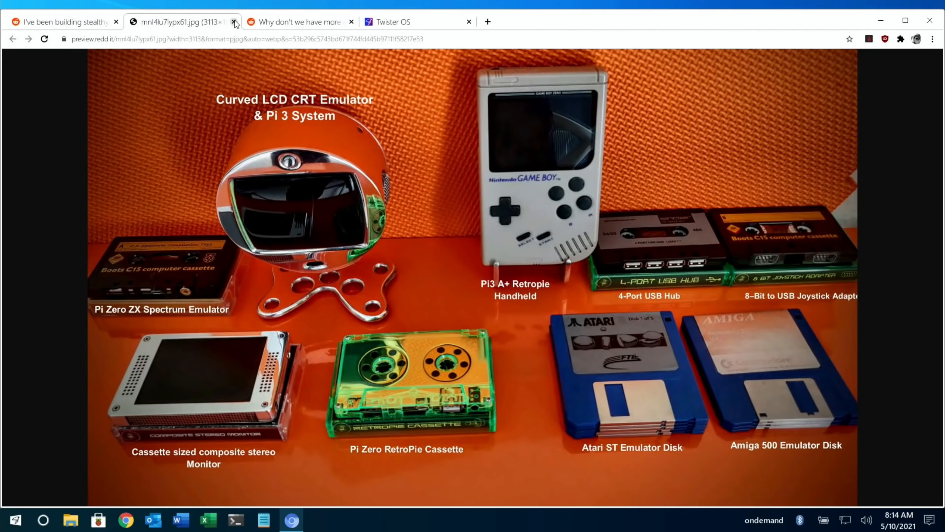
{"action": "left_click", "coordinate": [233, 22]}
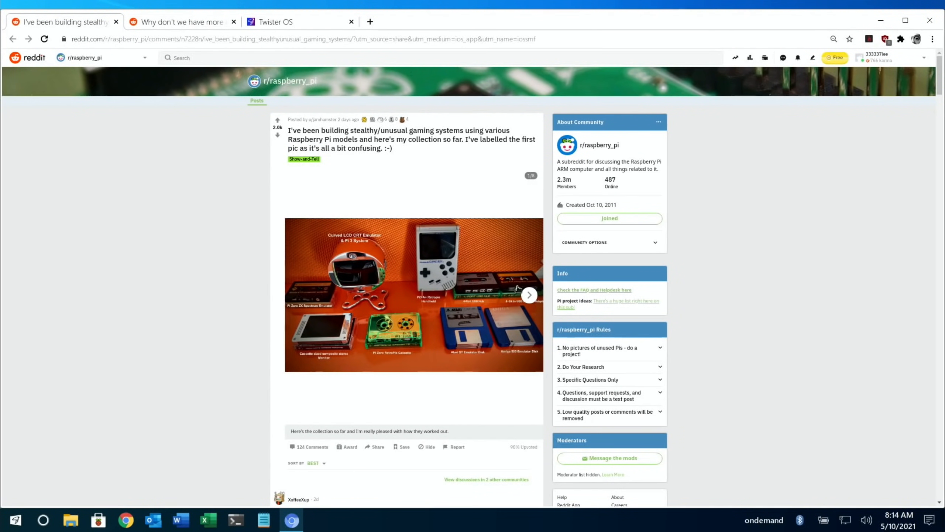
{"action": "left_click", "coordinate": [529, 295]}
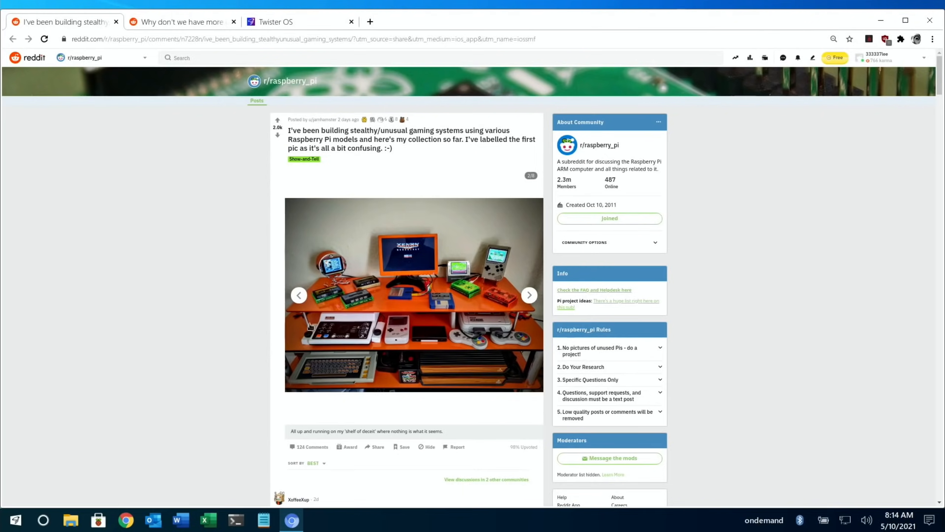
{"action": "left_click", "coordinate": [413, 295]}
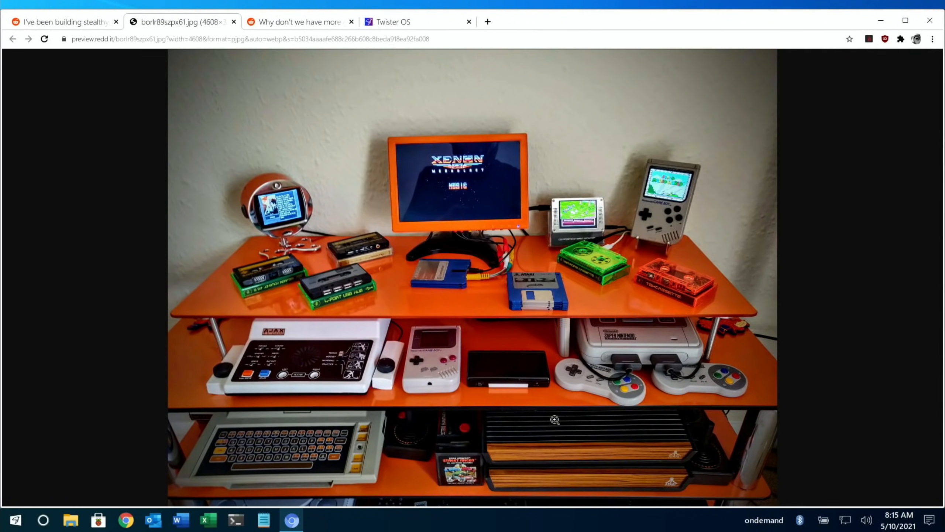
{"action": "left_click", "coordinate": [233, 22]}
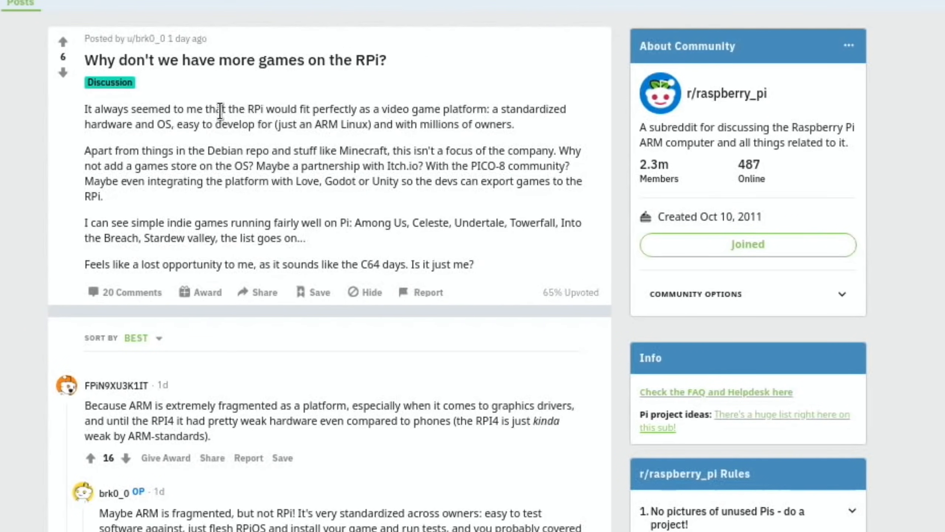
{"action": "mouse_move", "coordinate": [181, 125]}
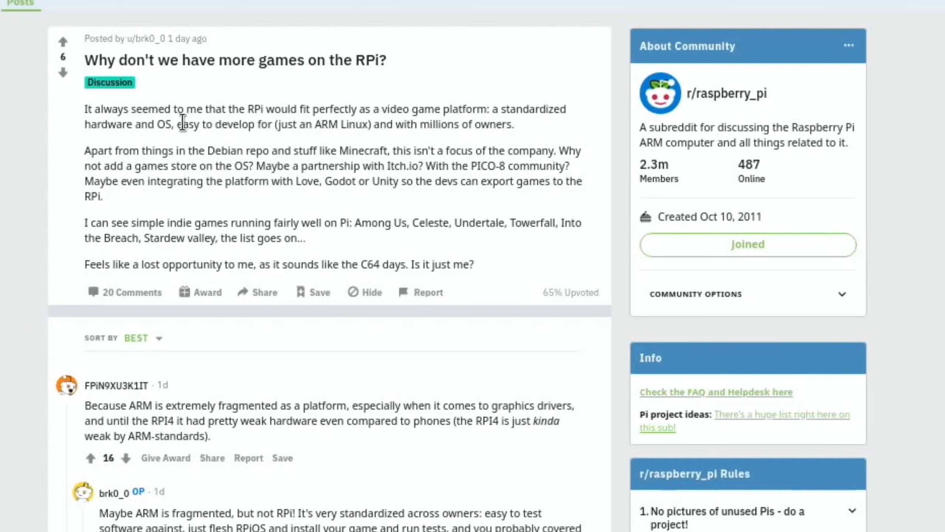
{"action": "mouse_move", "coordinate": [193, 145]}
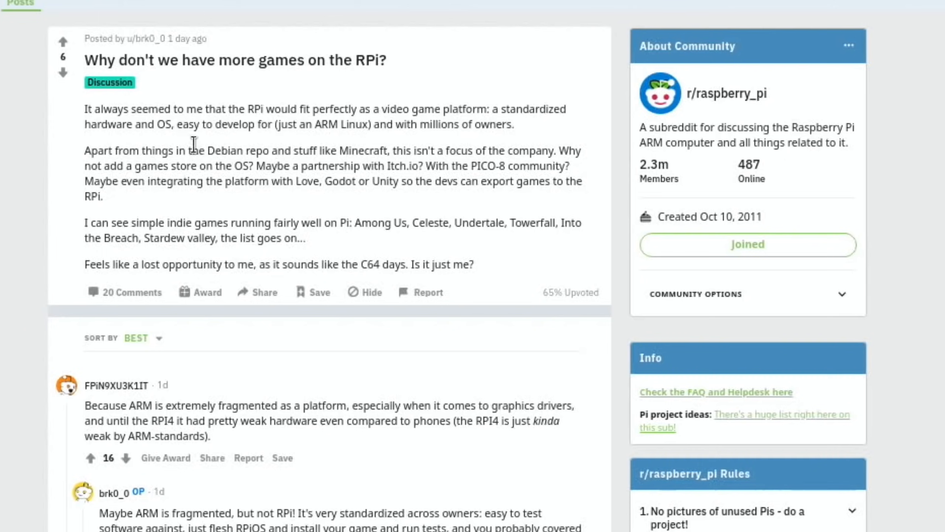
Scroll the RPi games thread and follow its 'official app store' link.
{"action": "scroll", "scroll_direction": "down", "scroll_amount": 3}
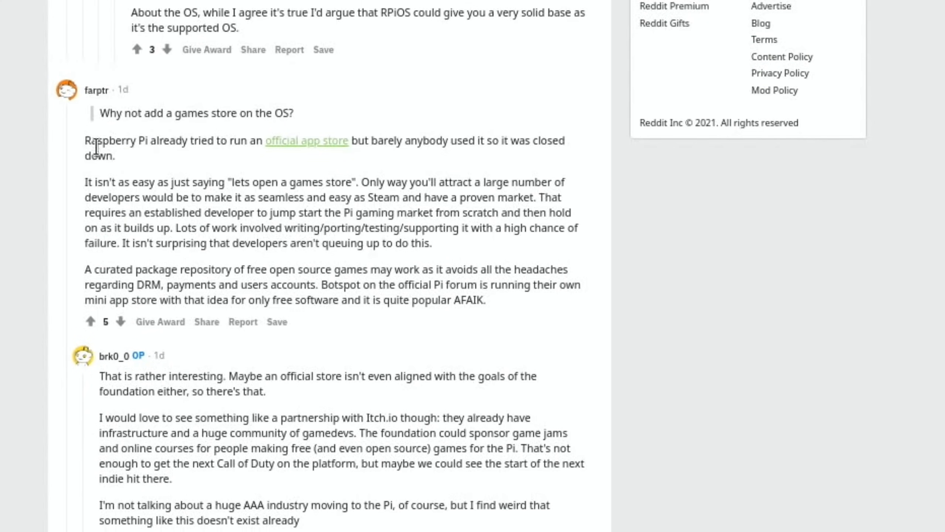
{"action": "scroll", "scroll_direction": "up", "scroll_amount": 3}
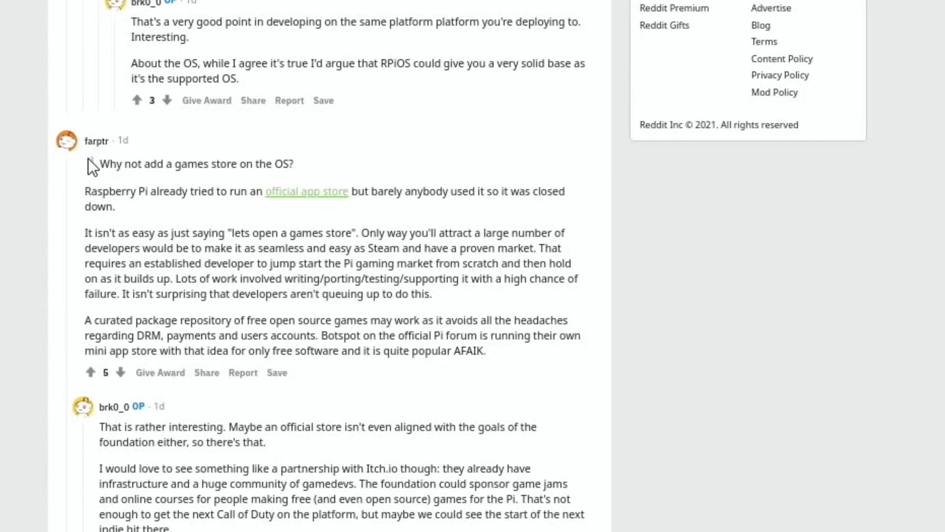
{"action": "mouse_move", "coordinate": [260, 197]}
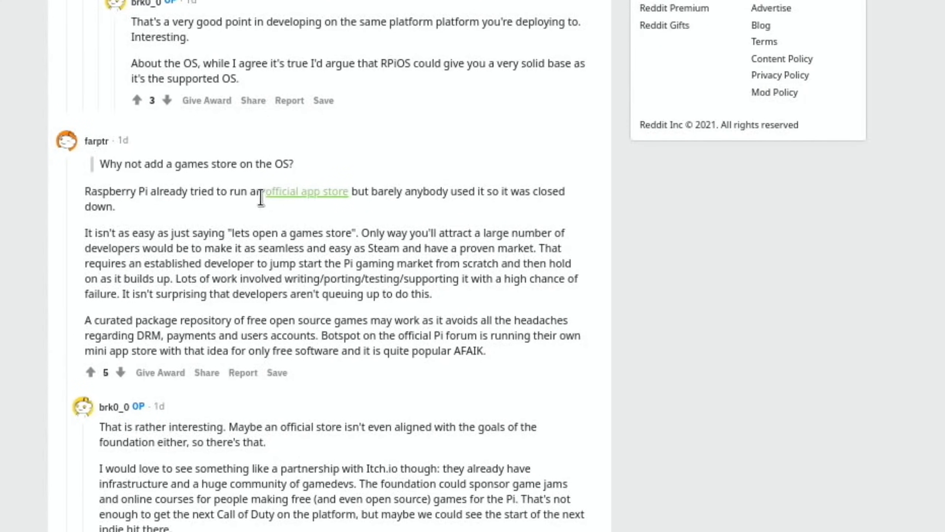
{"action": "mouse_move", "coordinate": [338, 209]}
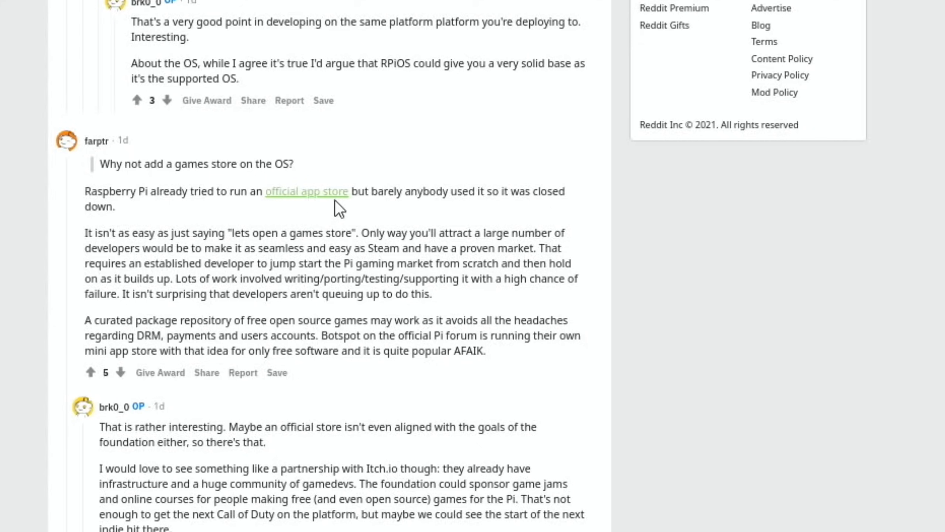
{"action": "mouse_move", "coordinate": [145, 237]}
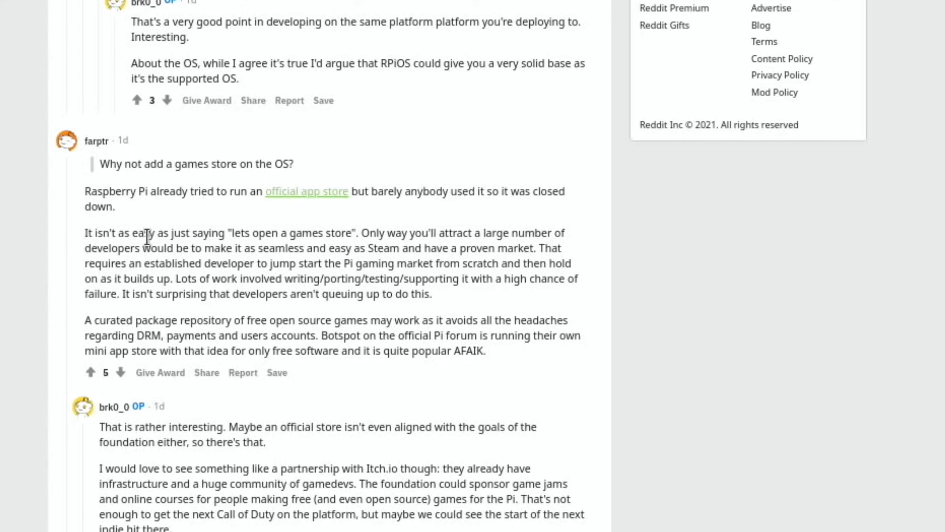
{"action": "left_click", "coordinate": [306, 191]}
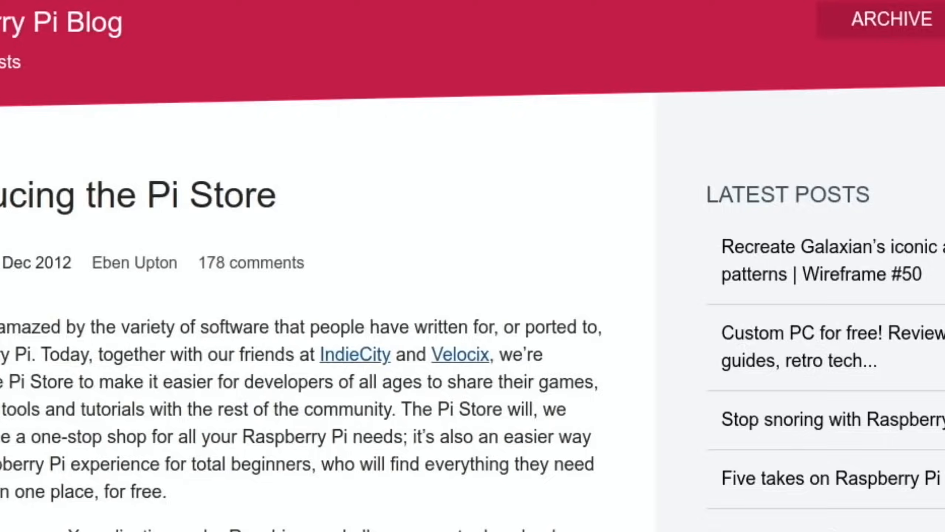
Reset the zoom and scroll through the Introducing the Pi Store article to its install command.
{"action": "key", "text": "Ctrl+0"}
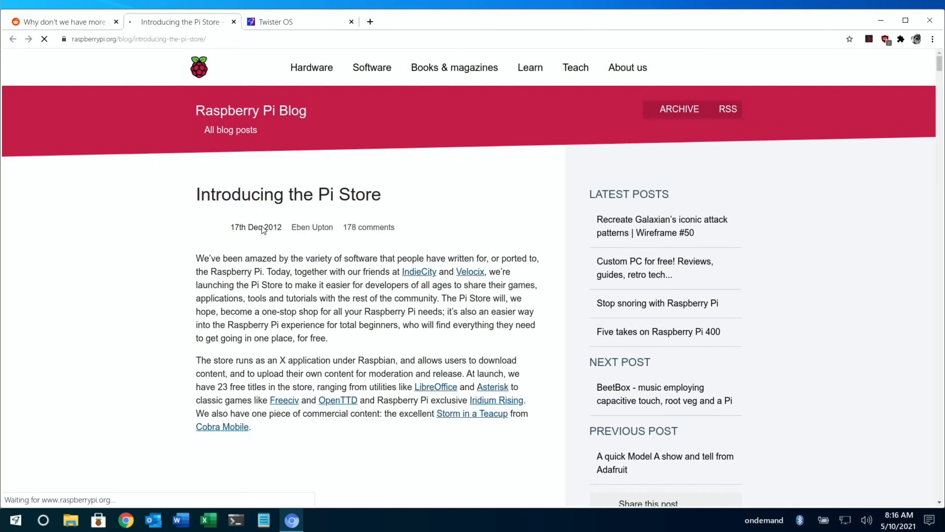
{"action": "scroll", "scroll_direction": "down", "scroll_amount": 3}
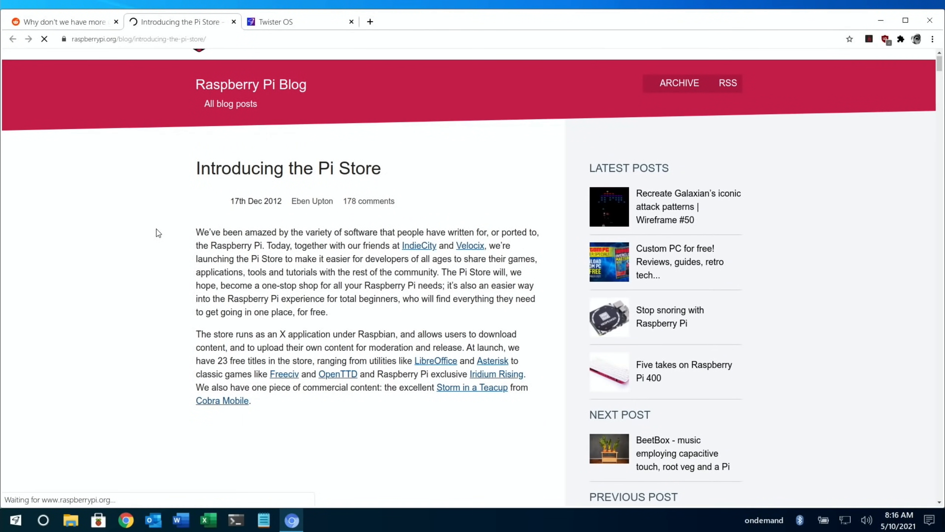
{"action": "mouse_move", "coordinate": [333, 266]}
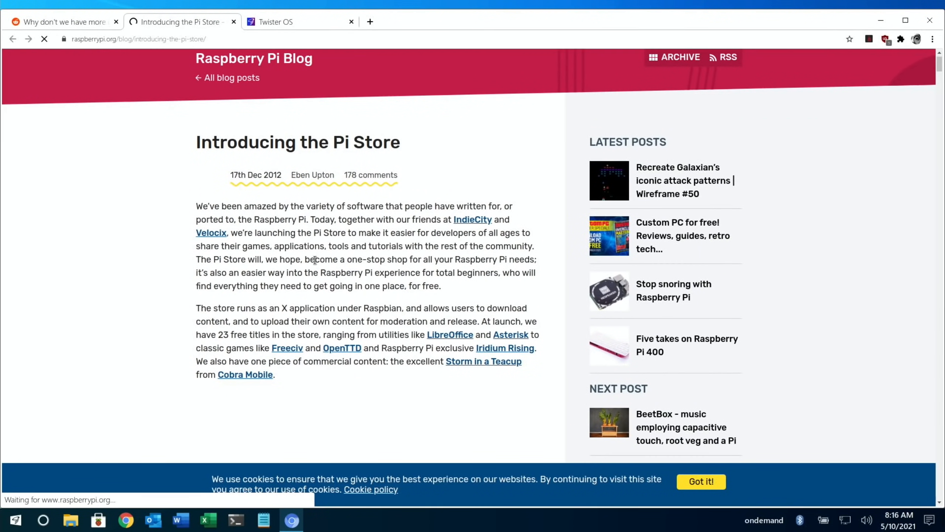
{"action": "scroll", "scroll_direction": "down", "scroll_amount": 3}
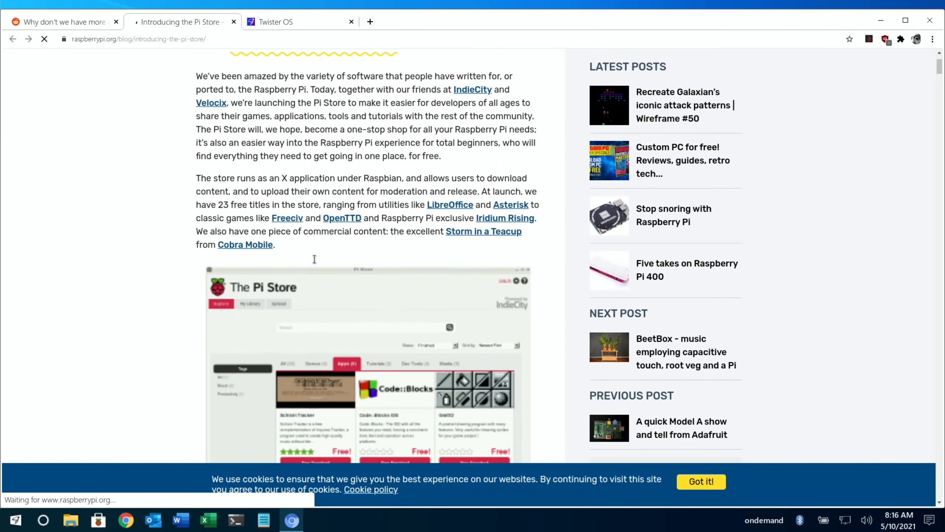
{"action": "scroll", "scroll_direction": "down", "scroll_amount": 3}
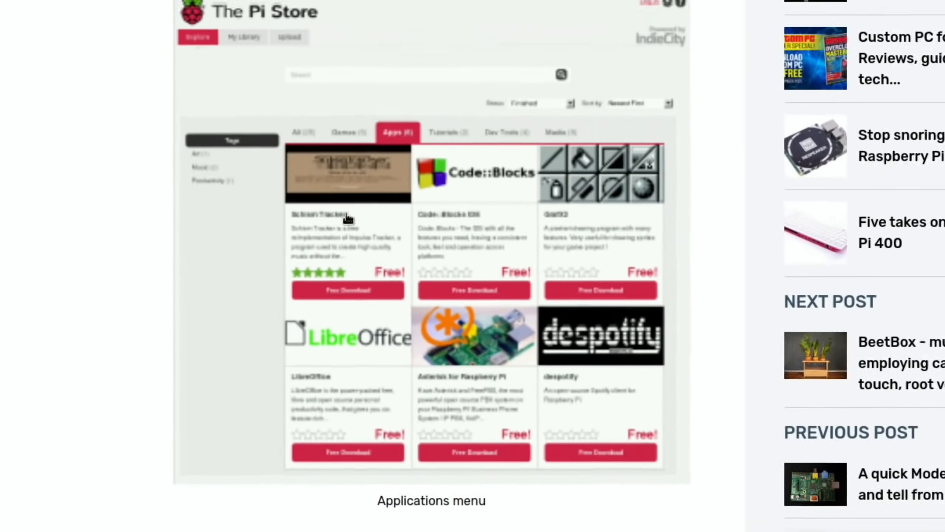
{"action": "scroll", "scroll_direction": "down", "scroll_amount": 3}
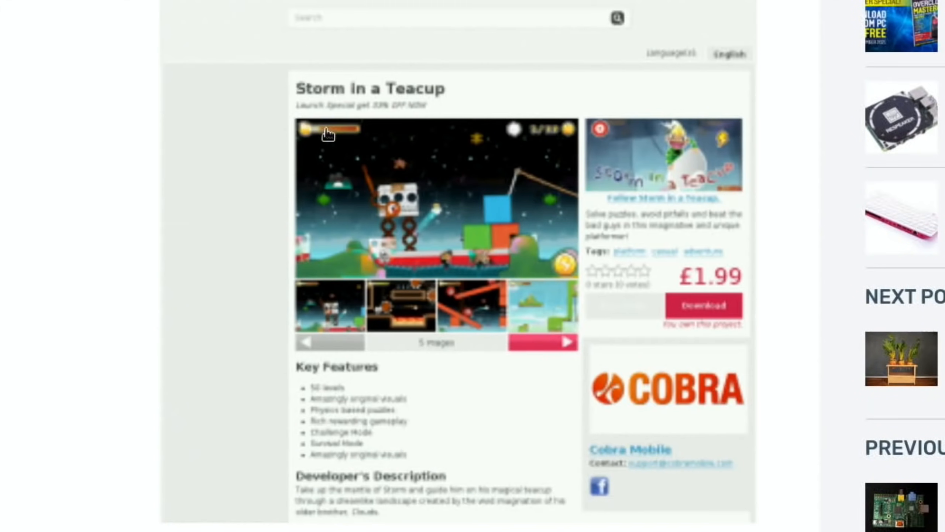
{"action": "mouse_move", "coordinate": [473, 304]}
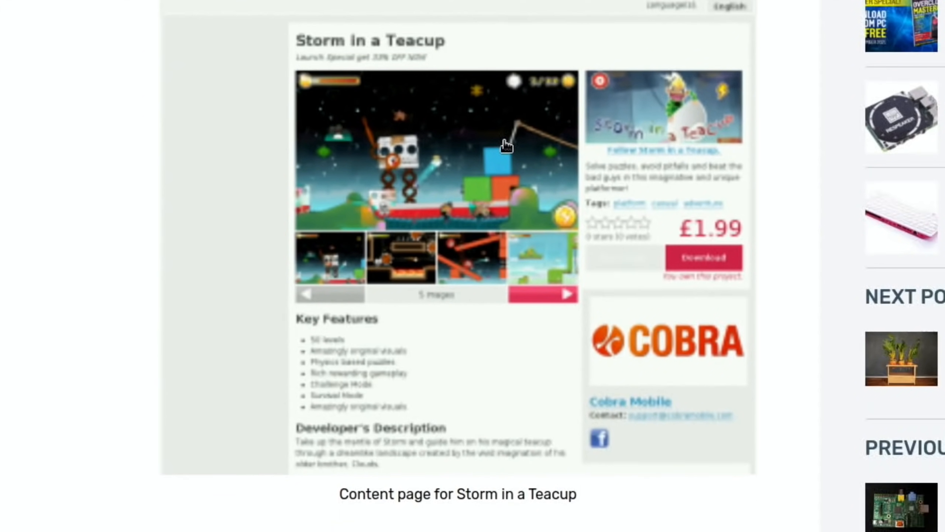
{"action": "scroll", "scroll_direction": "down", "scroll_amount": 3}
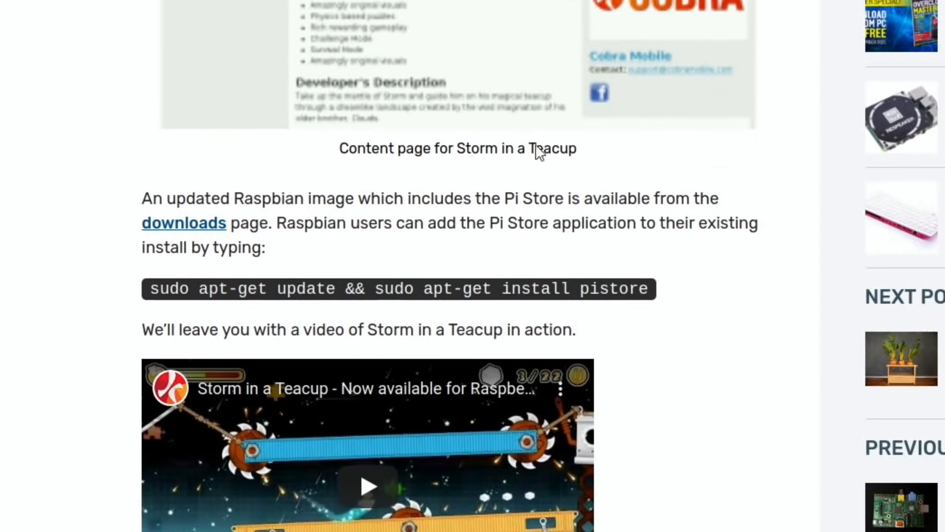
{"action": "scroll", "scroll_direction": "down", "scroll_amount": 3}
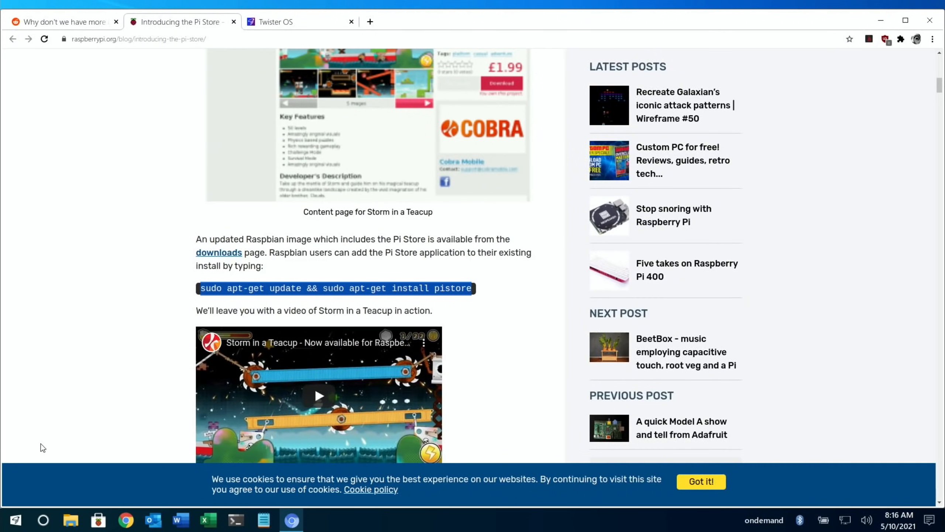
{"action": "mouse_move", "coordinate": [27, 493]}
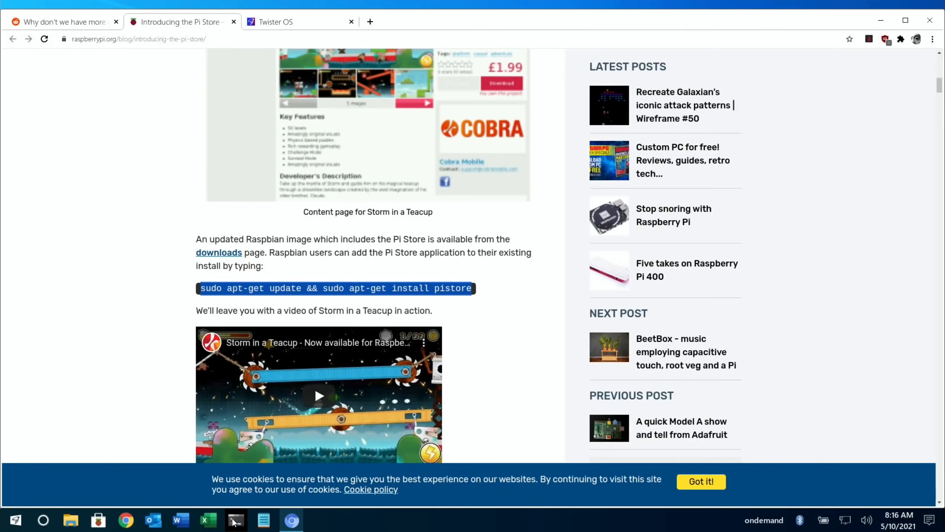
Paste and run the copied Pi Store install command in a new terminal.
{"action": "left_click", "coordinate": [236, 519]}
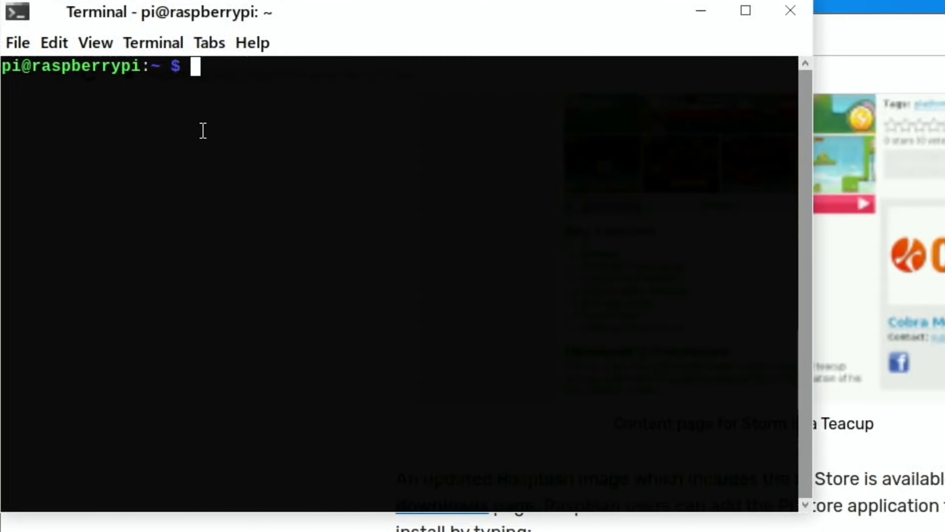
{"action": "right_click", "coordinate": [203, 131]}
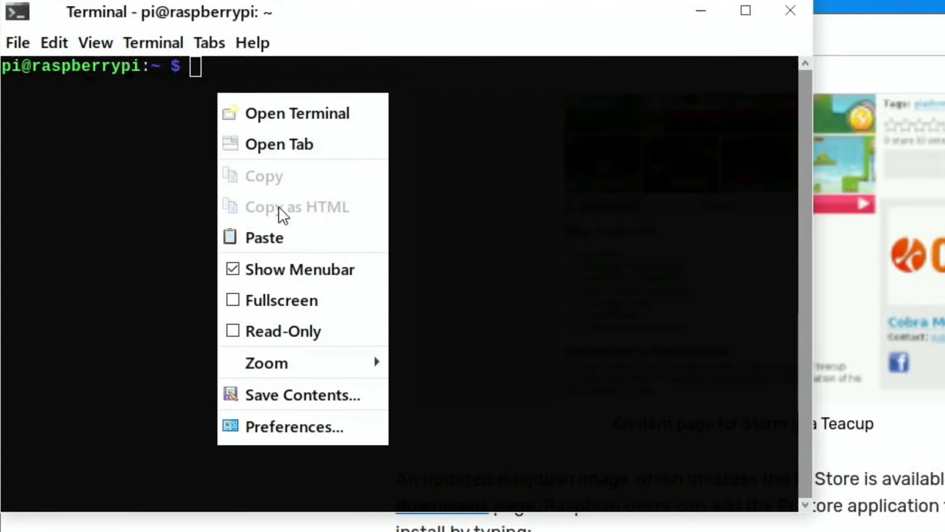
{"action": "left_click", "coordinate": [263, 237]}
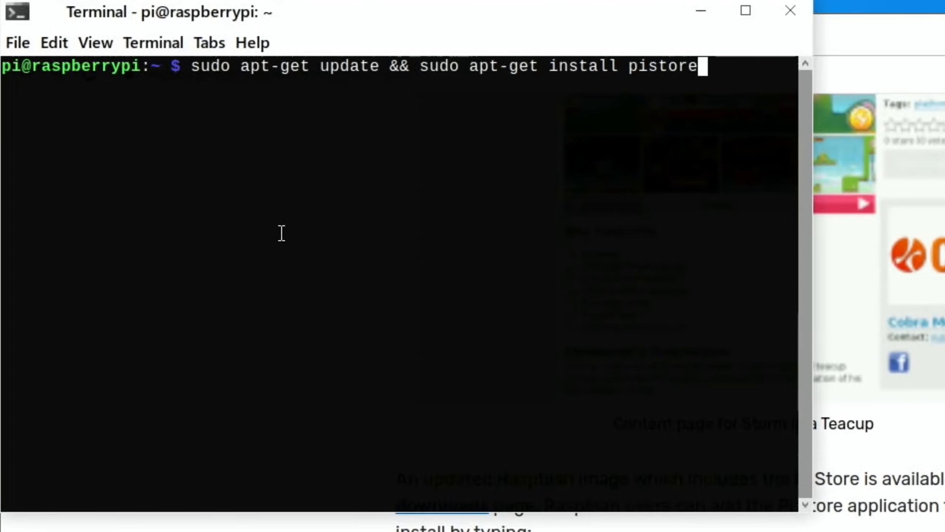
{"action": "key", "text": "Return"}
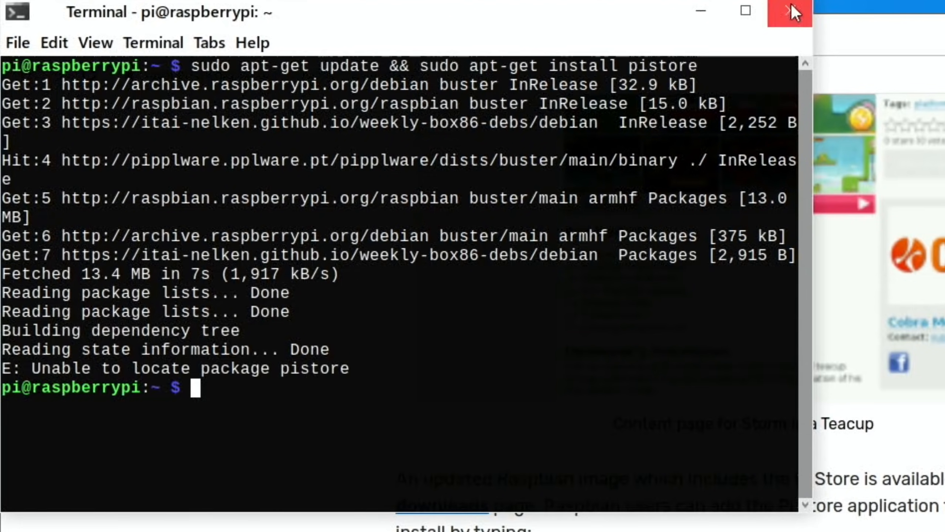
Close the terminal, browse the Pi Store post's comments, and open the application menu.
{"action": "left_click", "coordinate": [789, 11]}
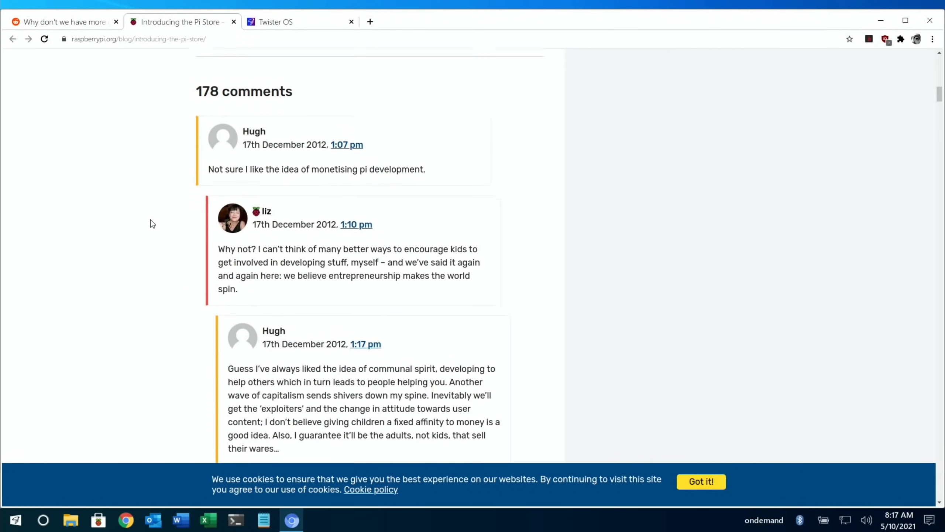
{"action": "scroll", "scroll_direction": "down", "scroll_amount": 3}
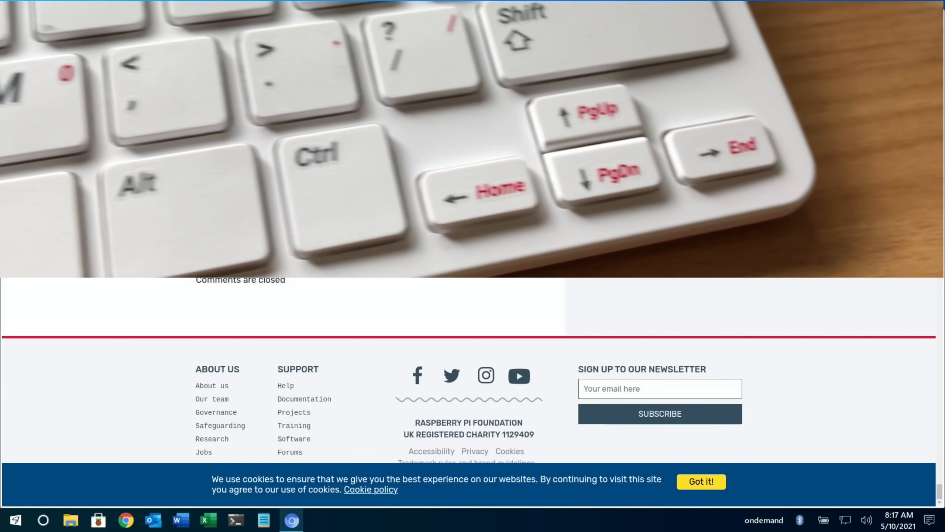
{"action": "scroll", "scroll_direction": "up", "scroll_amount": 3}
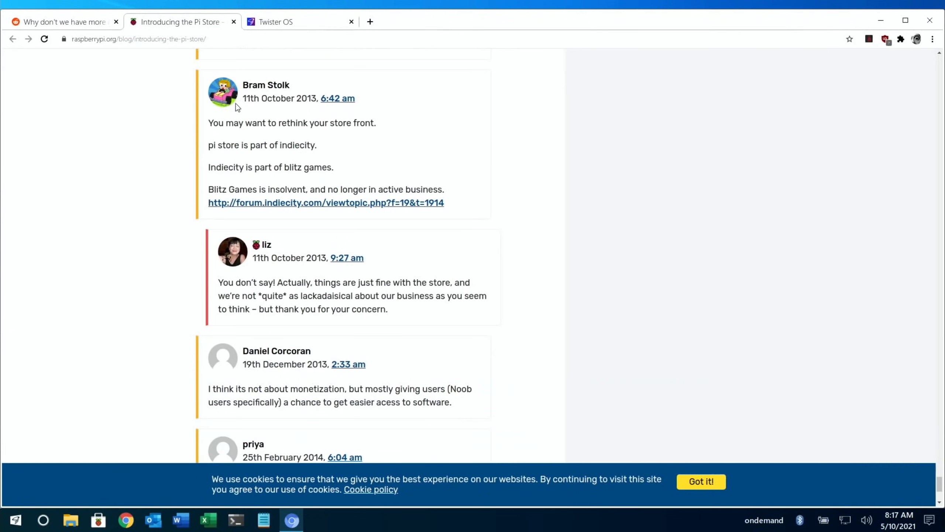
{"action": "mouse_move", "coordinate": [239, 182]}
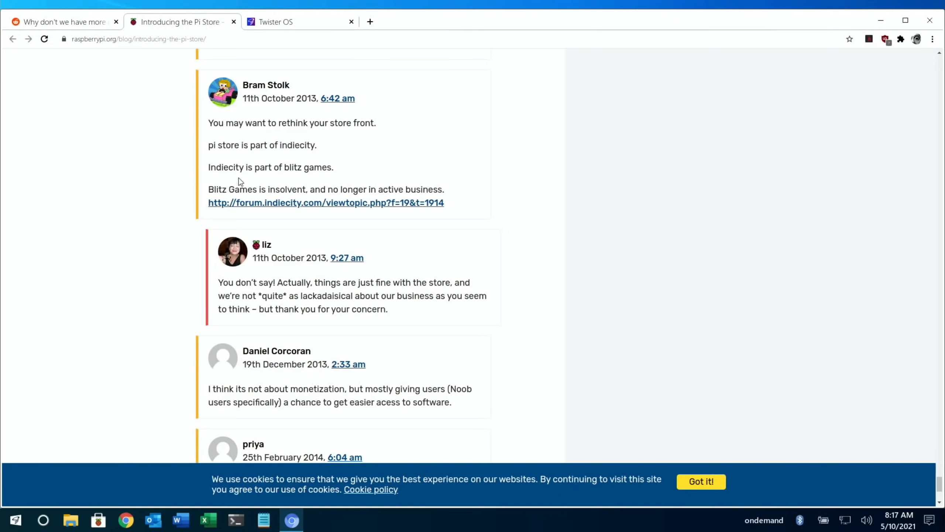
{"action": "mouse_move", "coordinate": [400, 185]}
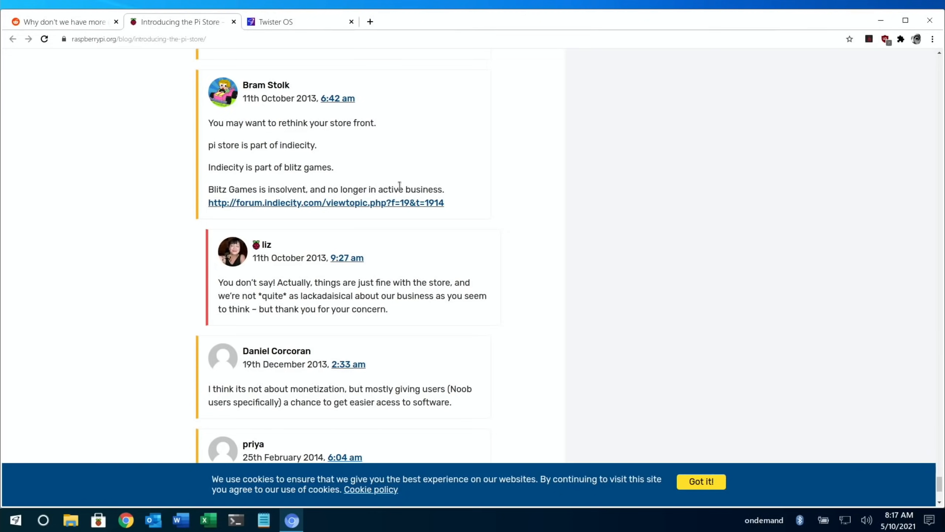
{"action": "scroll", "scroll_direction": "up", "scroll_amount": 3}
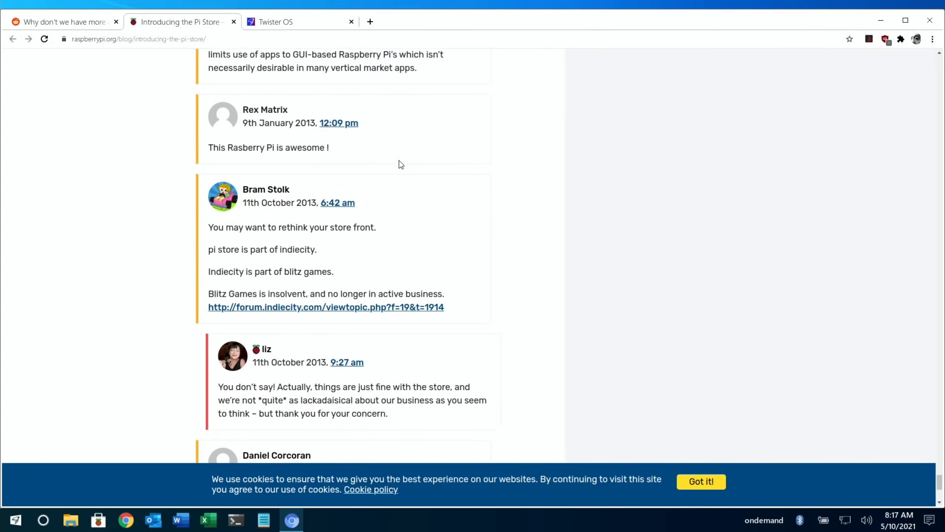
{"action": "scroll", "scroll_direction": "up", "scroll_amount": 3}
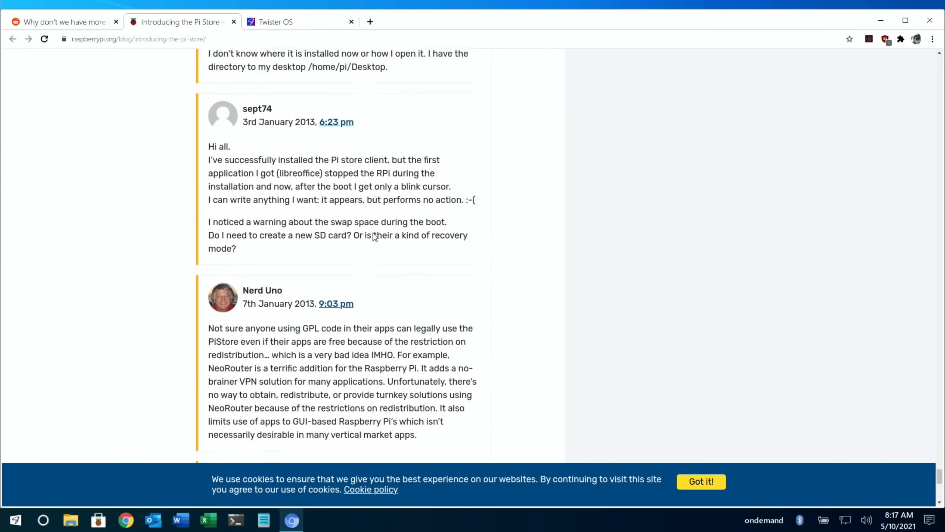
{"action": "scroll", "scroll_direction": "up", "scroll_amount": 3}
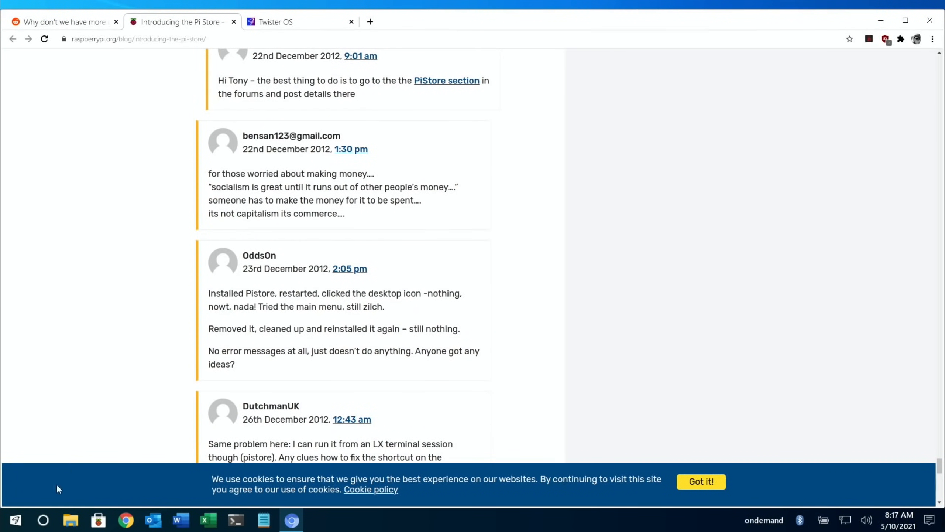
{"action": "left_click", "coordinate": [15, 519]}
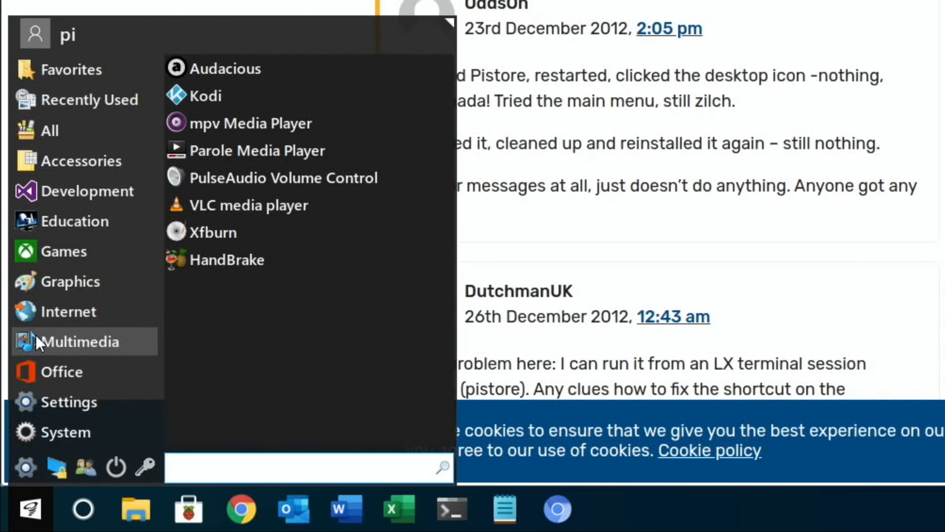
{"action": "type", "text": "add"}
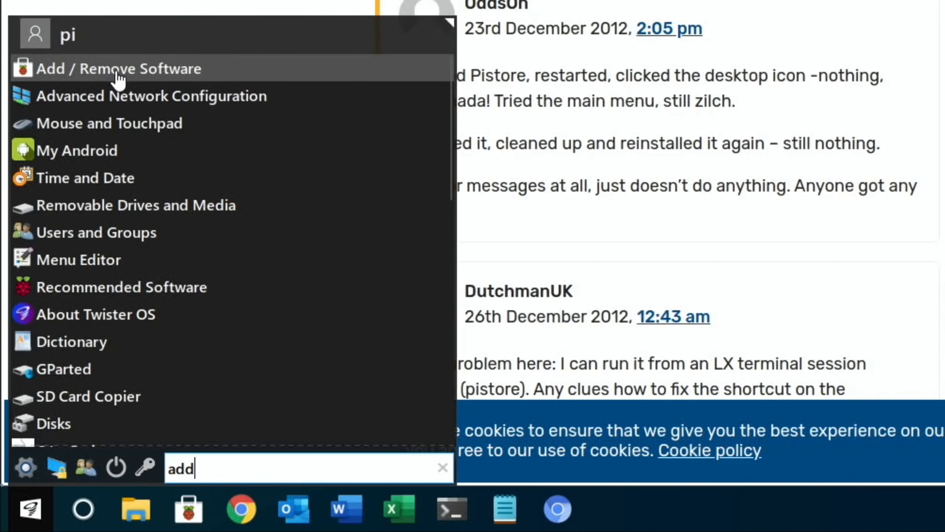
{"action": "left_click", "coordinate": [118, 68]}
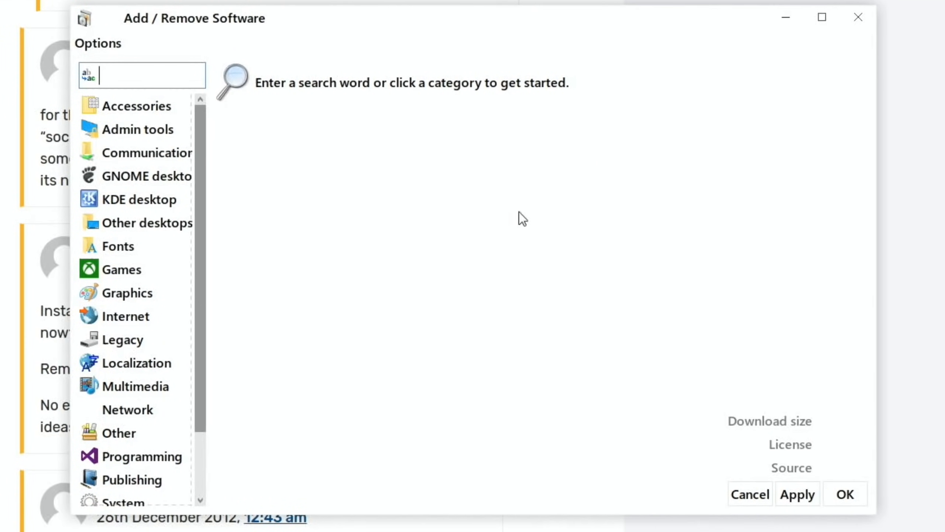
{"action": "mouse_move", "coordinate": [132, 410]}
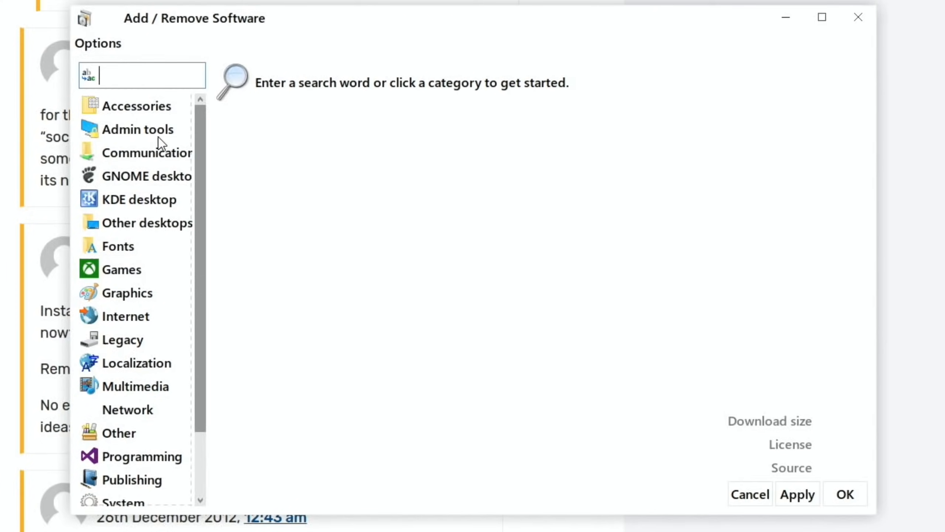
{"action": "left_click", "coordinate": [121, 269]}
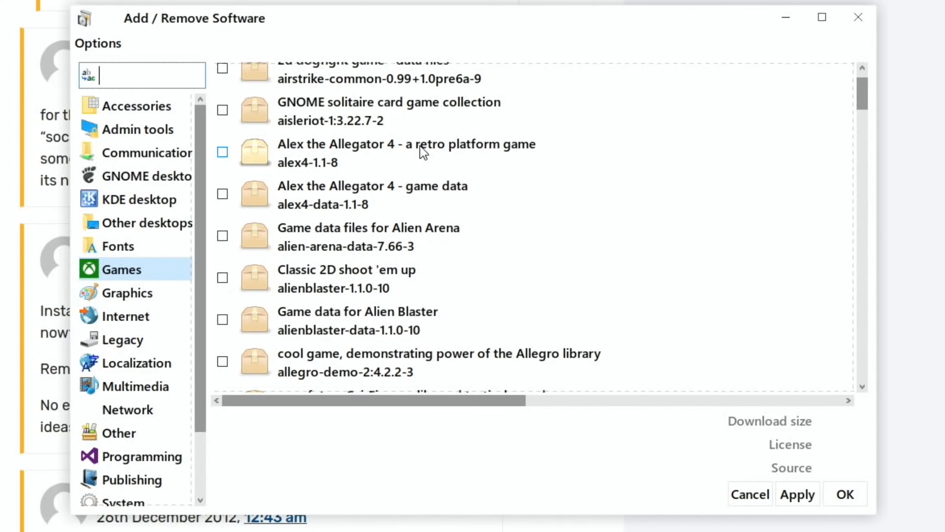
{"action": "scroll", "scroll_direction": "down", "scroll_amount": 3}
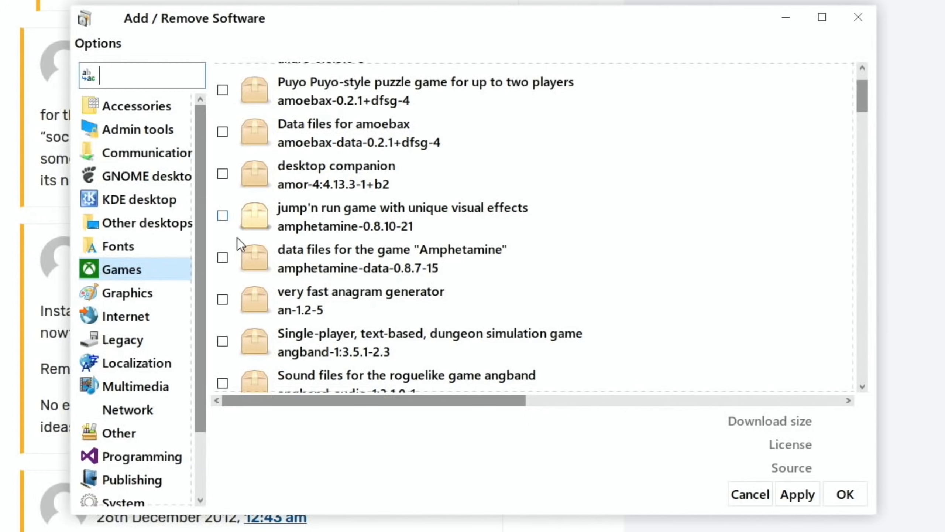
{"action": "scroll", "scroll_direction": "down", "scroll_amount": 3}
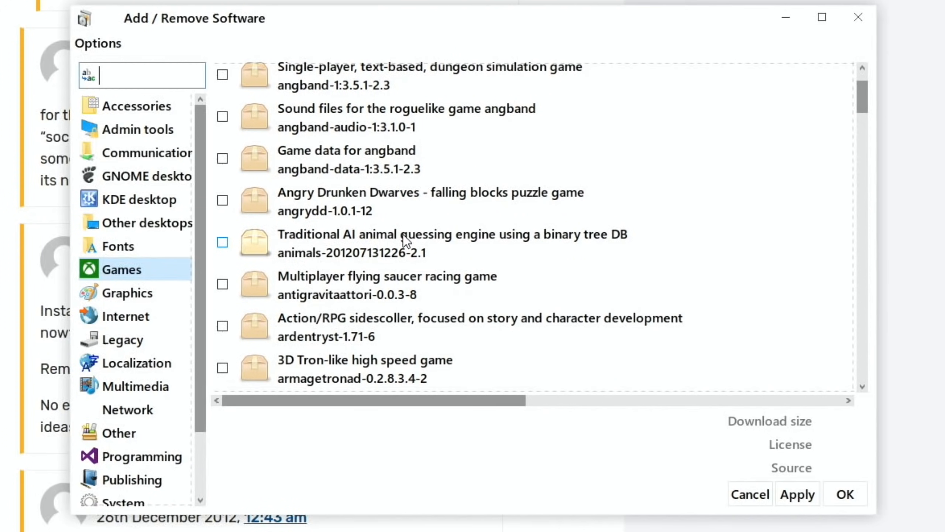
{"action": "scroll", "scroll_direction": "down", "scroll_amount": 3}
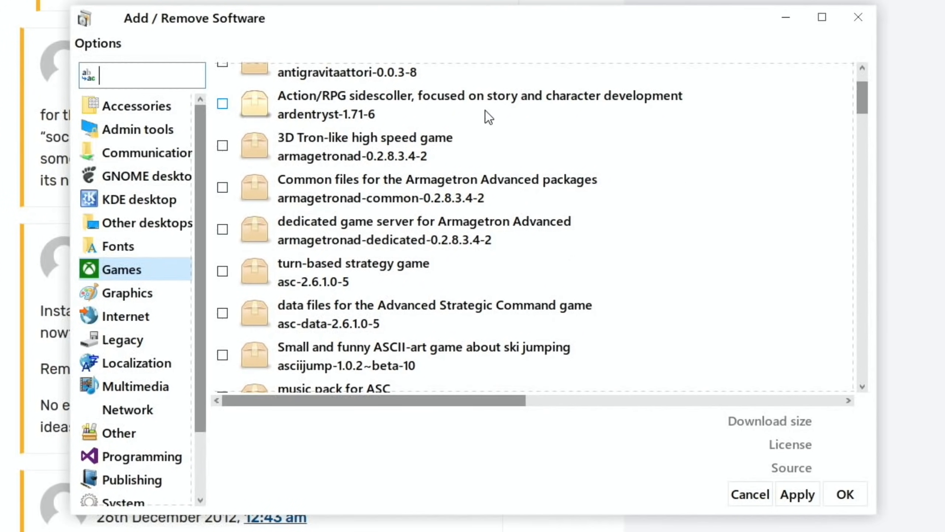
{"action": "scroll", "scroll_direction": "down", "scroll_amount": 3}
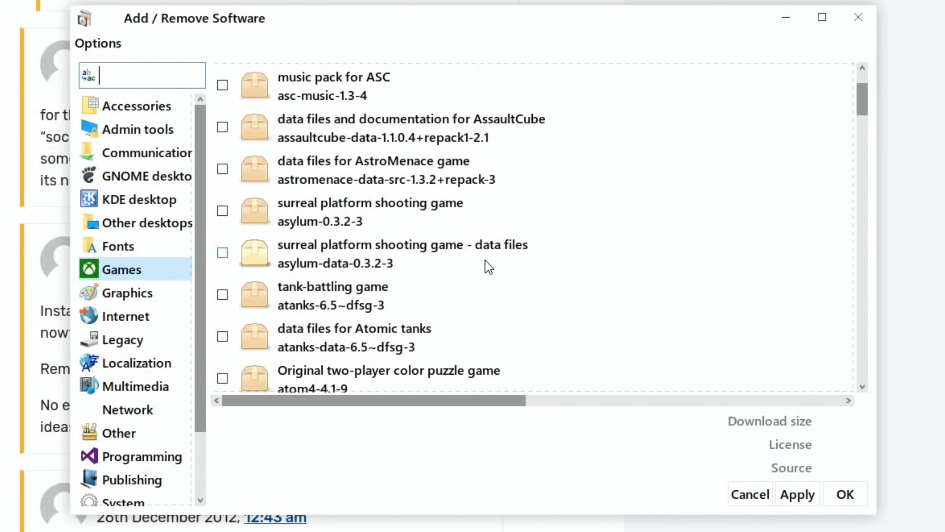
{"action": "mouse_move", "coordinate": [682, 160]}
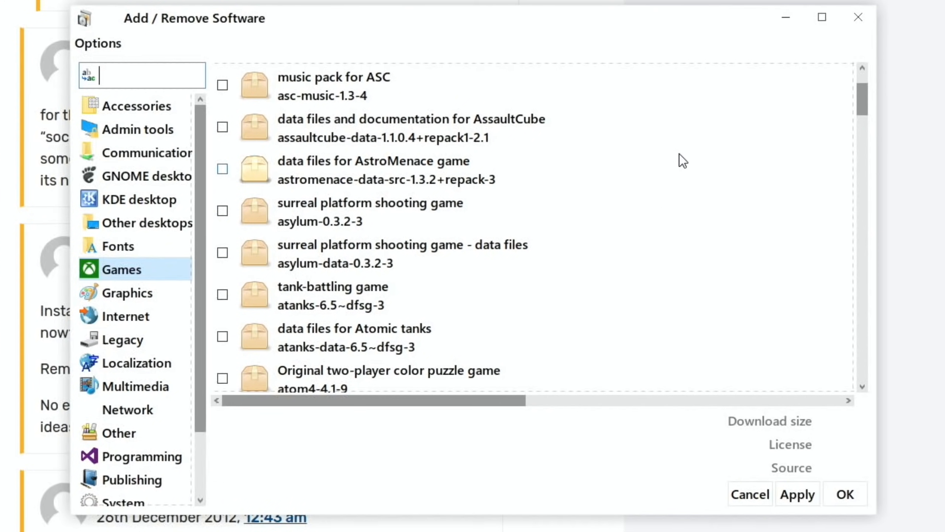
{"action": "scroll", "scroll_direction": "down", "scroll_amount": 3}
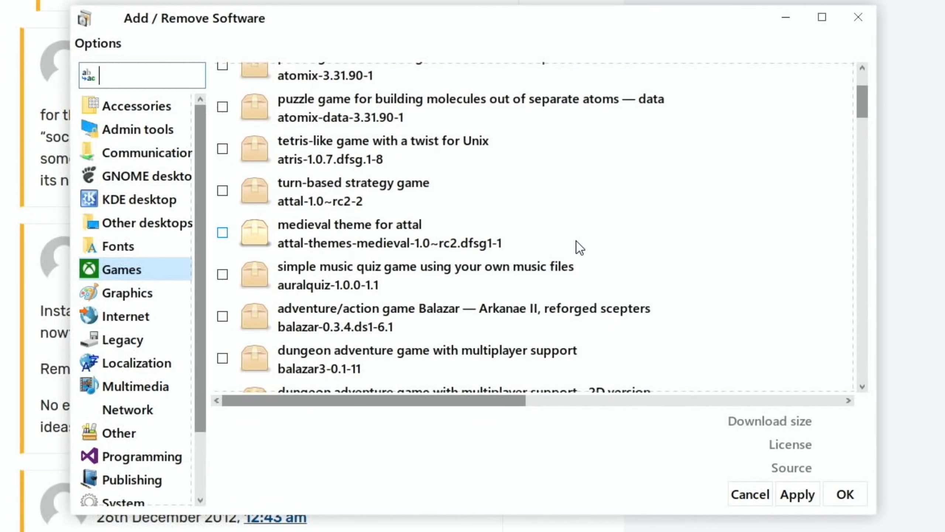
{"action": "scroll", "scroll_direction": "down", "scroll_amount": 3}
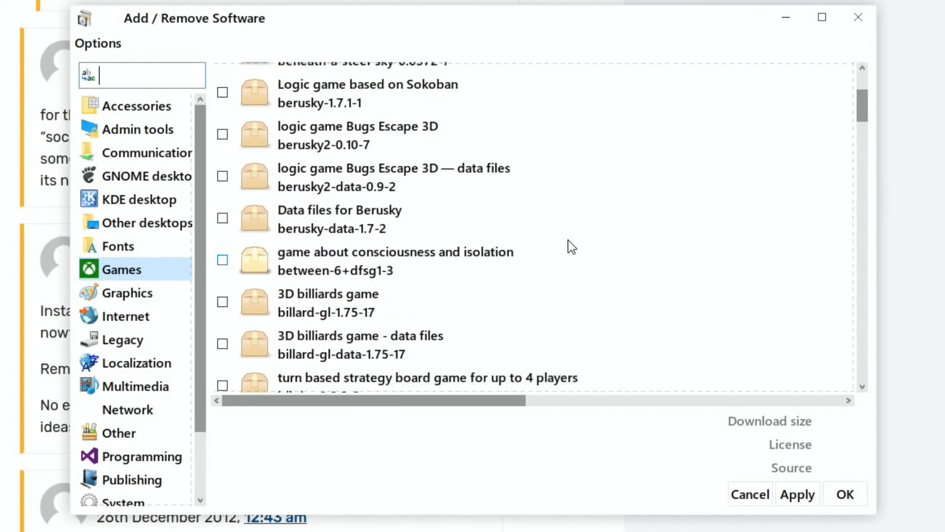
{"action": "scroll", "scroll_direction": "down", "scroll_amount": 3}
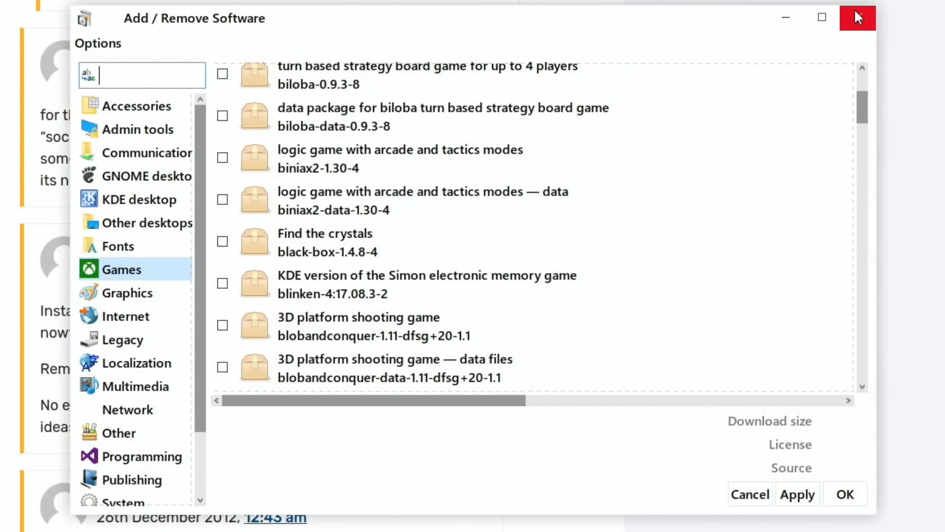
{"action": "left_click", "coordinate": [856, 17]}
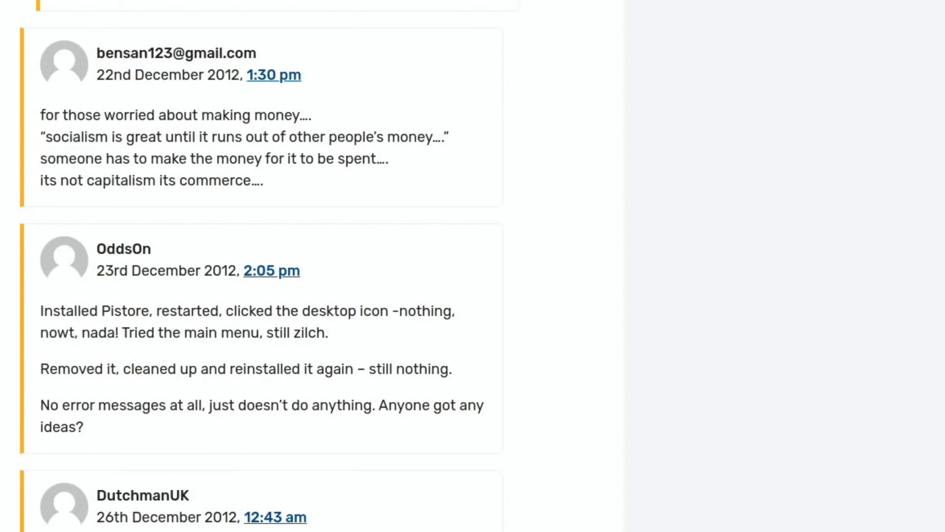
{"action": "left_click", "coordinate": [15, 519]}
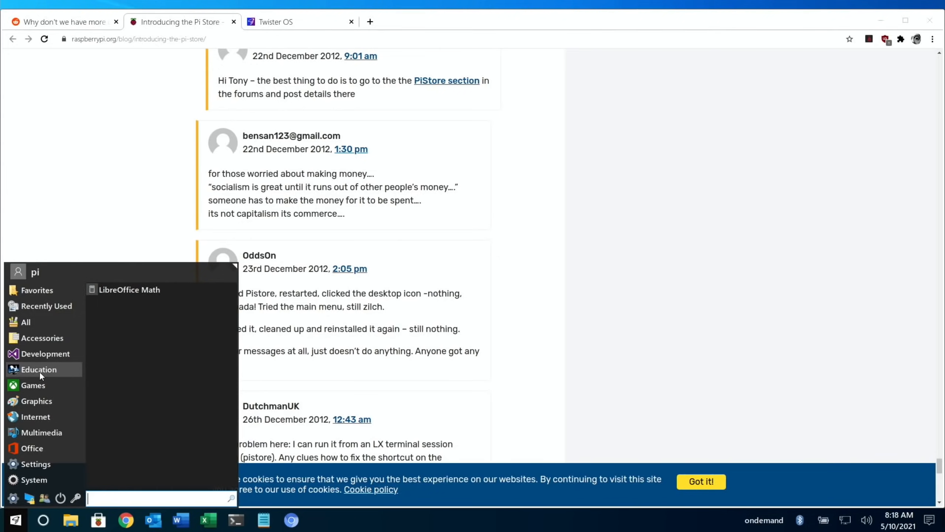
Launch PiKISS from a Start search and scroll its Games list from BStone to Sqrxz4.
{"action": "type", "text": "ki"}
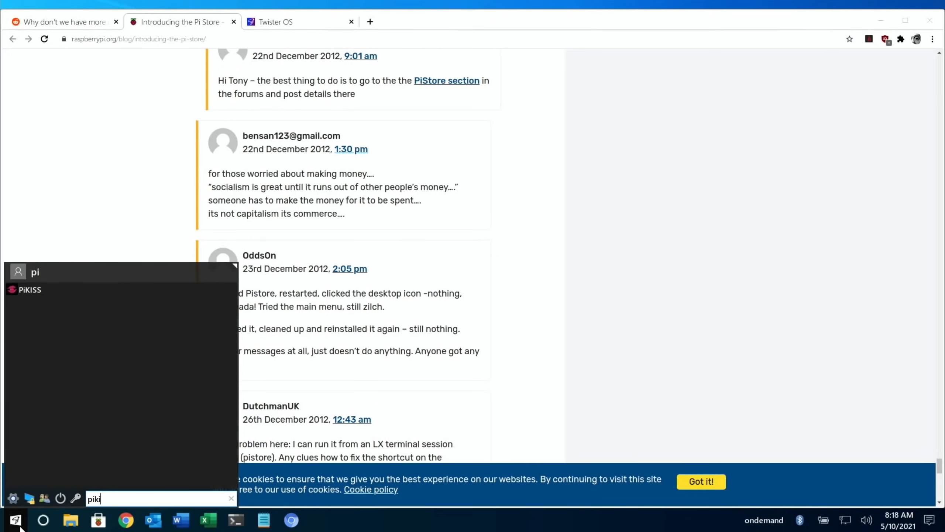
{"action": "left_click", "coordinate": [29, 289]}
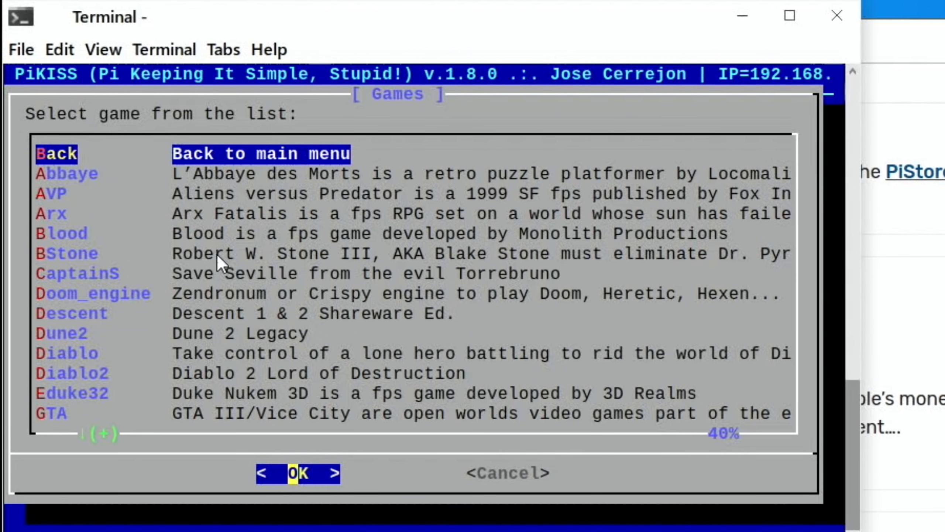
{"action": "left_click", "coordinate": [66, 254]}
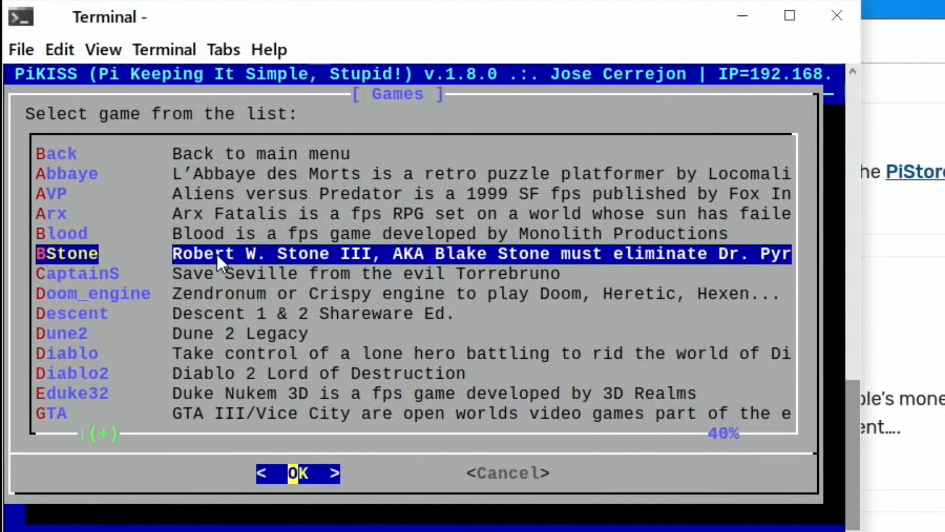
{"action": "scroll", "scroll_direction": "down", "scroll_amount": 3}
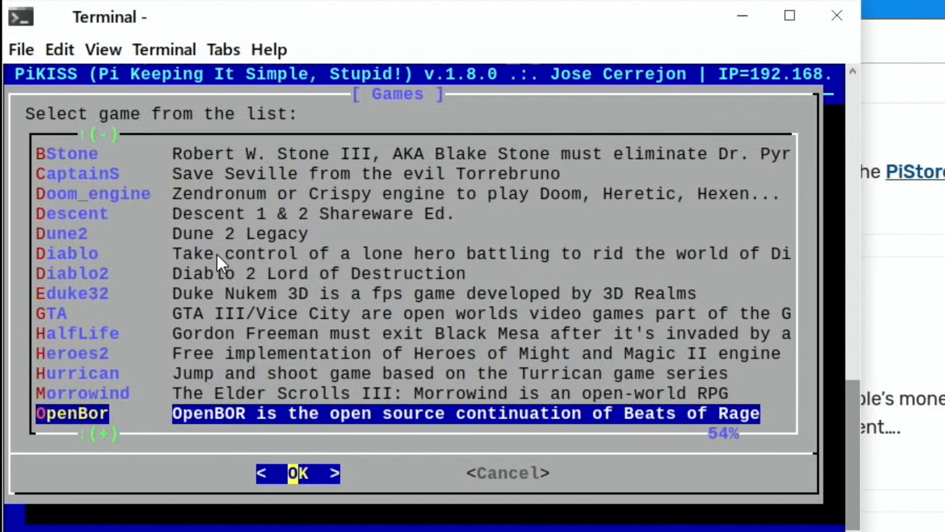
{"action": "scroll", "scroll_direction": "down", "scroll_amount": 3}
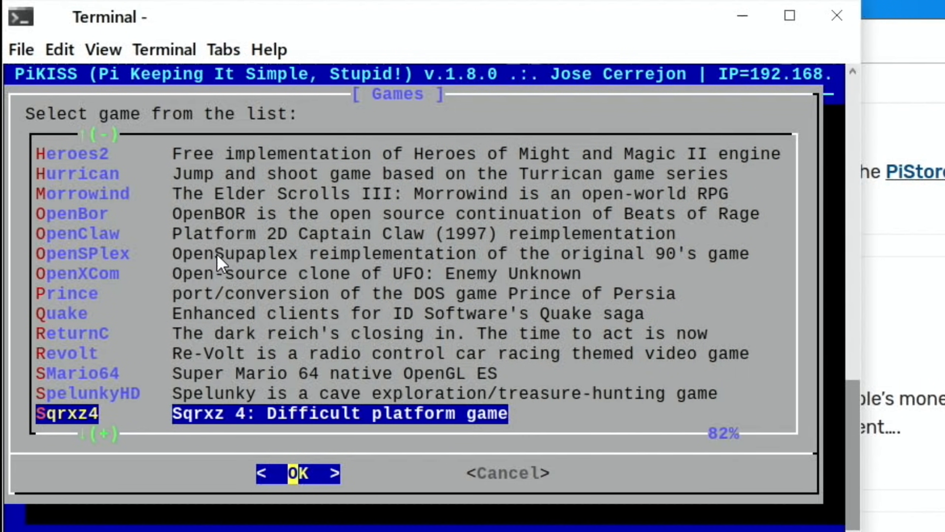
{"action": "scroll", "scroll_direction": "down", "scroll_amount": 3}
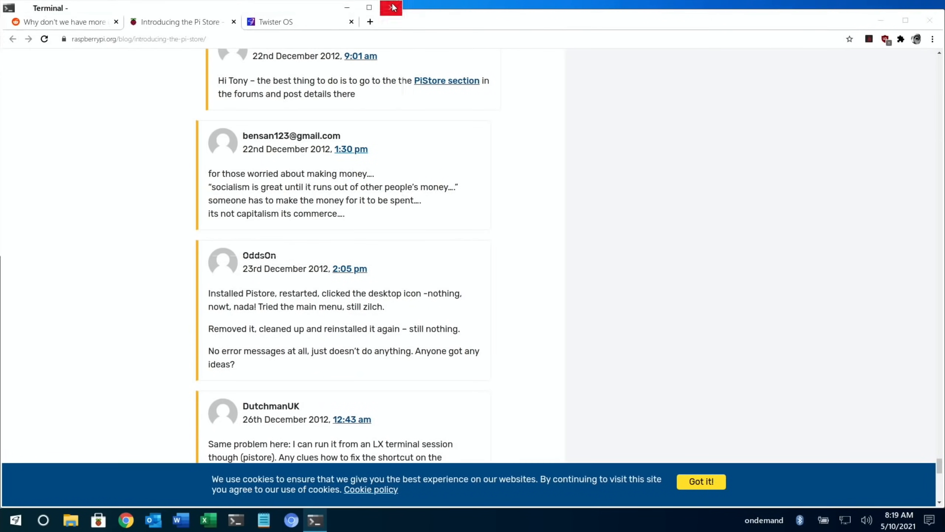
Search the application menu and launch Pi-Apps.
{"action": "left_click", "coordinate": [15, 519]}
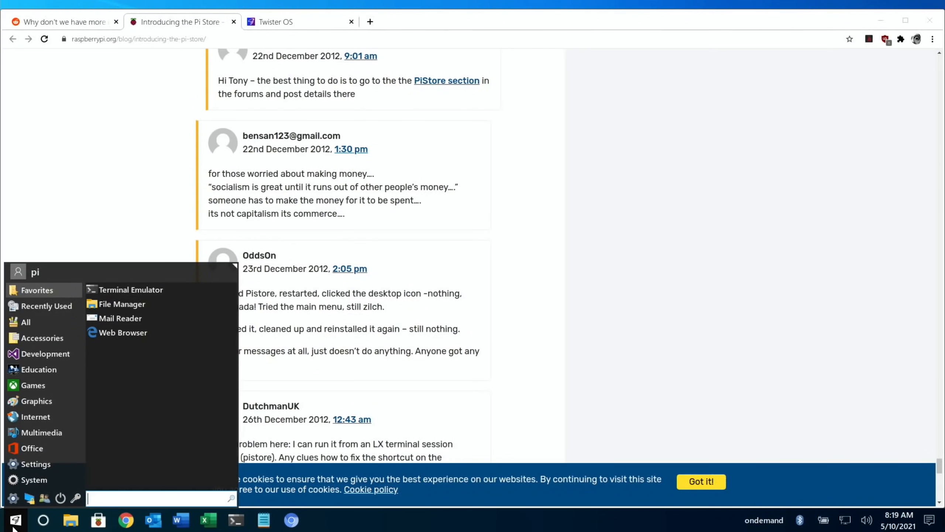
{"action": "type", "text": "a"}
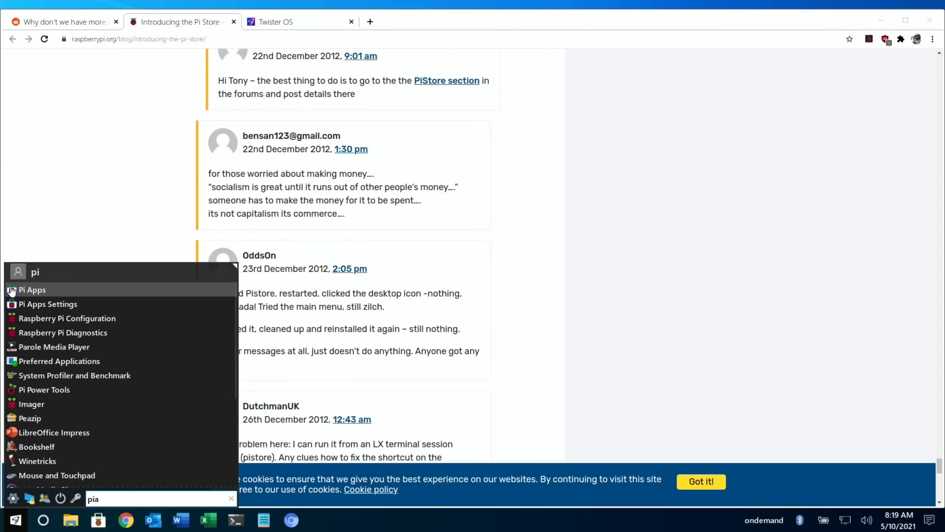
{"action": "left_click", "coordinate": [32, 289]}
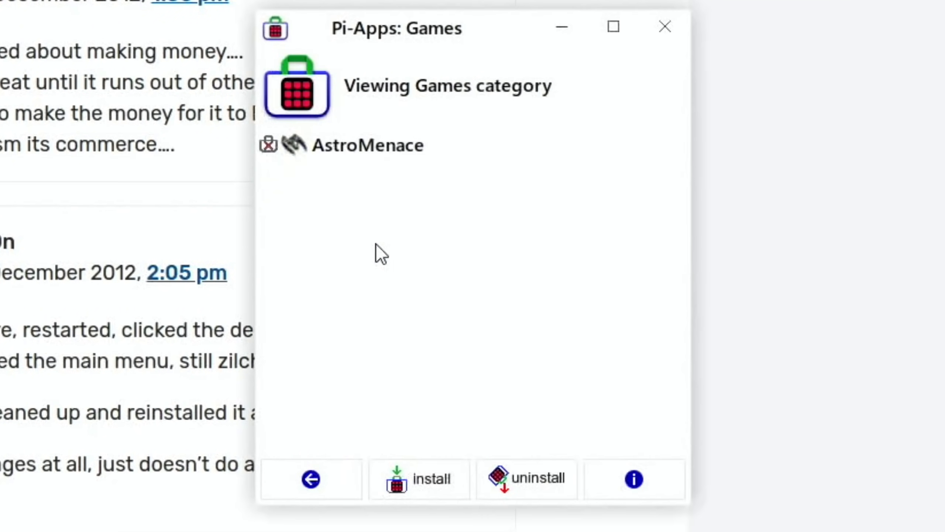
{"action": "mouse_move", "coordinate": [528, 228]}
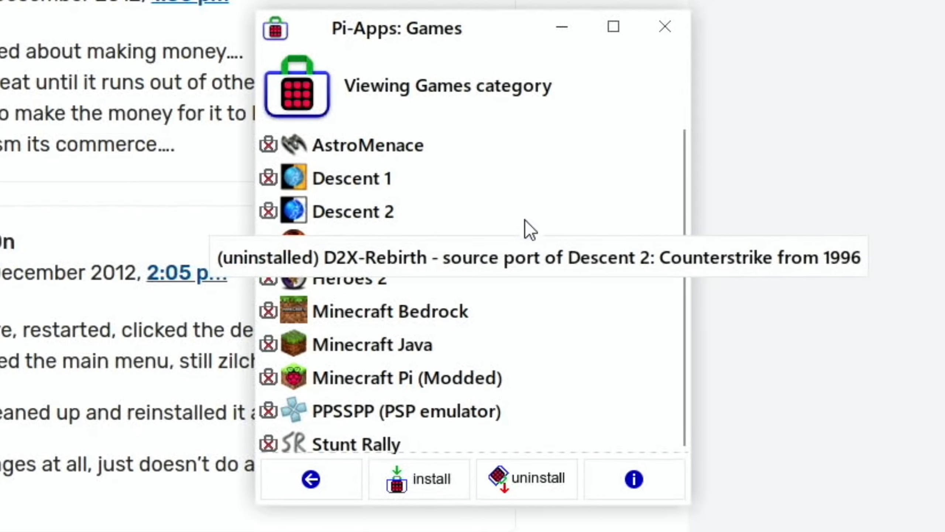
{"action": "mouse_move", "coordinate": [582, 277]}
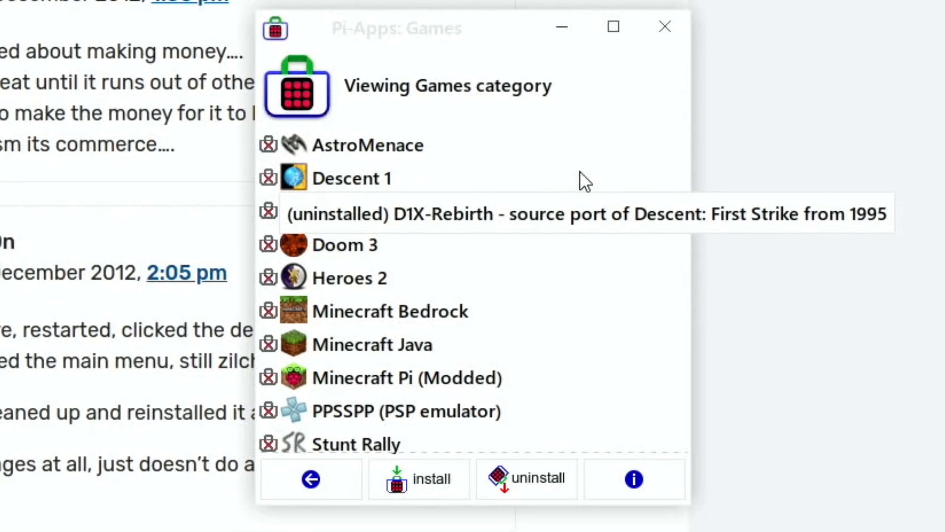
{"action": "mouse_move", "coordinate": [578, 174]}
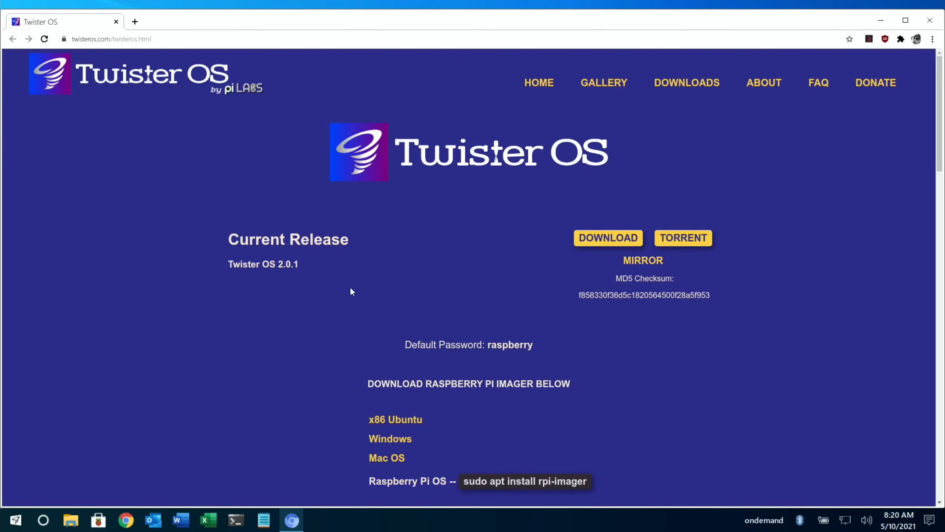
{"action": "mouse_move", "coordinate": [479, 290]}
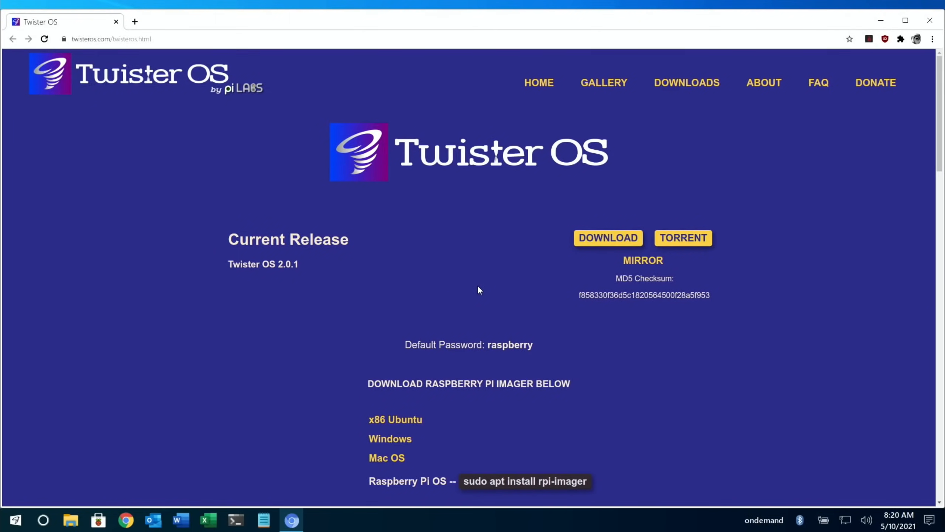
Scroll twisteros.com down to Patches, then open and close the Version 2.0.2 changelog.
{"action": "scroll", "scroll_direction": "down", "scroll_amount": 3}
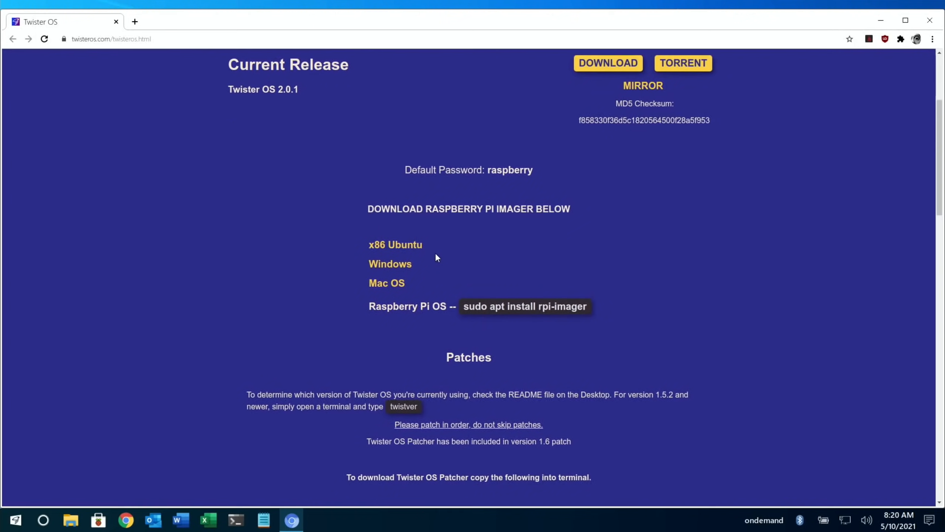
{"action": "scroll", "scroll_direction": "down", "scroll_amount": 3}
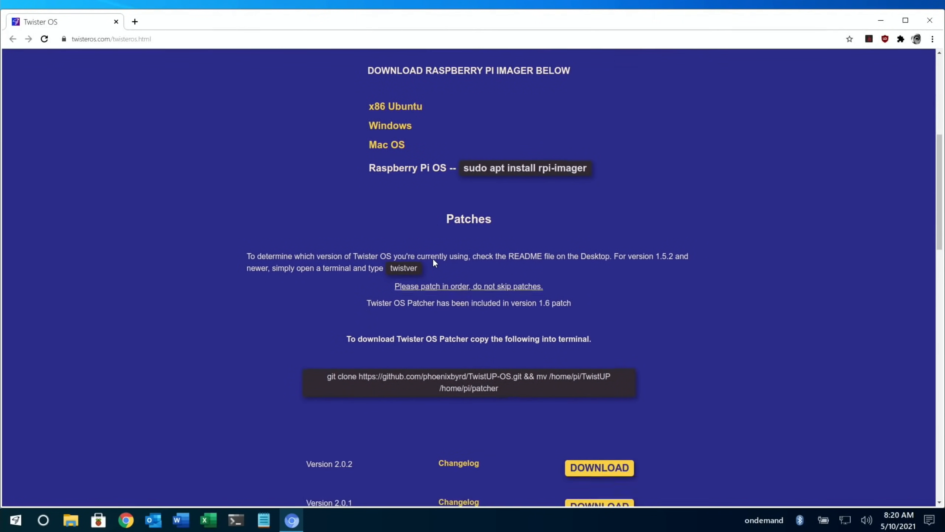
{"action": "scroll", "scroll_direction": "down", "scroll_amount": 3}
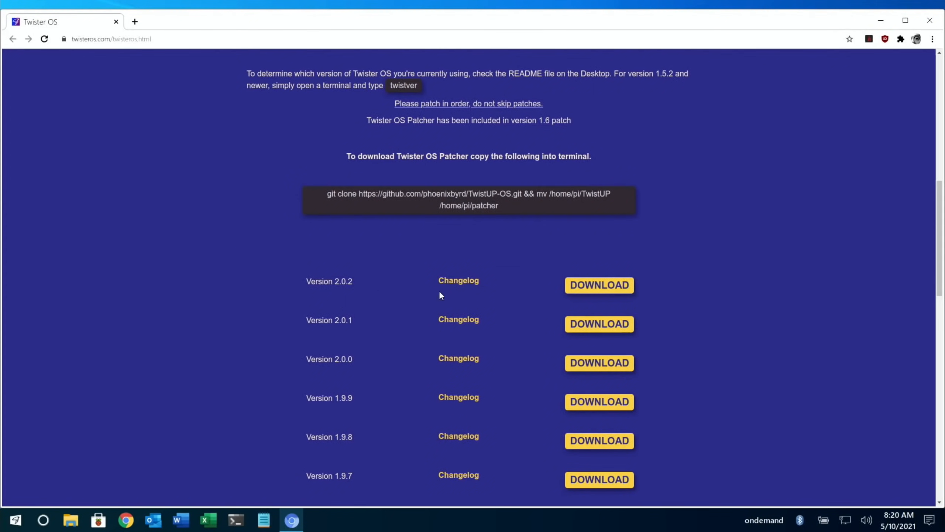
{"action": "left_click", "coordinate": [458, 280]}
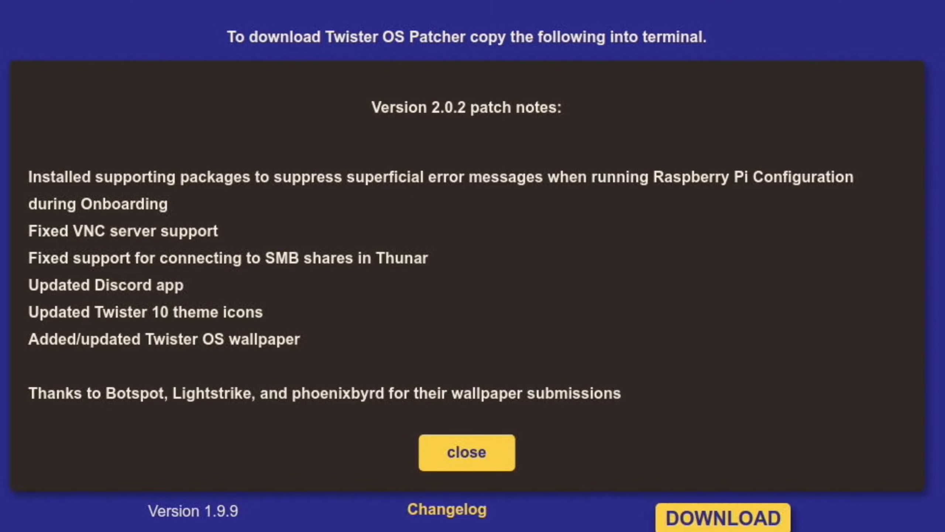
{"action": "mouse_move", "coordinate": [163, 275]}
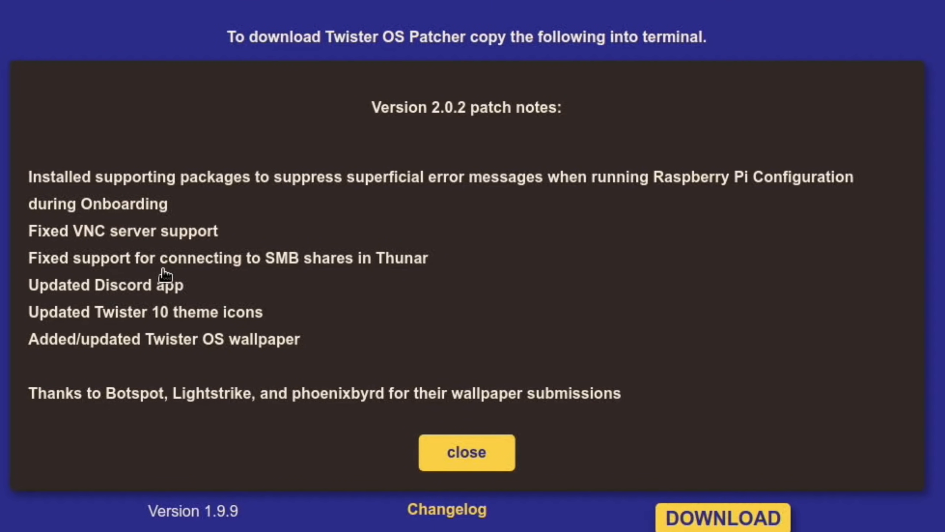
{"action": "mouse_move", "coordinate": [237, 290]}
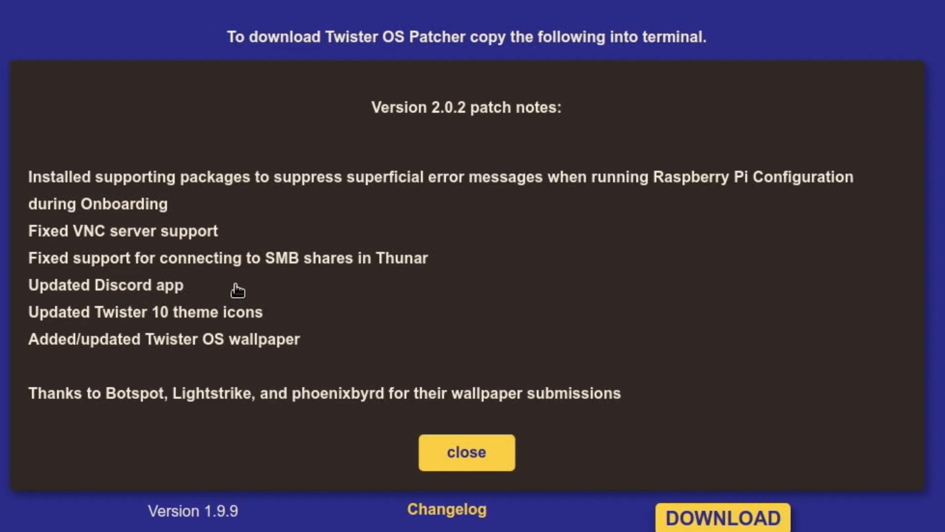
{"action": "mouse_move", "coordinate": [129, 326]}
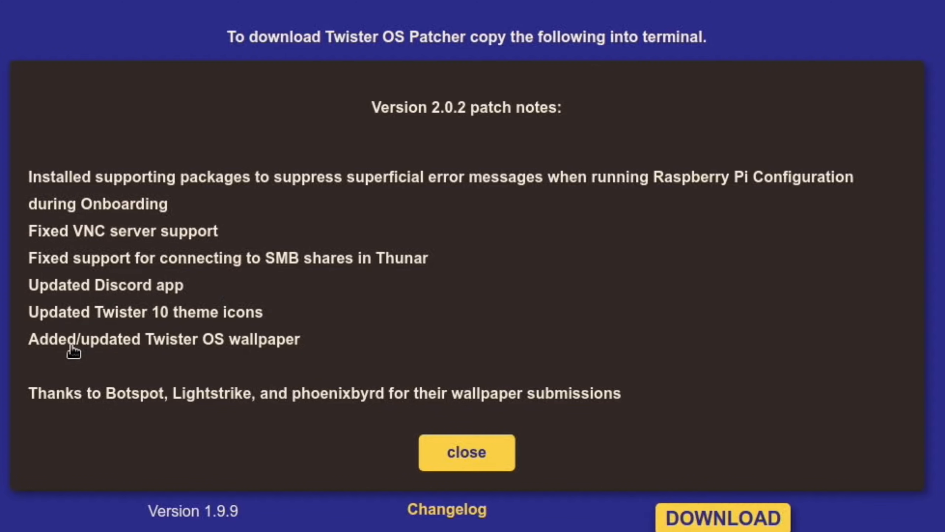
{"action": "mouse_move", "coordinate": [395, 337]}
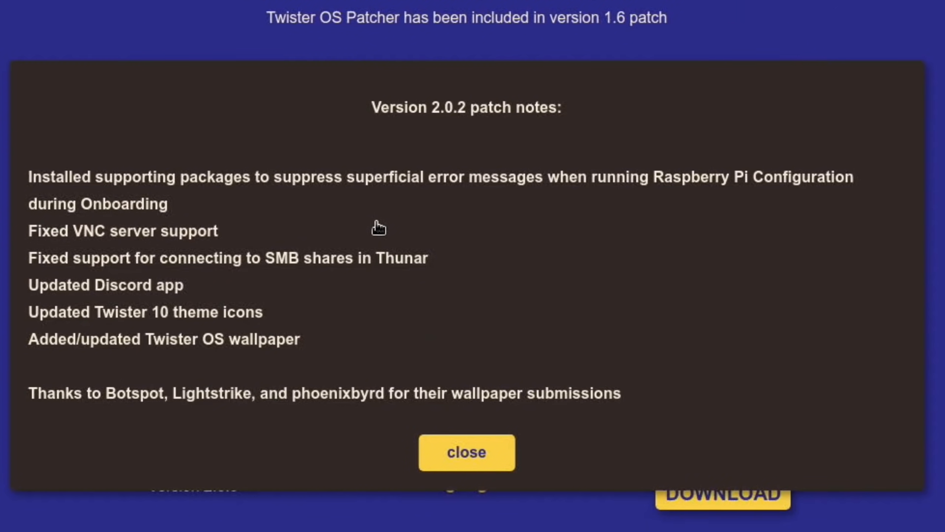
{"action": "left_click", "coordinate": [466, 451]}
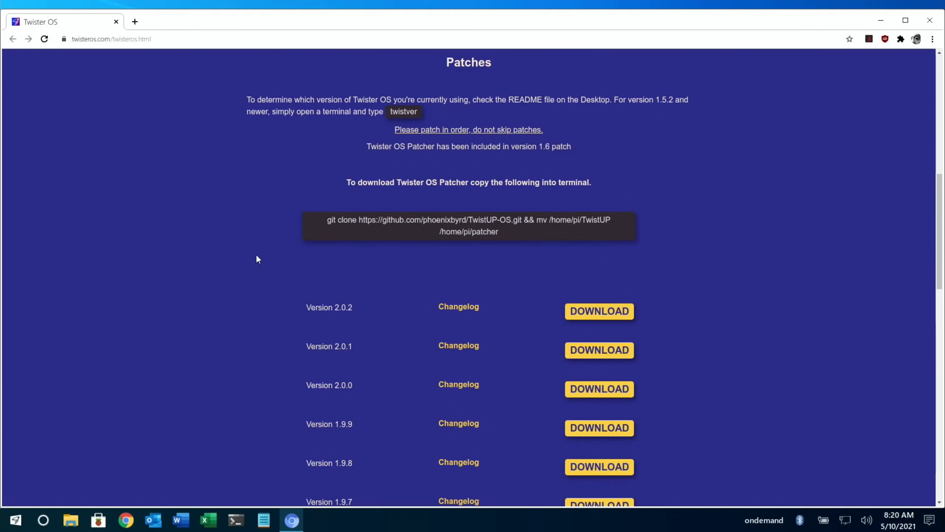
{"action": "mouse_move", "coordinate": [356, 146]}
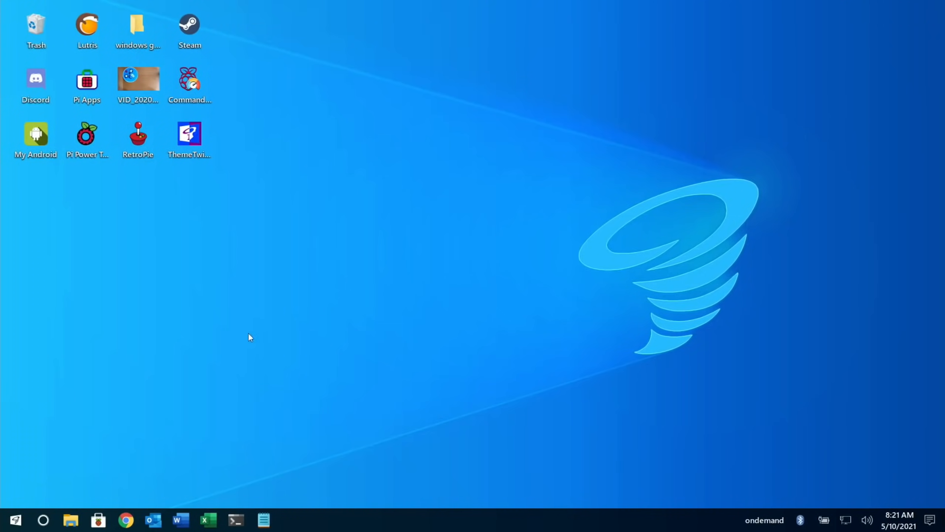
{"action": "mouse_move", "coordinate": [54, 18]}
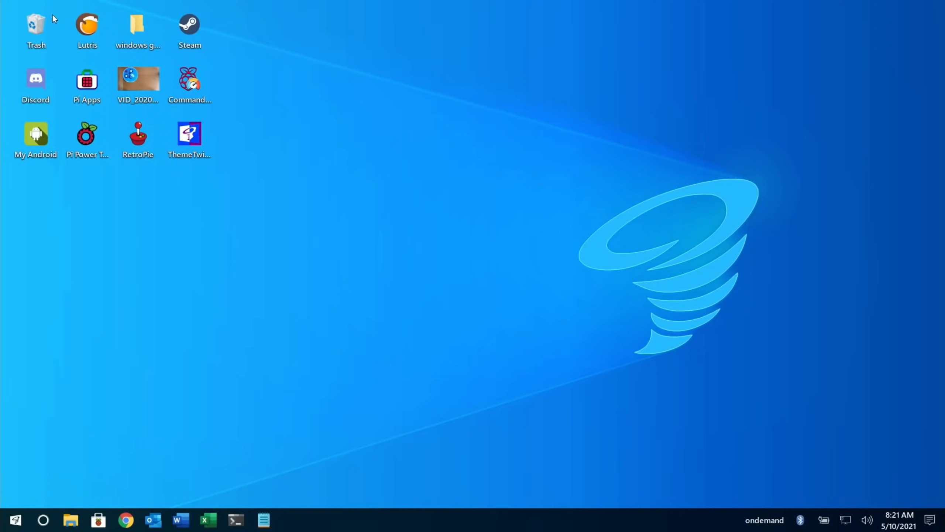
{"action": "mouse_move", "coordinate": [154, 283]}
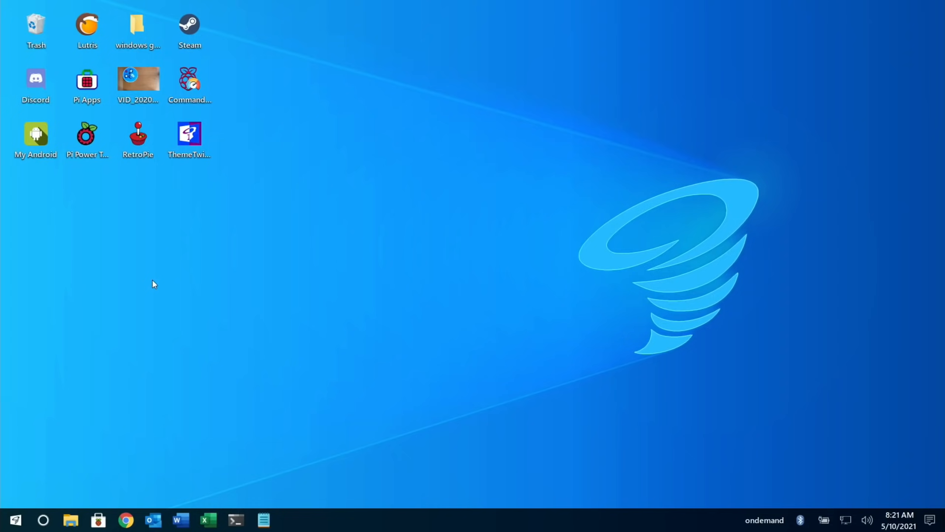
{"action": "mouse_move", "coordinate": [137, 138]}
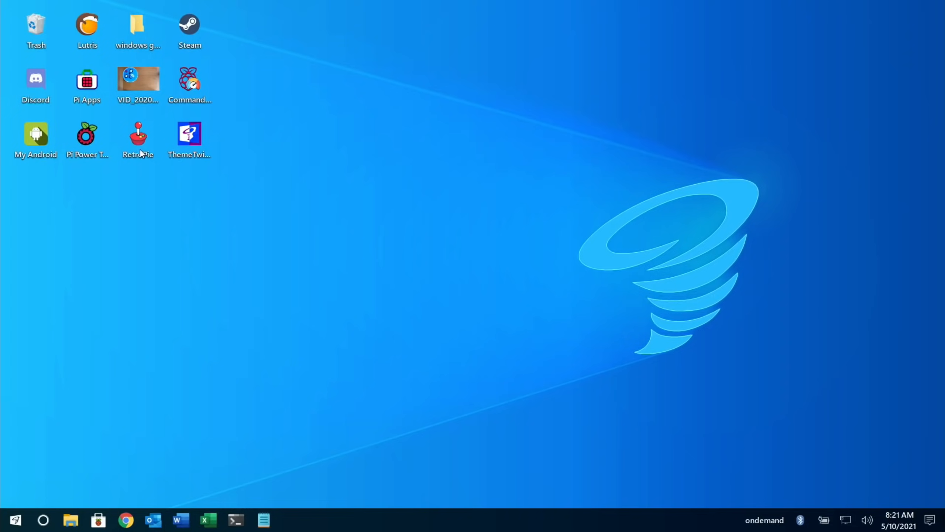
{"action": "mouse_move", "coordinate": [142, 192]}
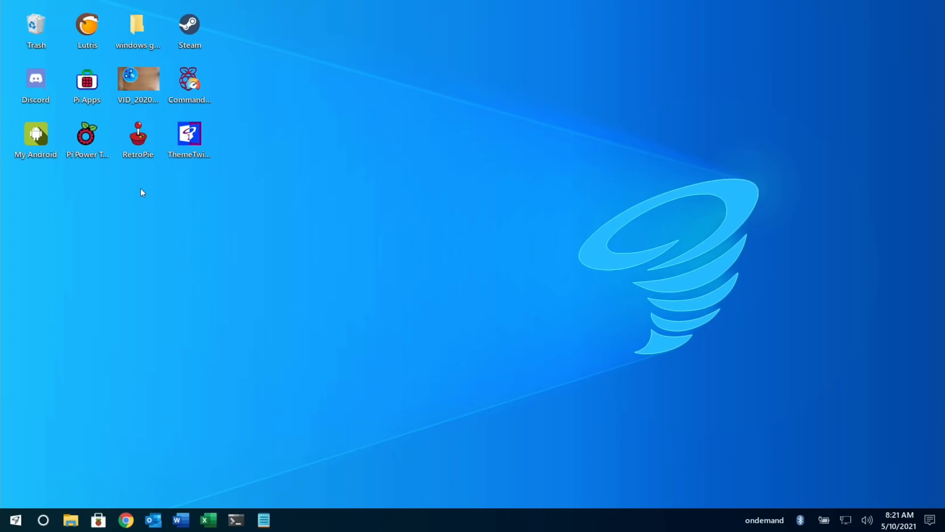
{"action": "mouse_move", "coordinate": [99, 113]}
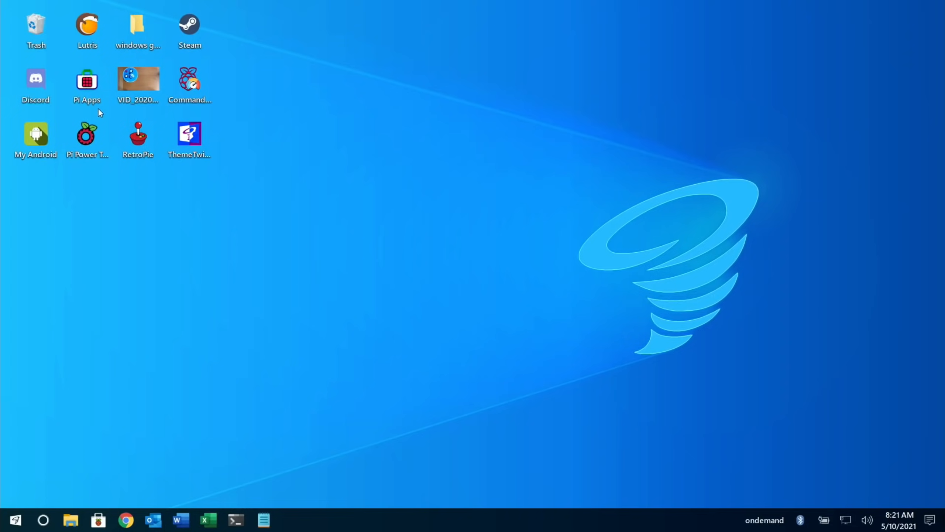
{"action": "mouse_move", "coordinate": [68, 498]}
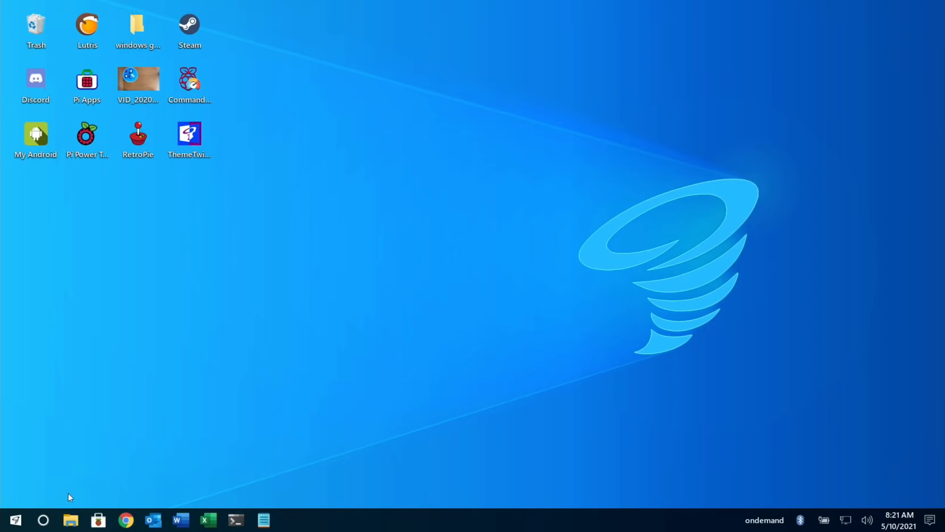
Search the Start menu for 'update' to find Twister OS Patcher.
{"action": "left_click", "coordinate": [15, 519]}
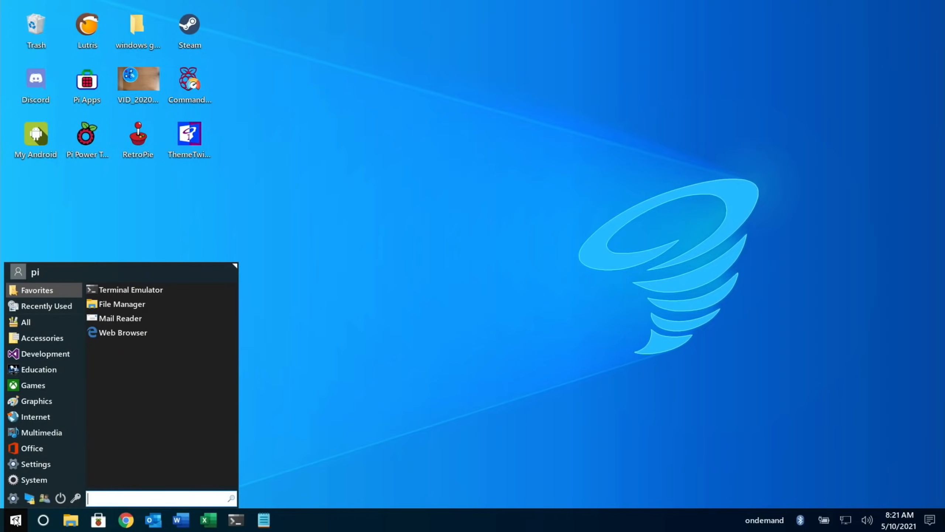
{"action": "type", "text": "upda"}
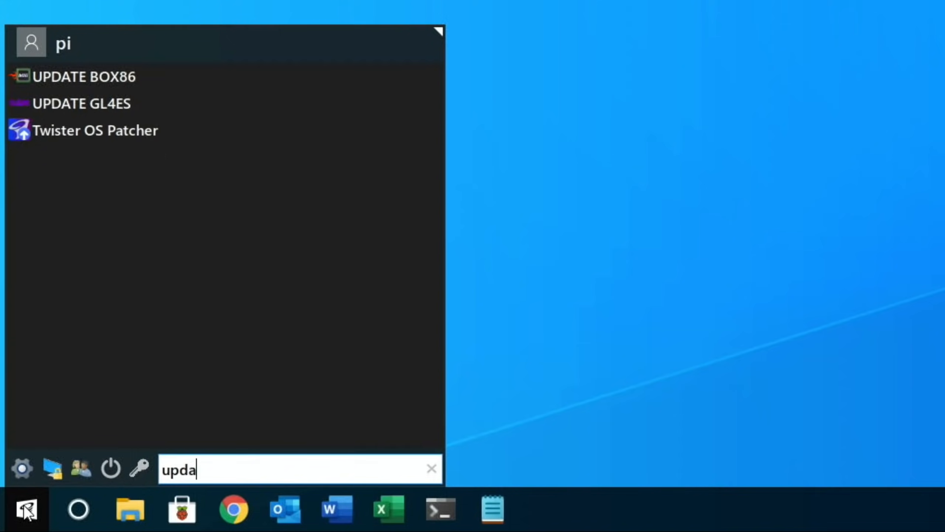
{"action": "type", "text": "te"}
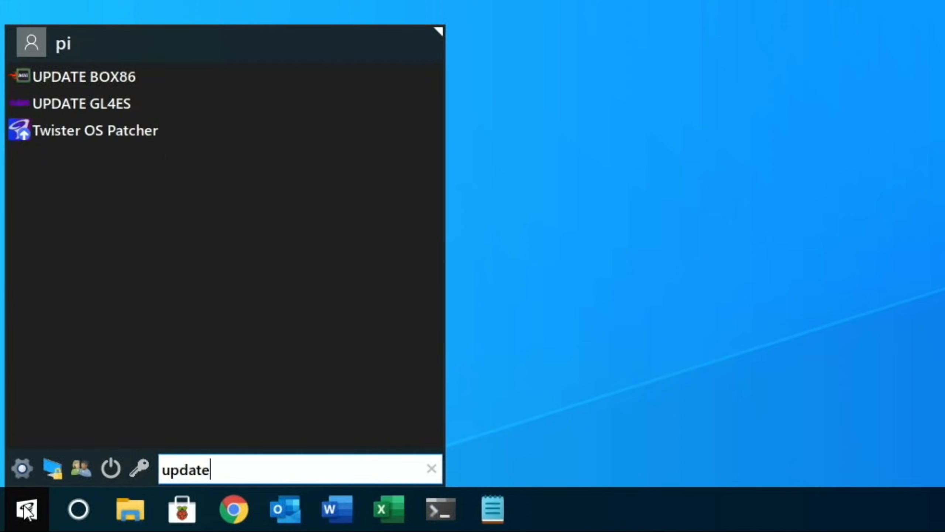
{"action": "mouse_move", "coordinate": [93, 176]}
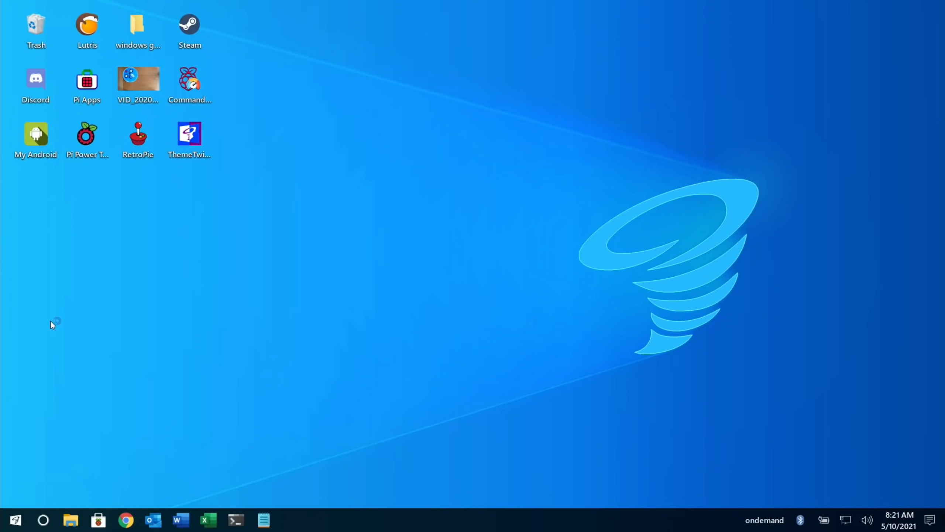
Launch Twister OS Patcher, install patch 2.0.2, and close the finished terminal.
{"action": "double_click", "coordinate": [190, 139]}
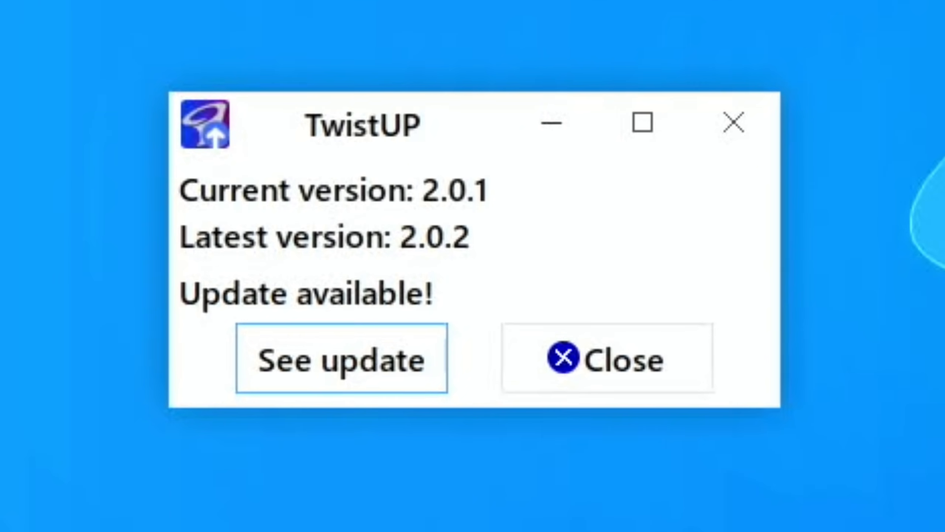
{"action": "left_click", "coordinate": [340, 358]}
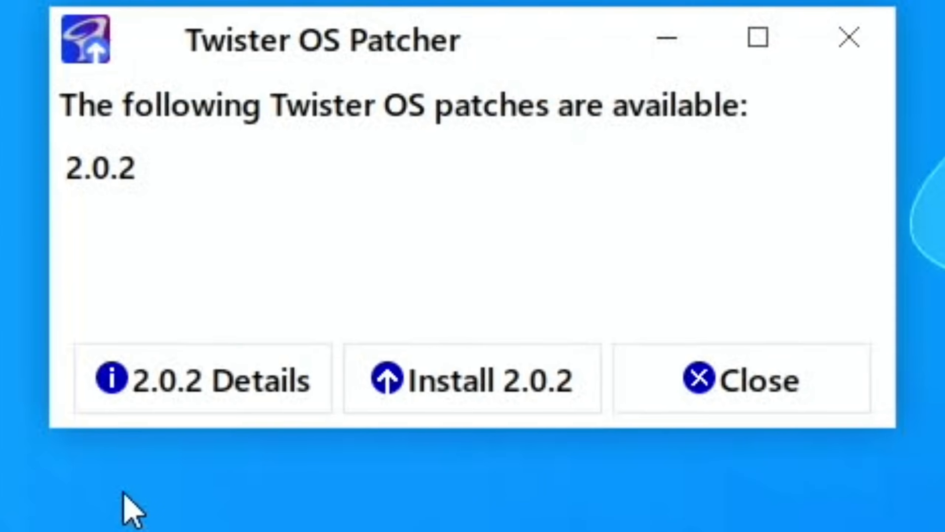
{"action": "left_click", "coordinate": [472, 379]}
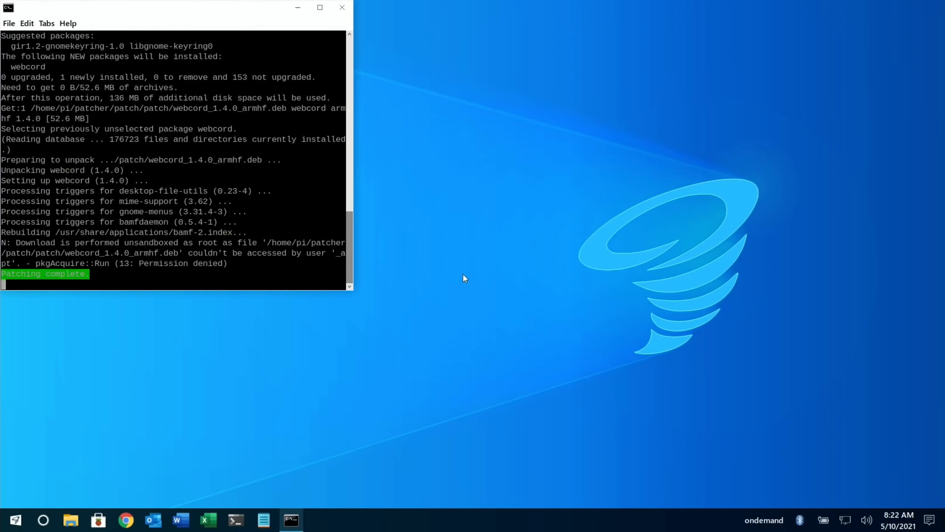
{"action": "left_click", "coordinate": [342, 7]}
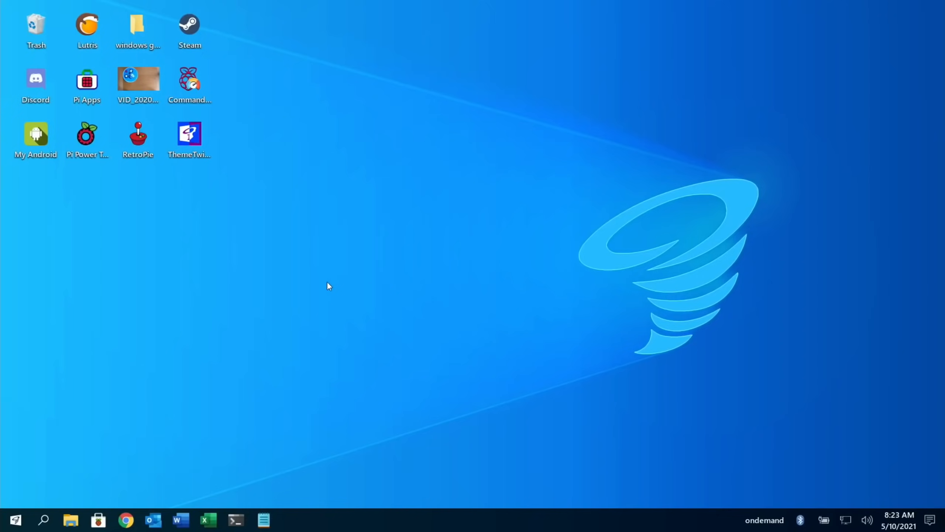
{"action": "mouse_move", "coordinate": [77, 198]}
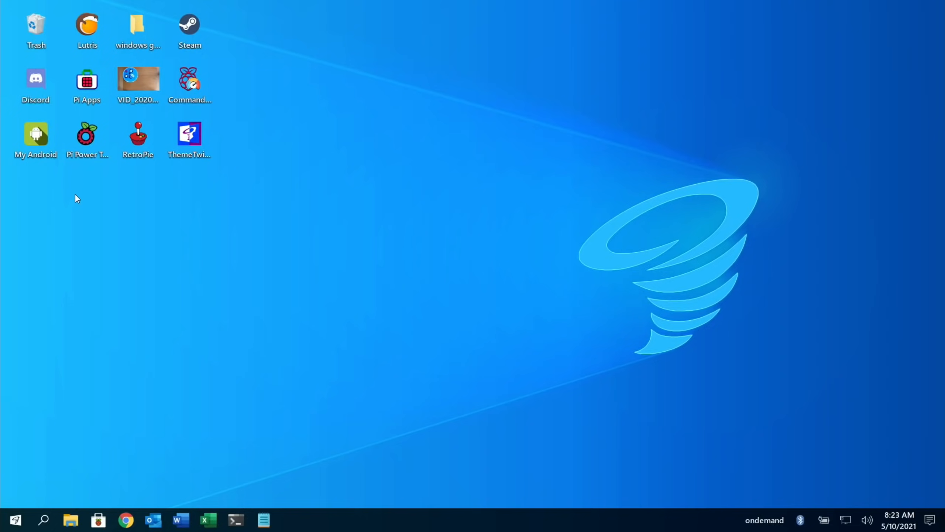
{"action": "mouse_move", "coordinate": [25, 404]}
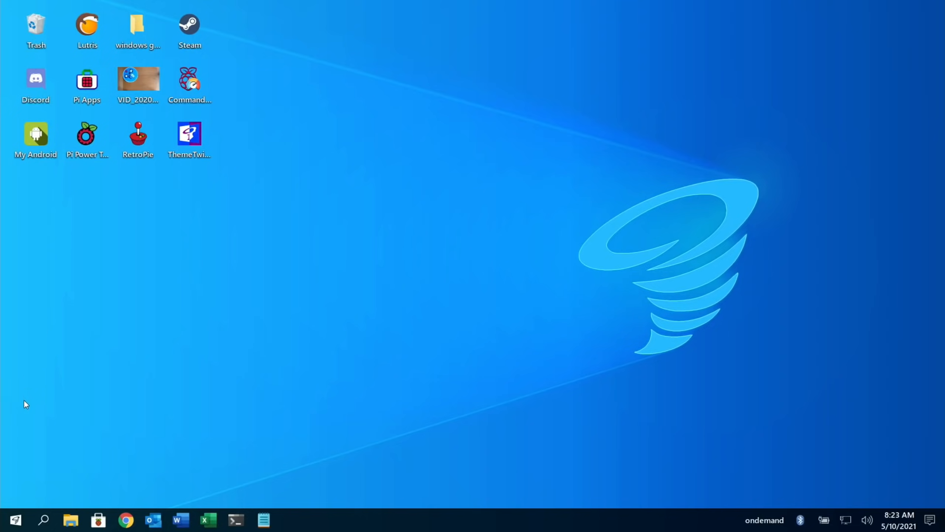
{"action": "left_click", "coordinate": [71, 519]}
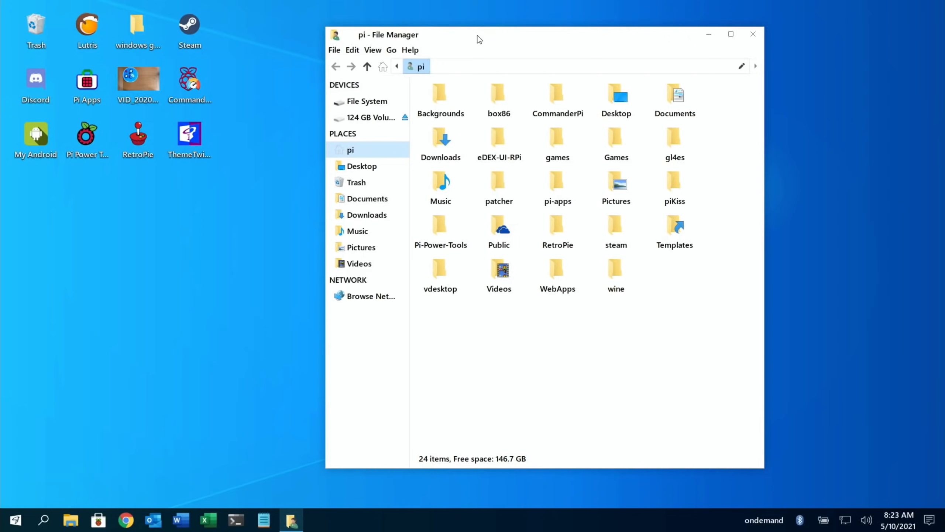
{"action": "mouse_move", "coordinate": [381, 114]}
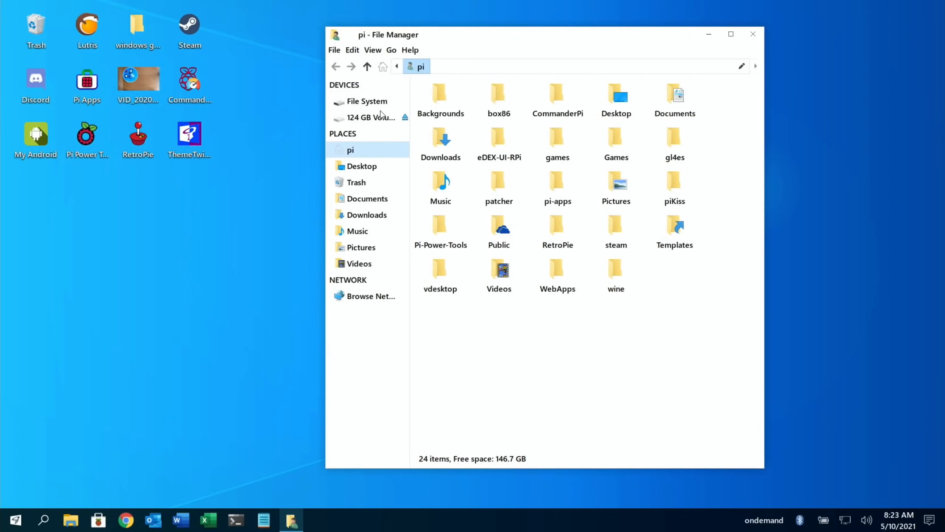
Open the 124 GB volume's 'Win 10 Pi essentials' folder and select Parkdale.exe.
{"action": "left_click", "coordinate": [370, 117]}
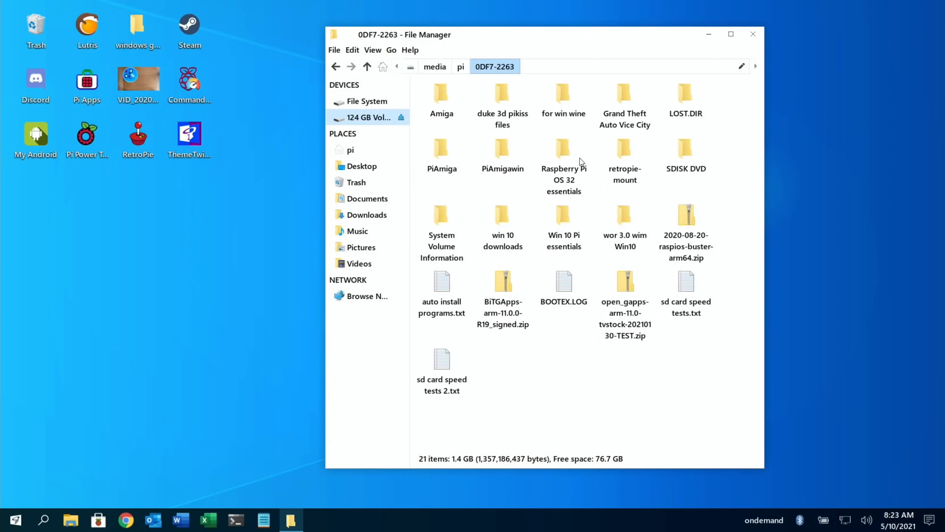
{"action": "double_click", "coordinate": [564, 220]}
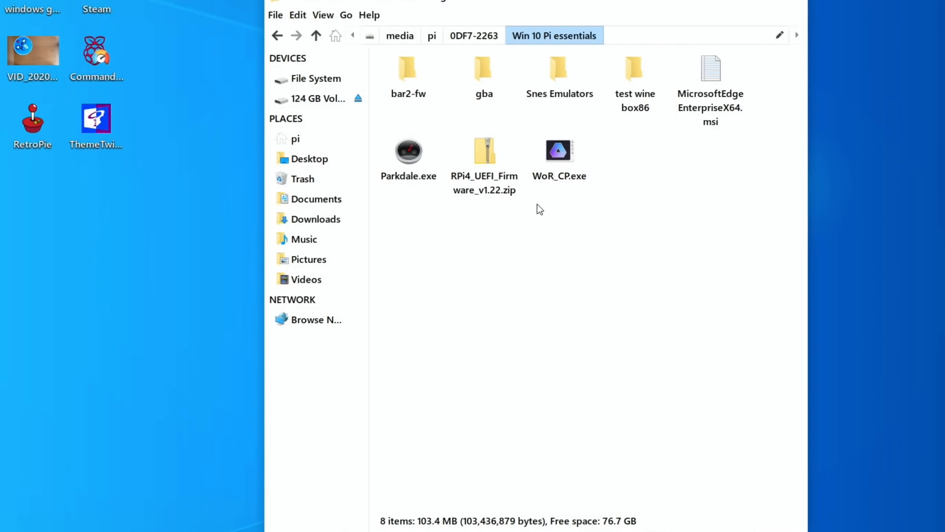
{"action": "mouse_move", "coordinate": [410, 165]}
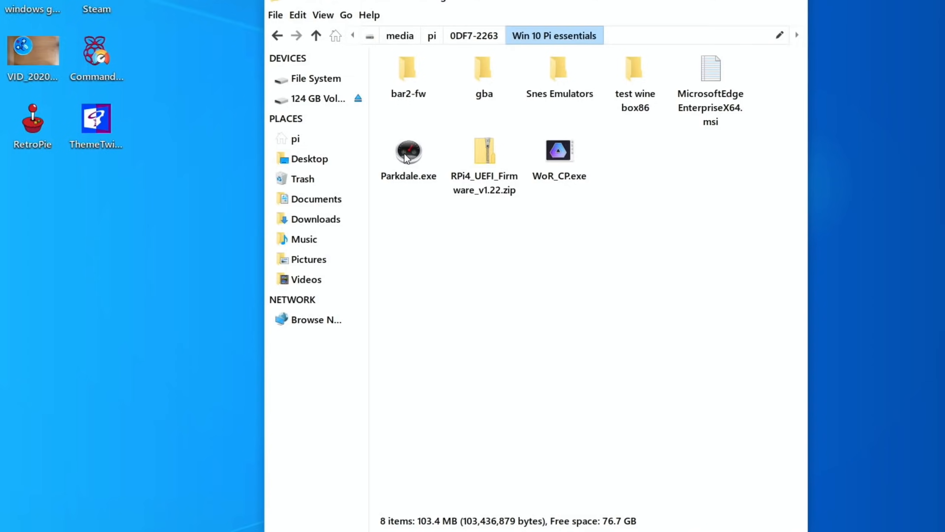
{"action": "mouse_move", "coordinate": [404, 167]}
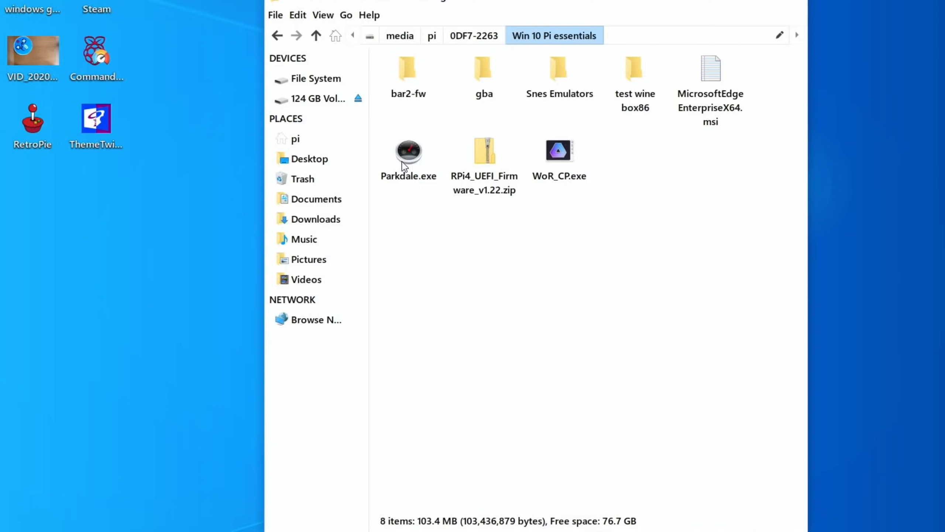
{"action": "left_click", "coordinate": [408, 150]}
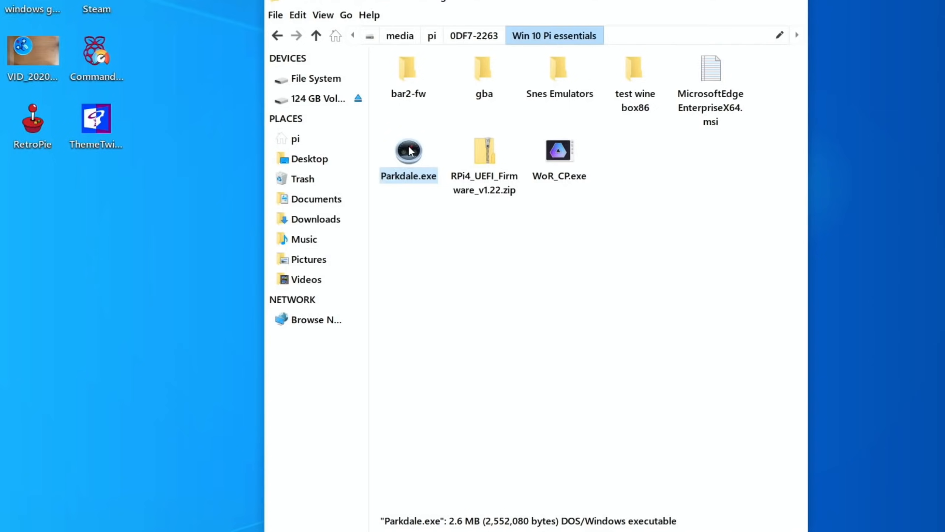
Launch Parkdale.exe and switch to its File Access benchmark.
{"action": "double_click", "coordinate": [408, 151]}
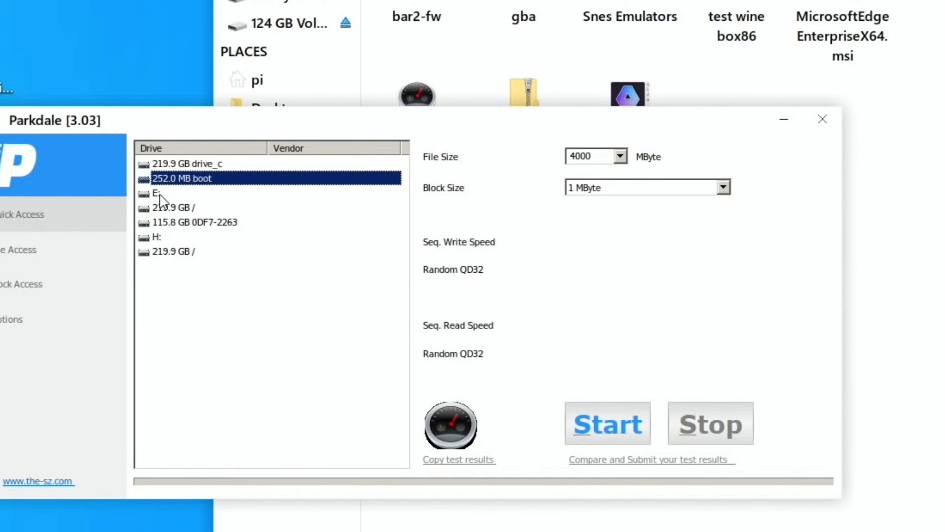
{"action": "left_click", "coordinate": [181, 236]}
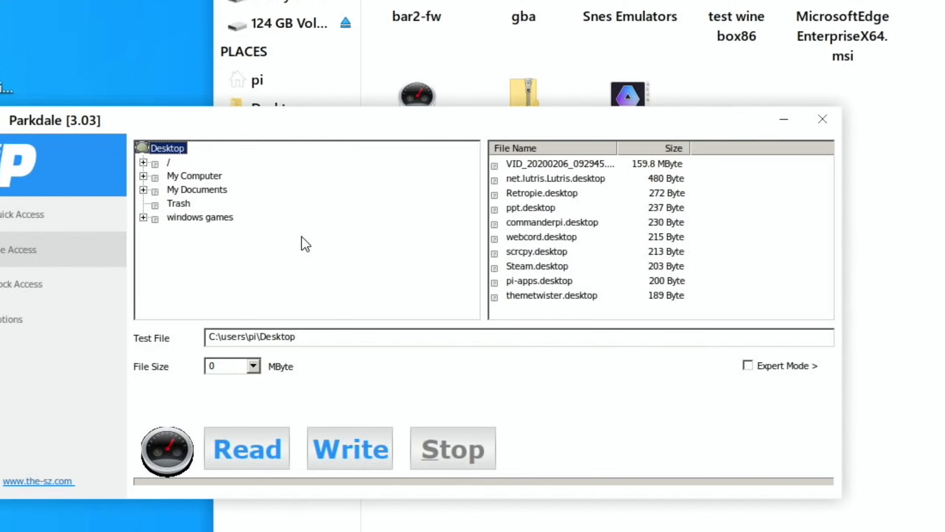
{"action": "mouse_move", "coordinate": [65, 249]}
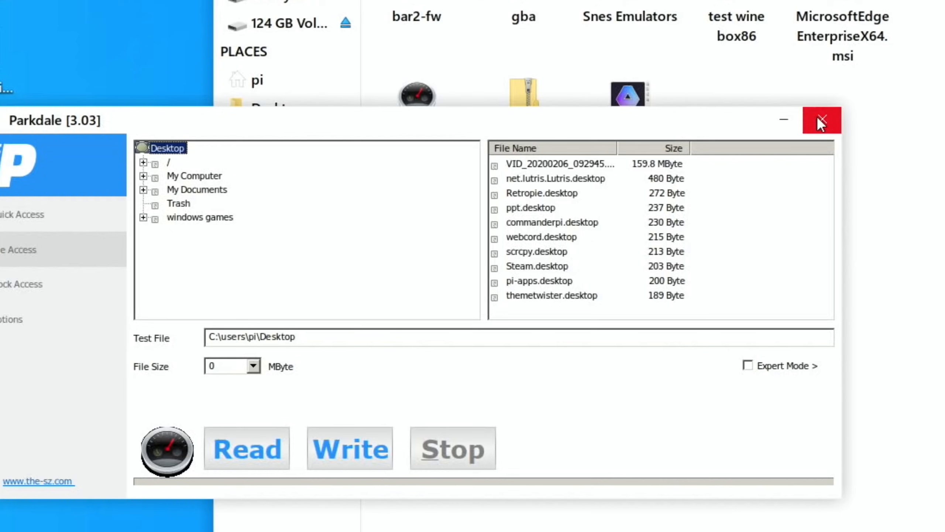
Close Parkdale, open the 'win 10 downloads' folder, and bring up the application launcher.
{"action": "left_click", "coordinate": [822, 120]}
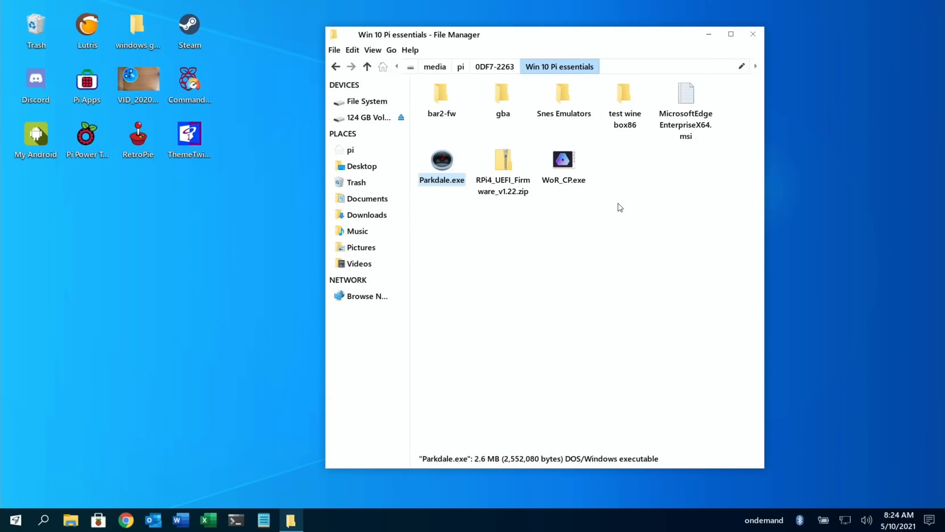
{"action": "mouse_move", "coordinate": [425, 158]}
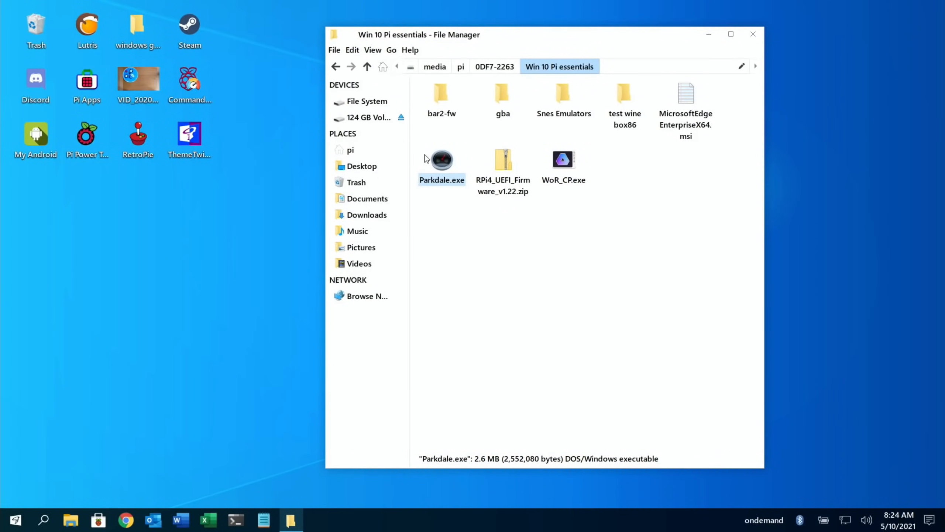
{"action": "mouse_move", "coordinate": [565, 139]}
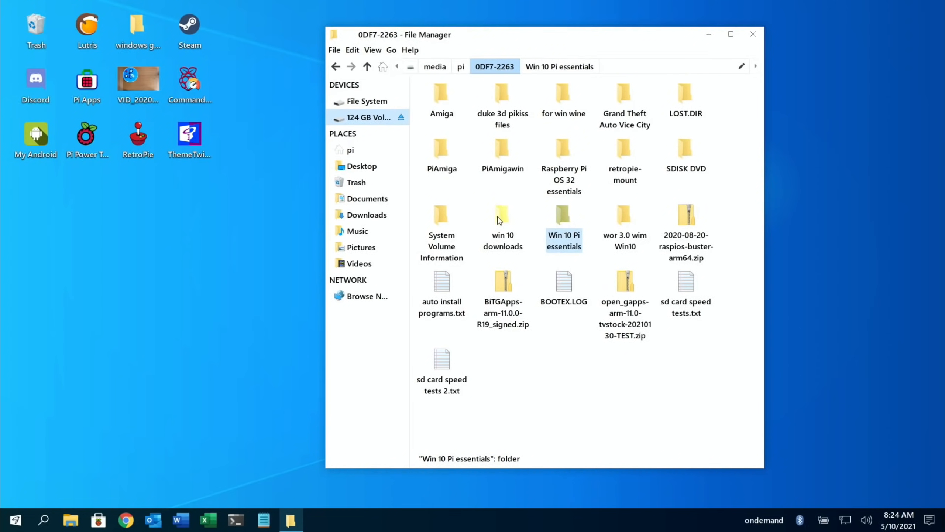
{"action": "double_click", "coordinate": [502, 214]}
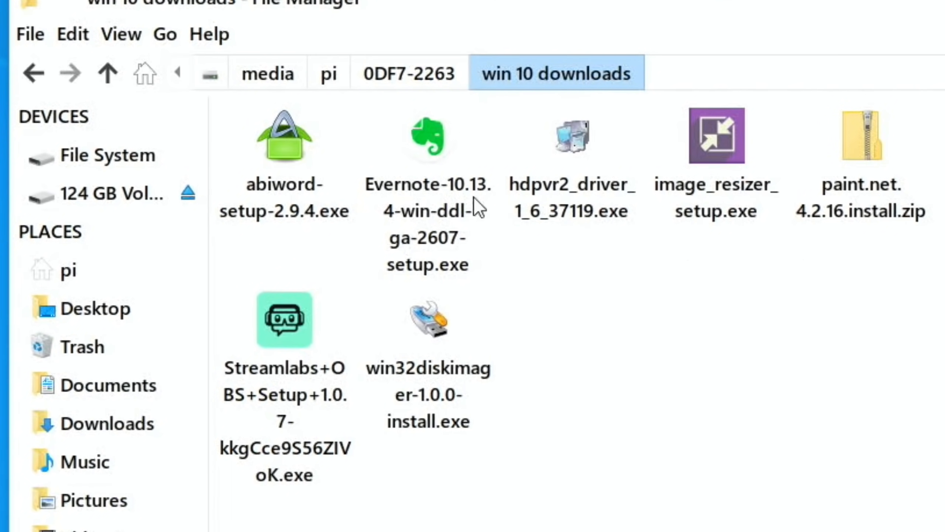
{"action": "mouse_move", "coordinate": [313, 401]}
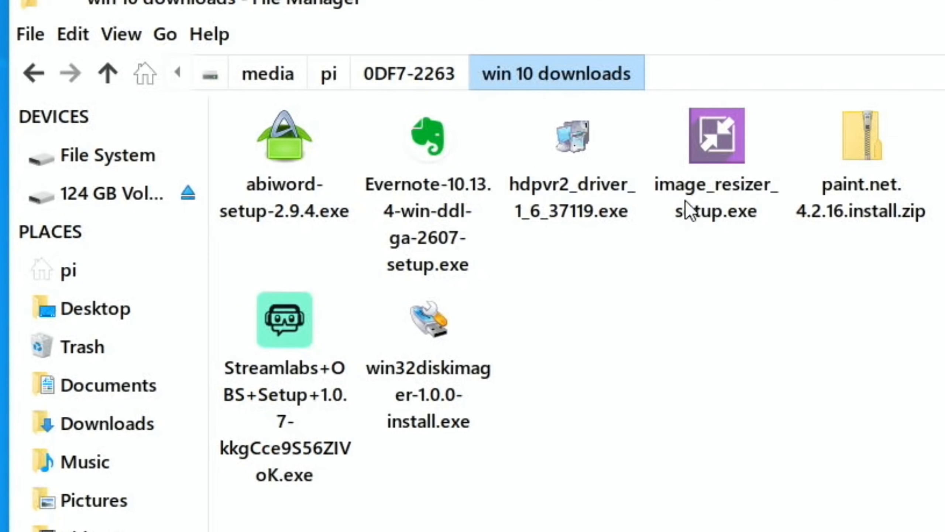
{"action": "mouse_move", "coordinate": [708, 153]}
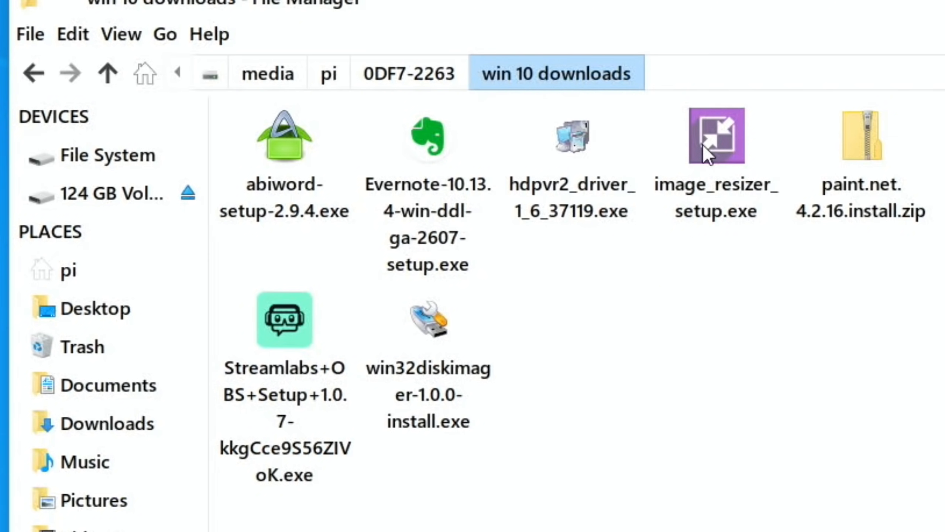
{"action": "mouse_move", "coordinate": [740, 155]}
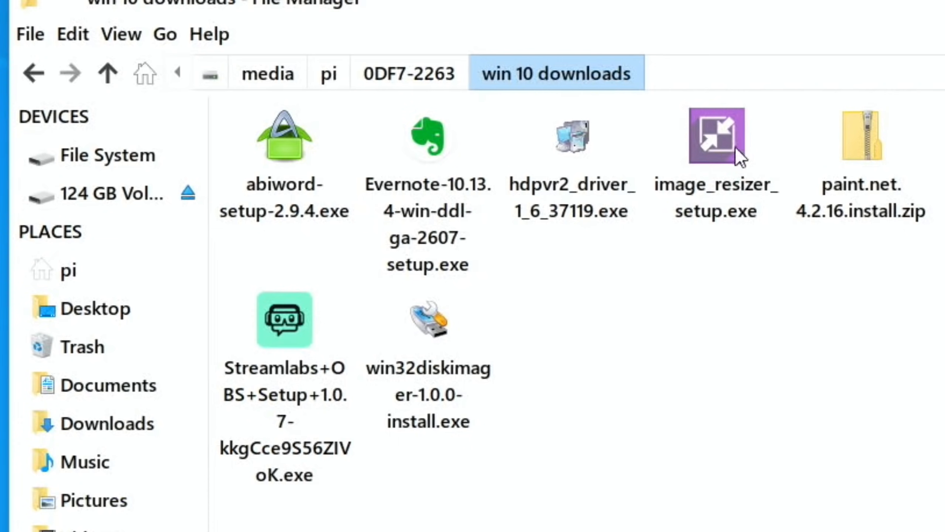
{"action": "mouse_move", "coordinate": [718, 162]}
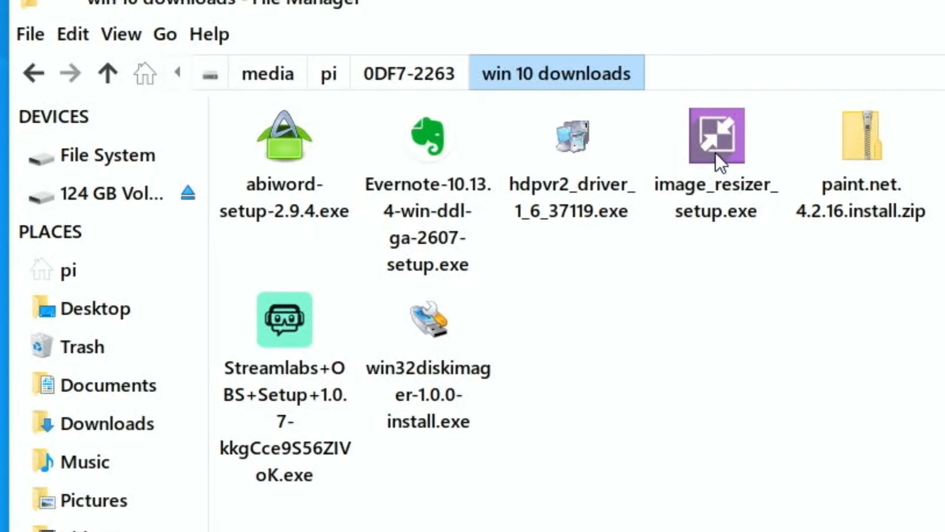
{"action": "left_click", "coordinate": [729, 34]}
{"action": "type", "text": "wine"}
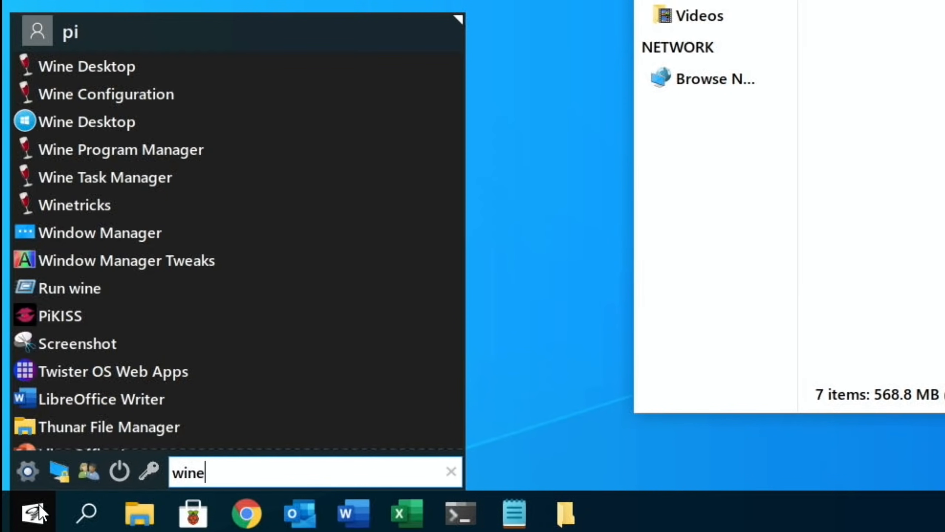
{"action": "mouse_move", "coordinate": [86, 66]}
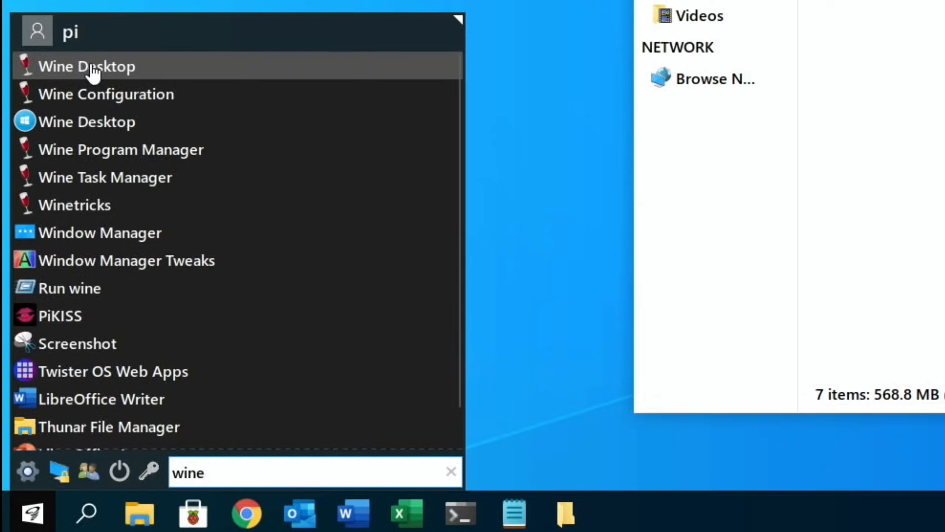
Launch Wine Desktop and open Add/Remove Programs from its Start menu.
{"action": "left_click", "coordinate": [86, 66]}
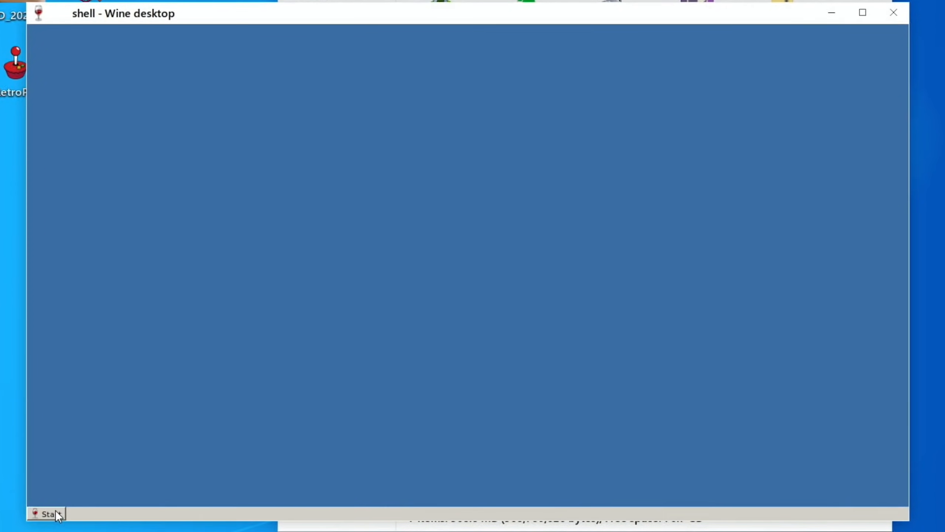
{"action": "left_click", "coordinate": [51, 513]}
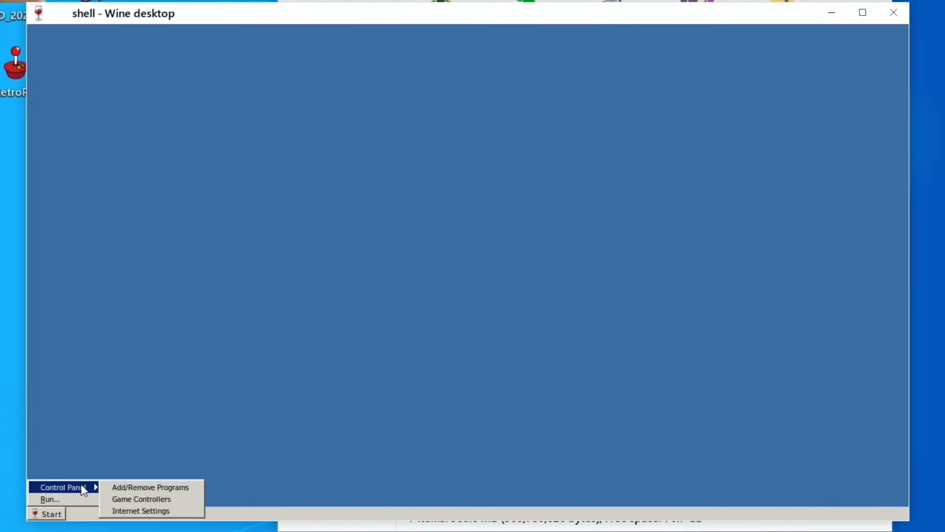
{"action": "mouse_move", "coordinate": [150, 487]}
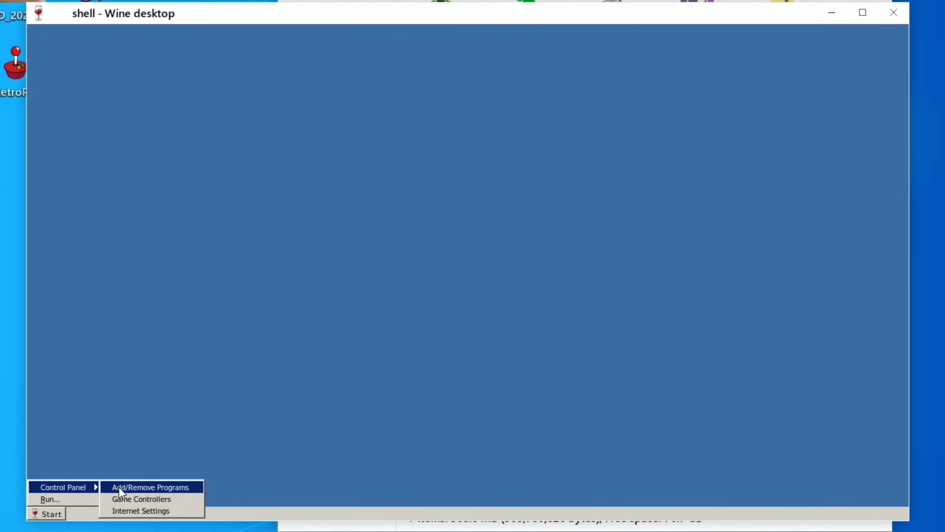
{"action": "left_click", "coordinate": [150, 487]}
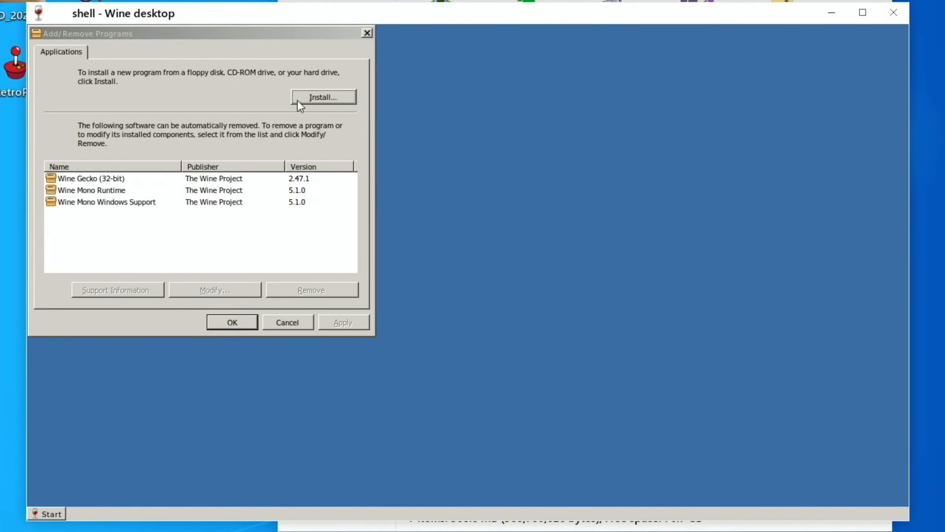
Click Install... and browse Z:\media\pi\0DF7-2263 into the 'win 10 downloads' folder.
{"action": "left_click", "coordinate": [323, 97]}
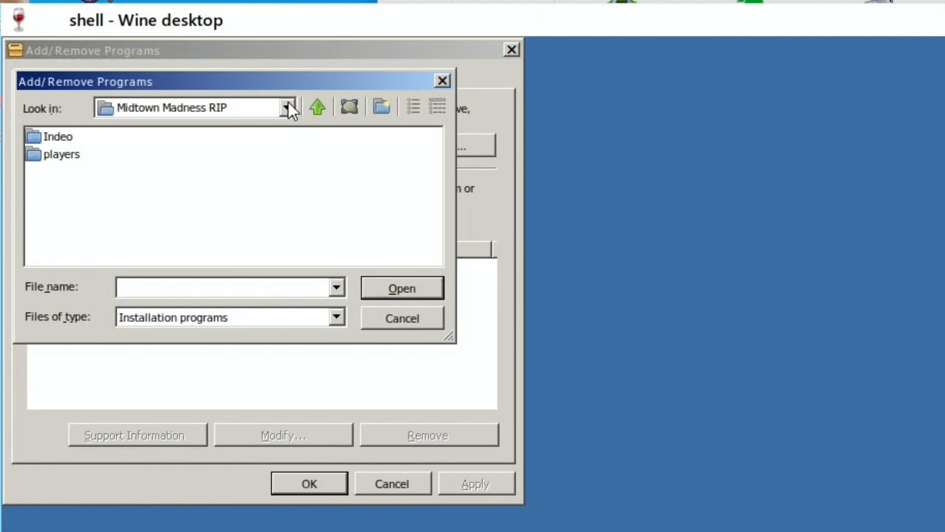
{"action": "left_click", "coordinate": [288, 107]}
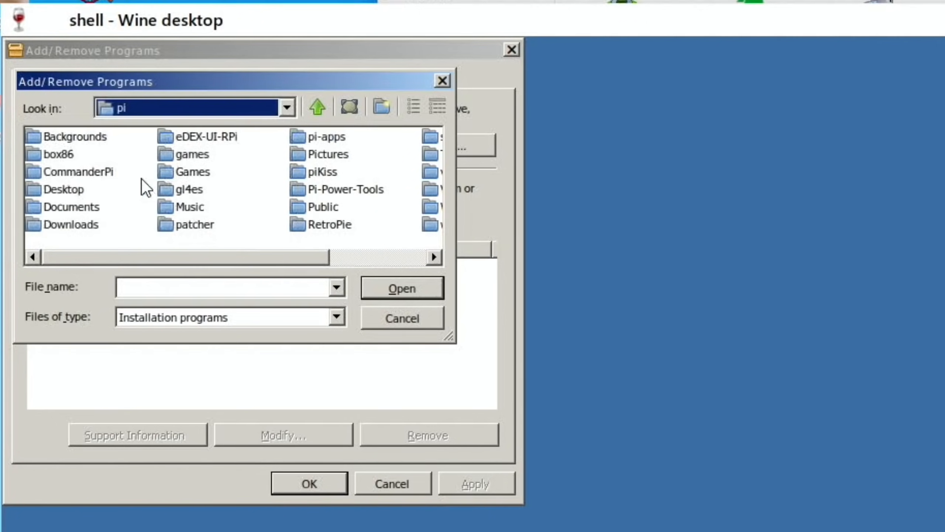
{"action": "left_click", "coordinate": [317, 107]}
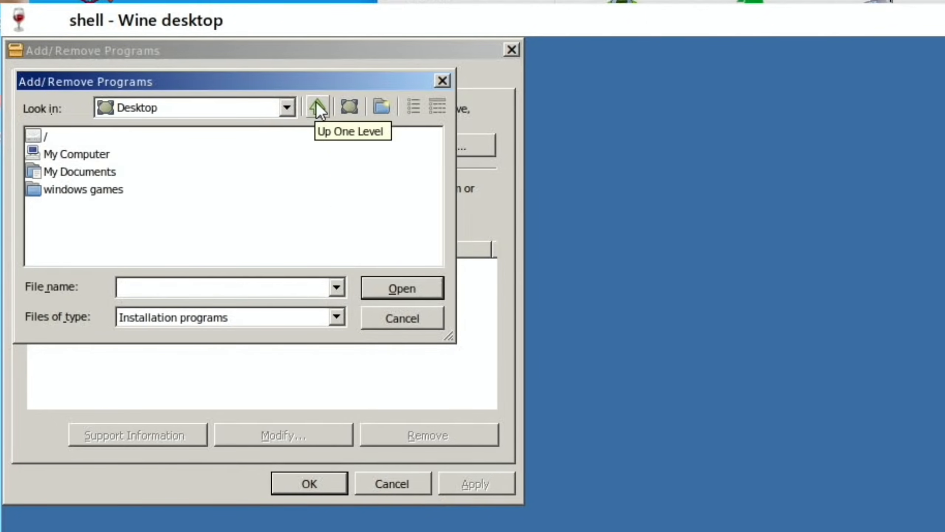
{"action": "left_click", "coordinate": [287, 108]}
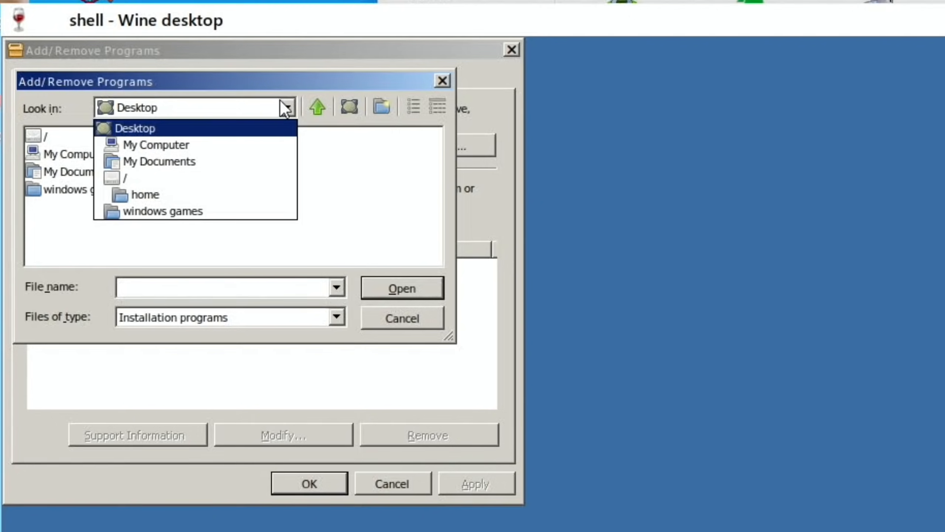
{"action": "left_click", "coordinate": [156, 144]}
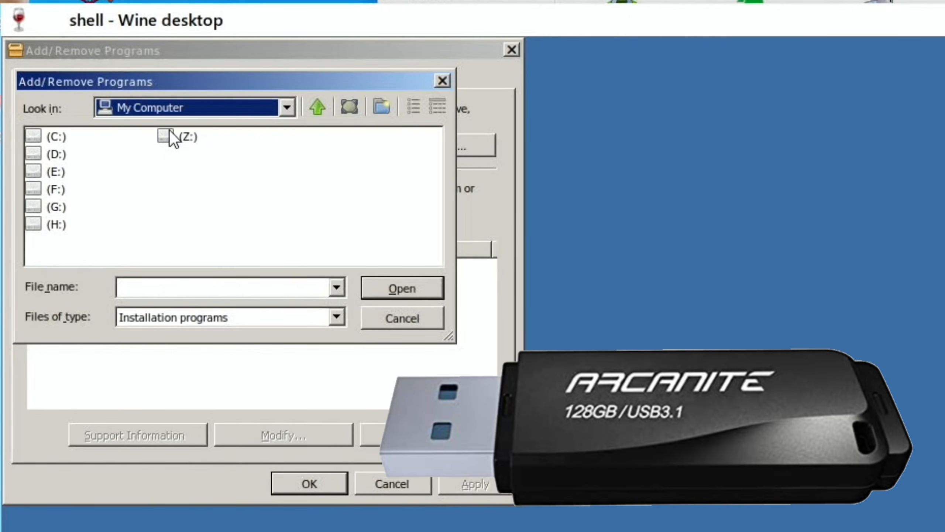
{"action": "double_click", "coordinate": [181, 135]}
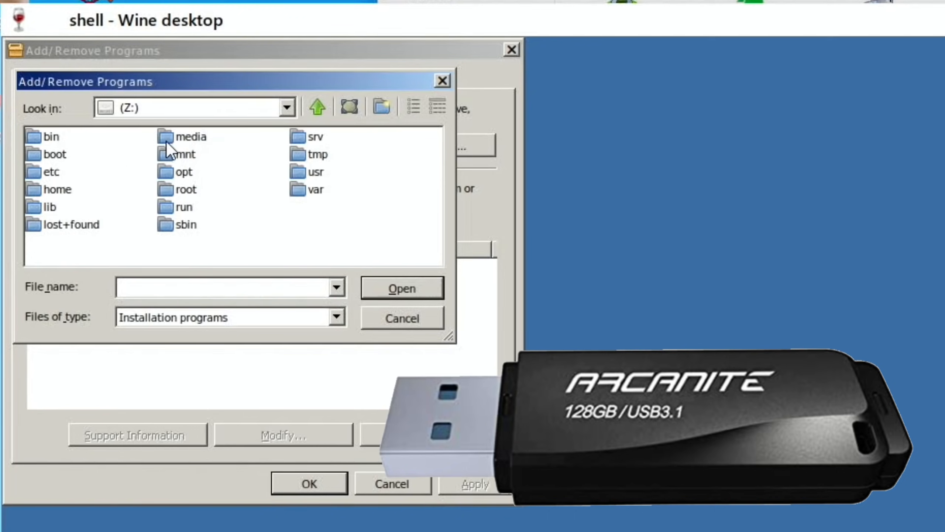
{"action": "double_click", "coordinate": [191, 136]}
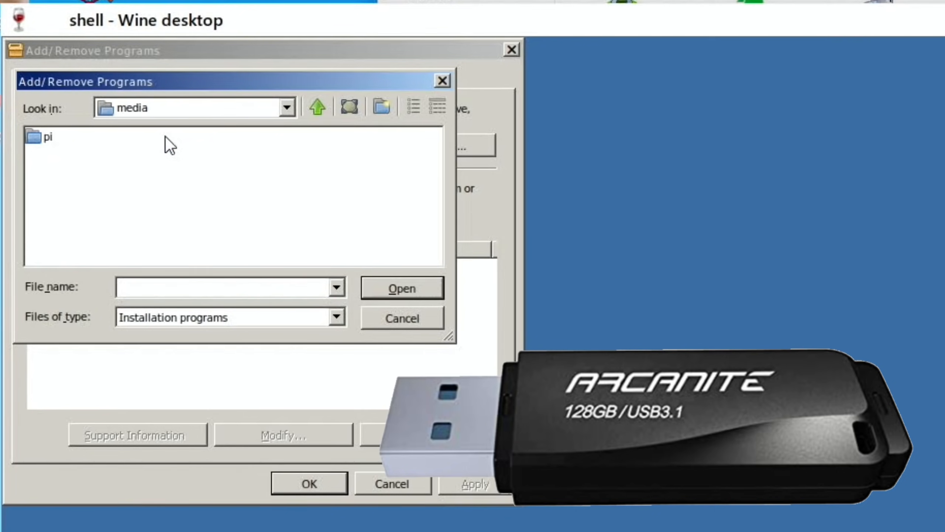
{"action": "double_click", "coordinate": [45, 136]}
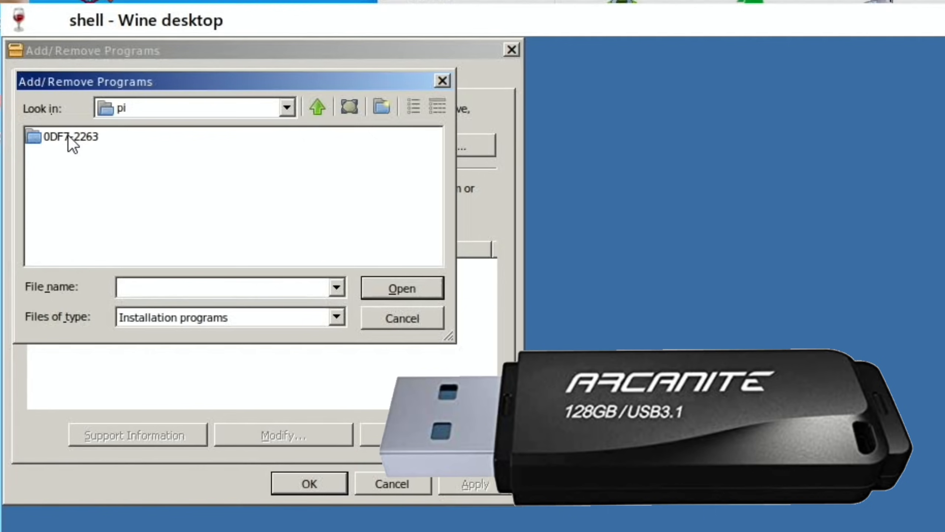
{"action": "double_click", "coordinate": [66, 137]}
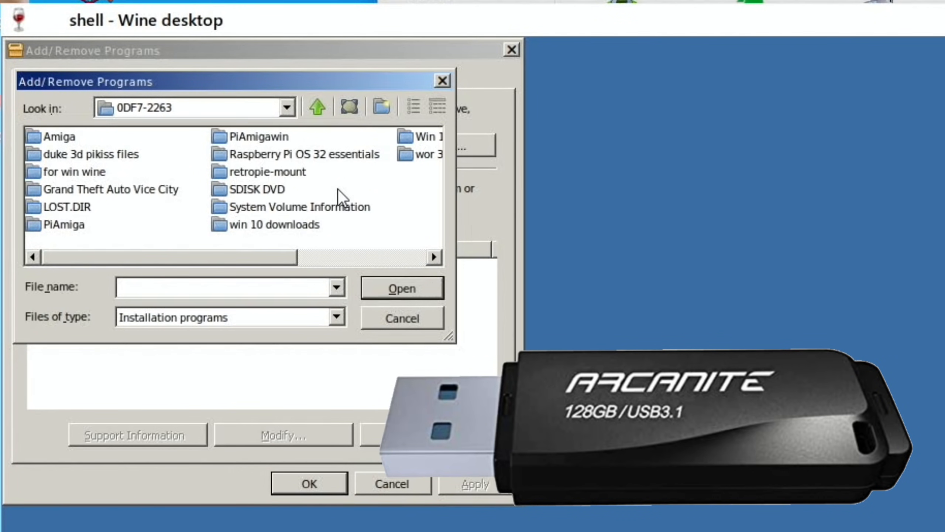
{"action": "mouse_move", "coordinate": [258, 247]}
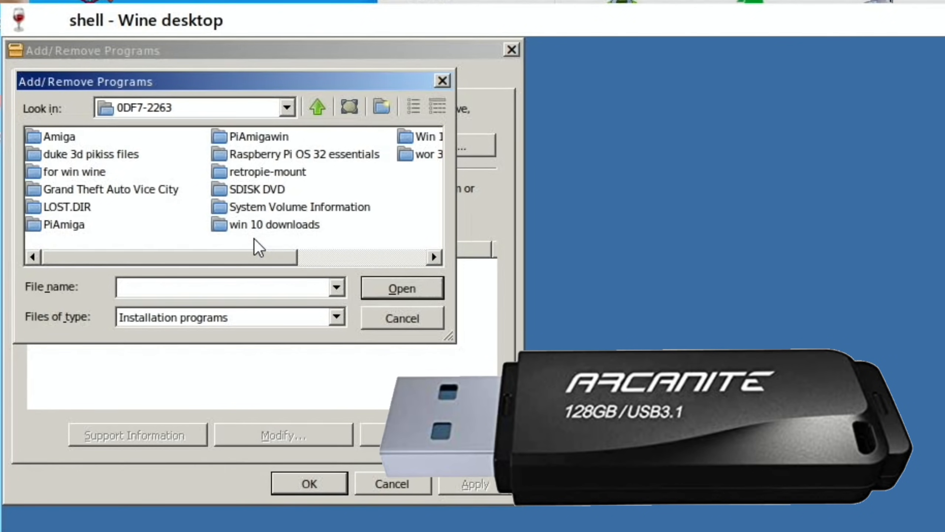
{"action": "double_click", "coordinate": [275, 224]}
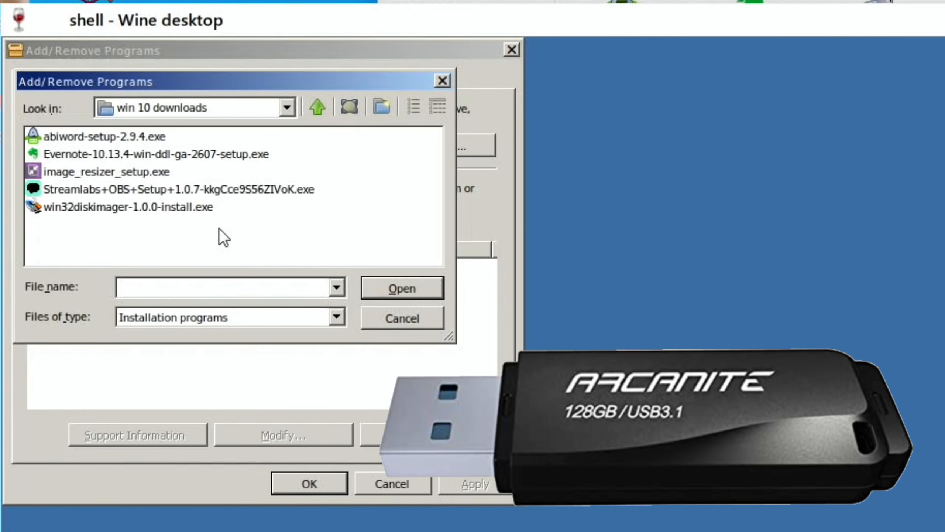
{"action": "mouse_move", "coordinate": [101, 179]}
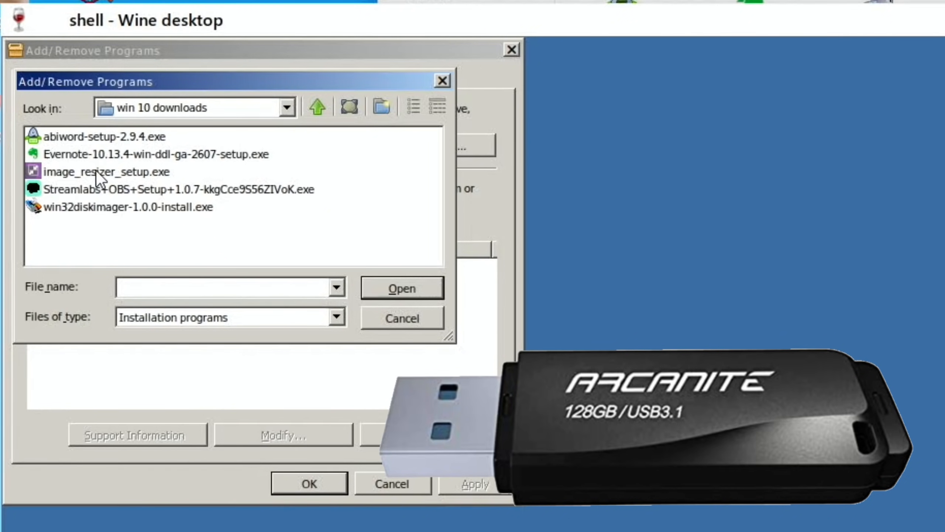
{"action": "mouse_move", "coordinate": [81, 186]}
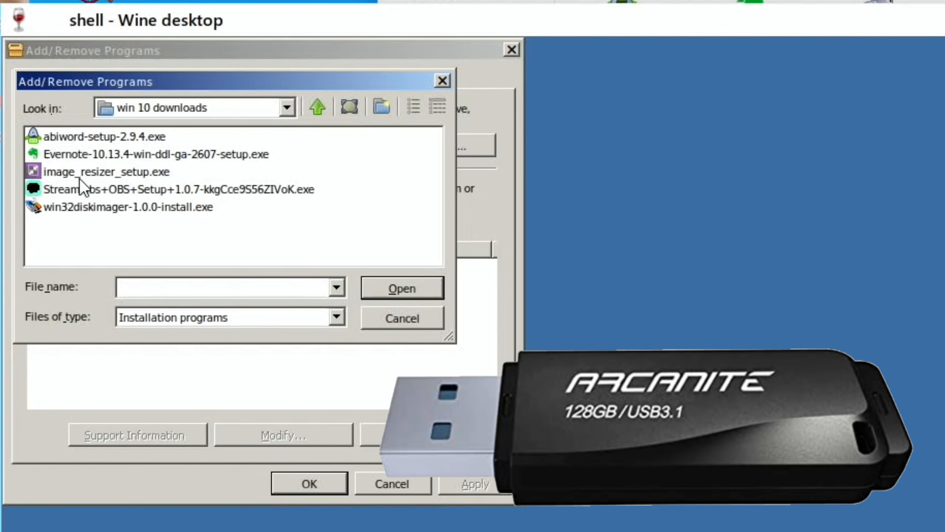
{"action": "mouse_move", "coordinate": [63, 178]}
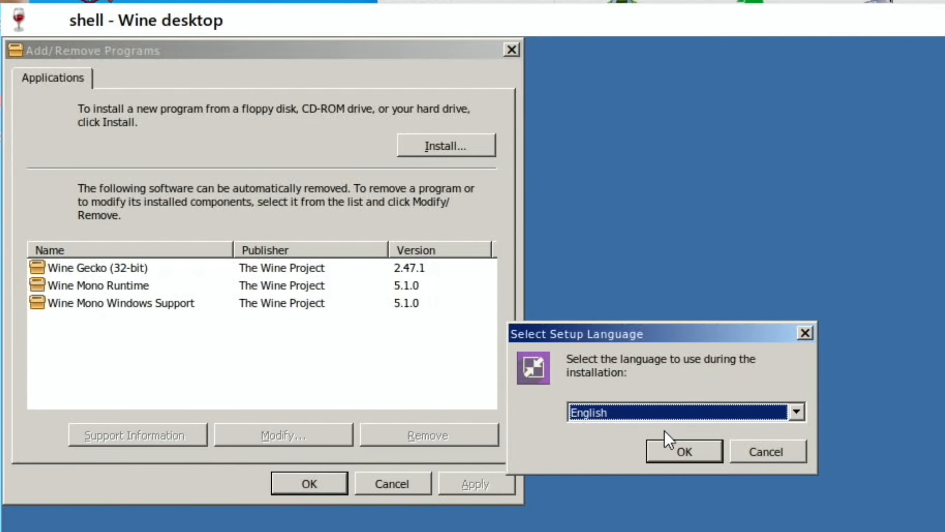
Install Icecream Image Resizer in English with the default location and a desktop shortcut.
{"action": "left_click", "coordinate": [683, 451]}
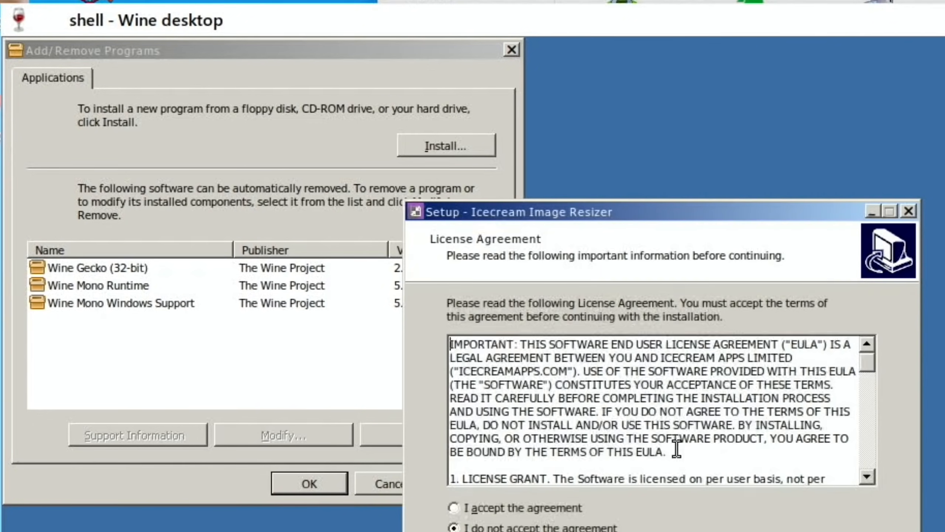
{"action": "left_click", "coordinate": [454, 507]}
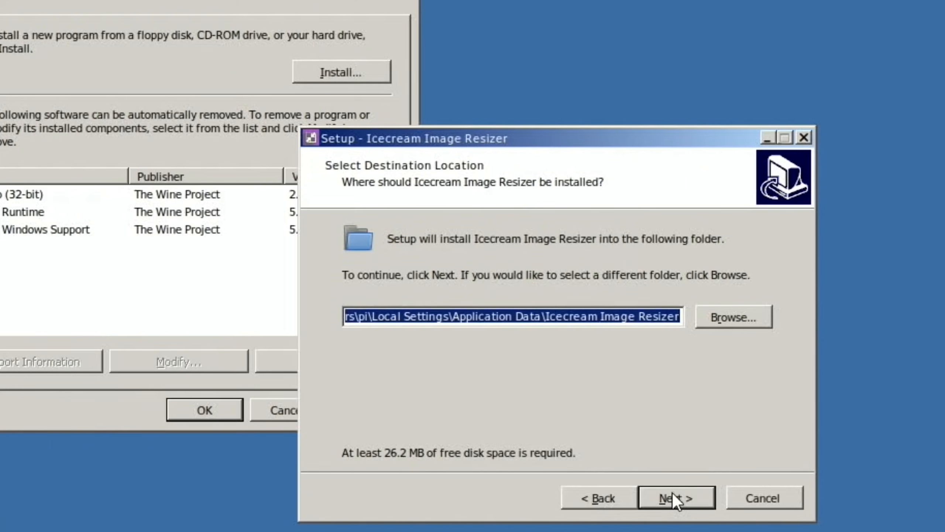
{"action": "left_click", "coordinate": [675, 497]}
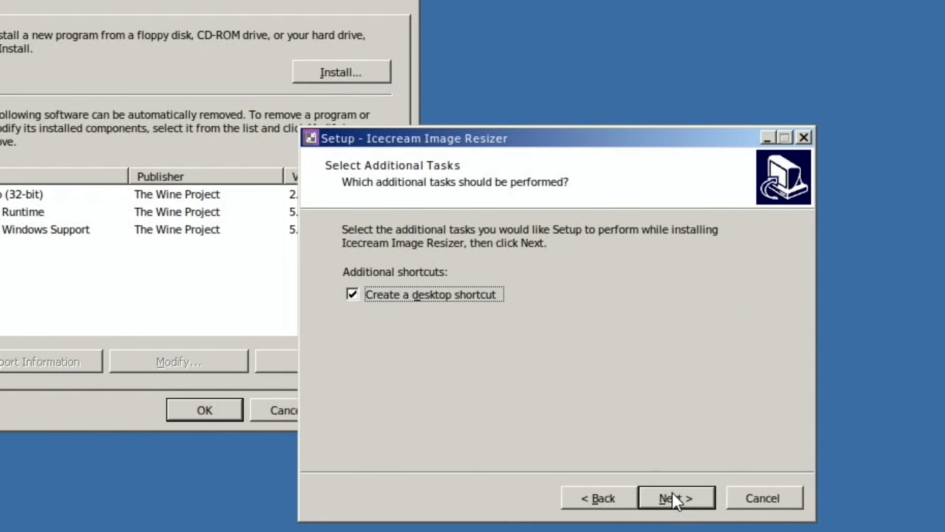
{"action": "left_click", "coordinate": [676, 497]}
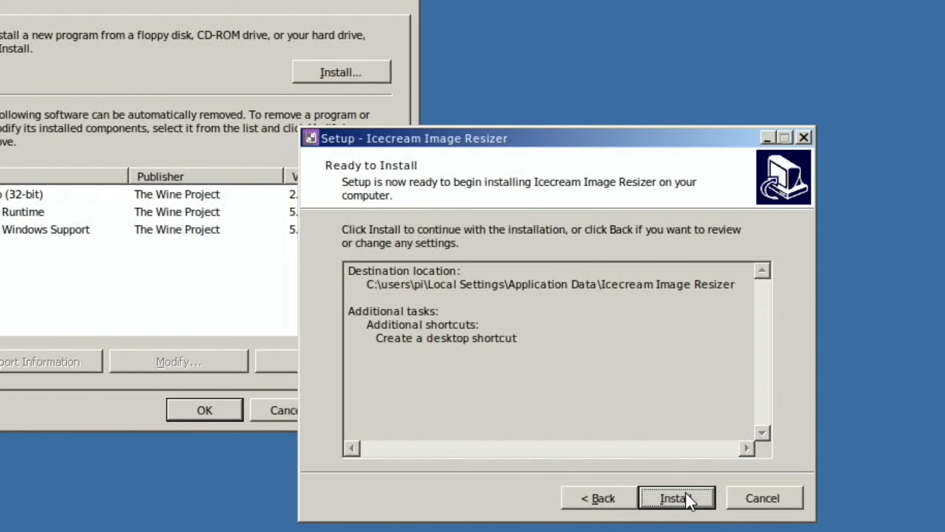
{"action": "left_click", "coordinate": [677, 497]}
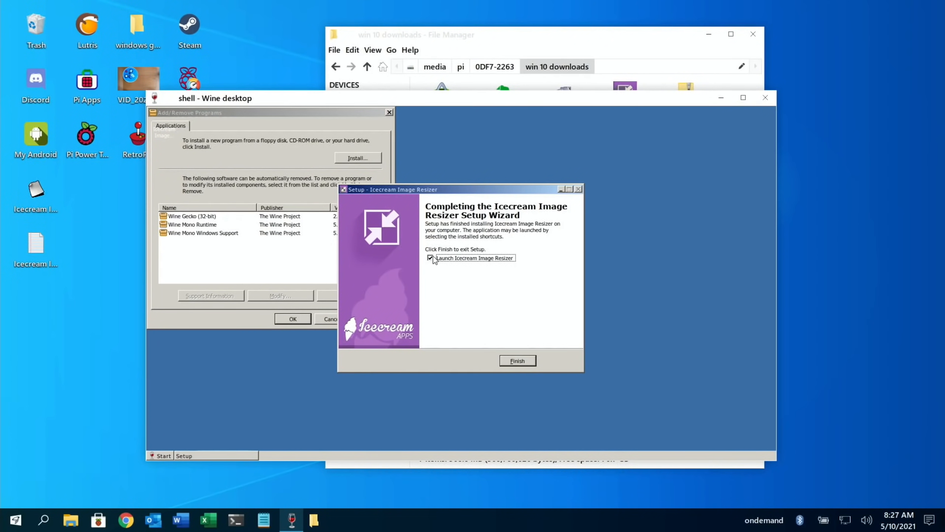
{"action": "left_click", "coordinate": [516, 360]}
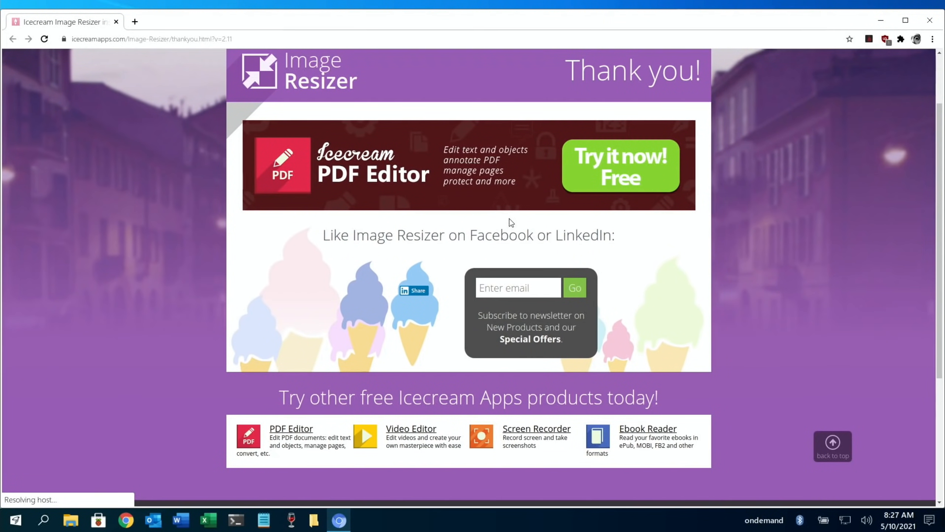
{"action": "scroll", "scroll_direction": "up", "scroll_amount": 3}
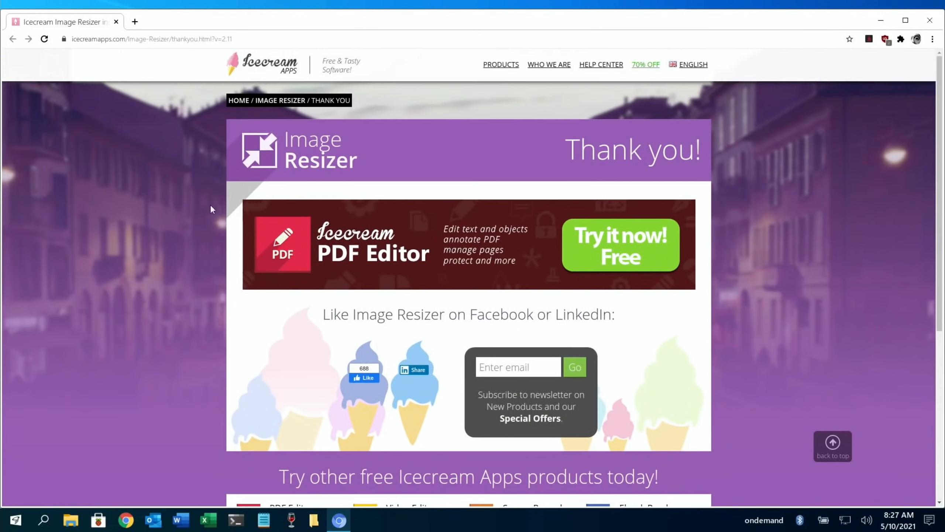
{"action": "mouse_move", "coordinate": [880, 19]}
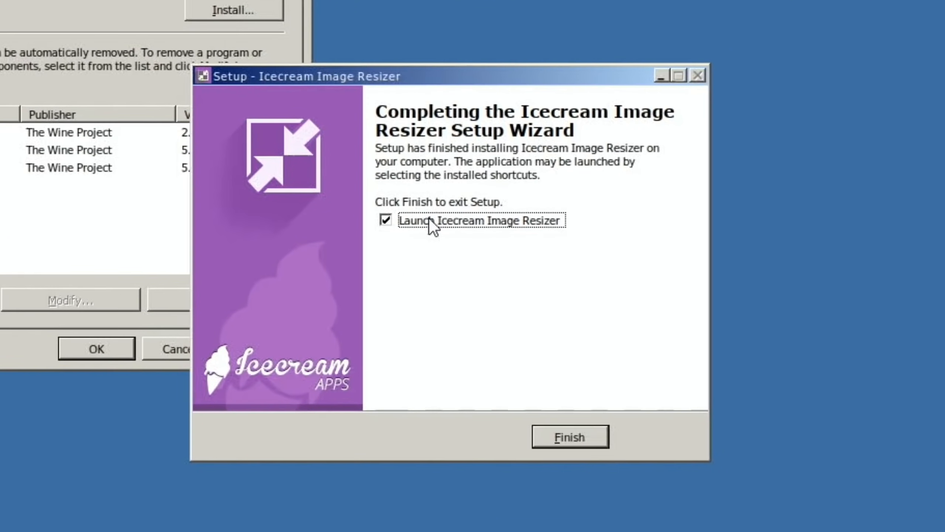
Finish setup, launch Icecream Image Resizer from its desktop shortcut, and choose Add image.
{"action": "left_click", "coordinate": [569, 436]}
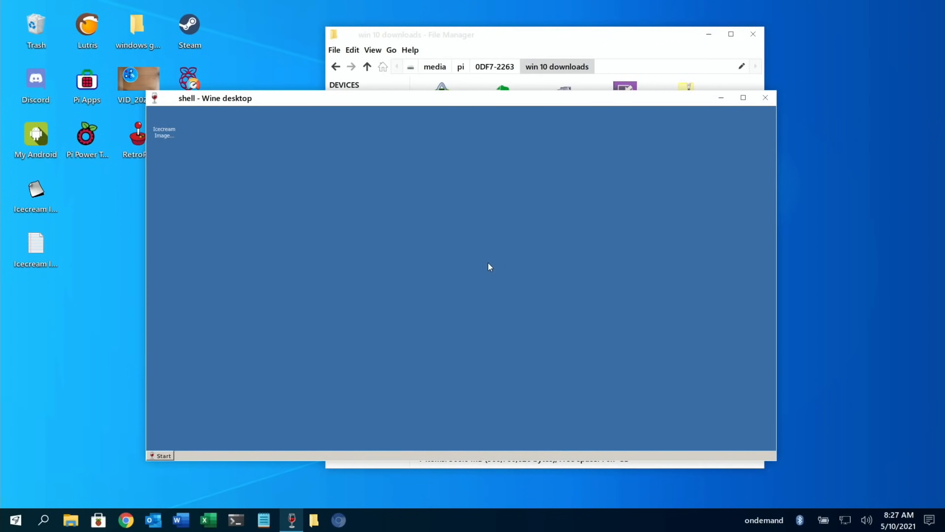
{"action": "double_click", "coordinate": [163, 131]}
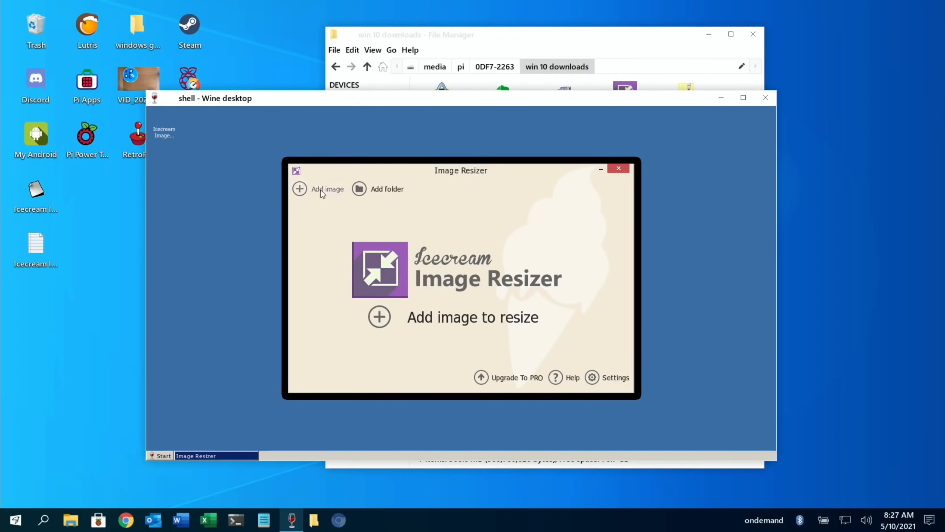
{"action": "mouse_move", "coordinate": [295, 194]}
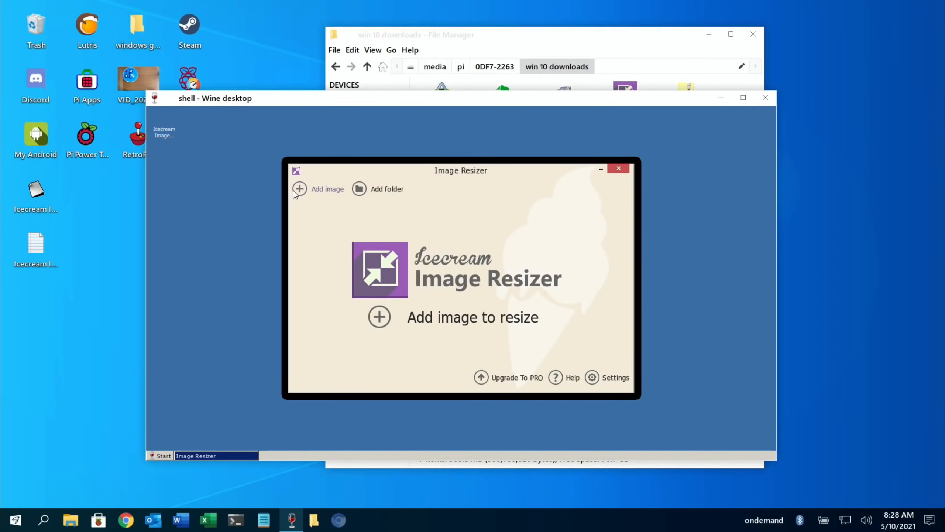
{"action": "left_click", "coordinate": [318, 188]}
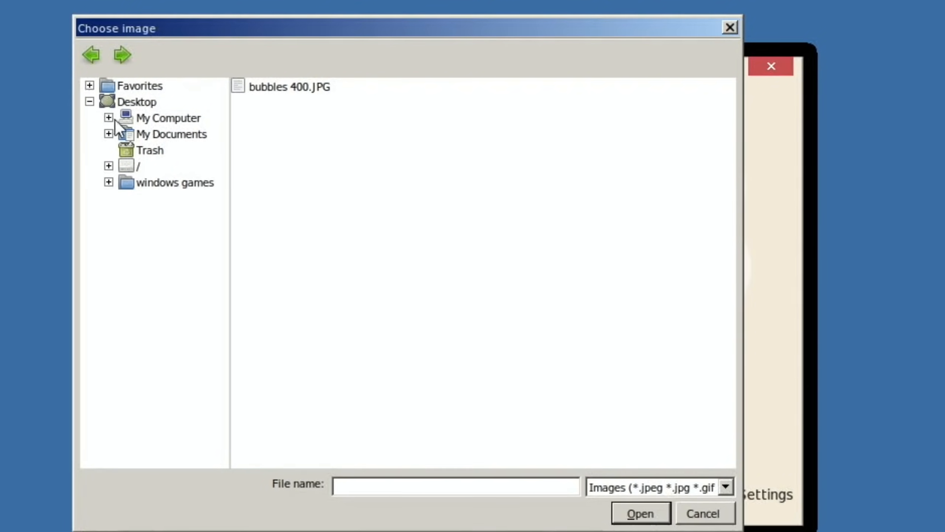
Browse the image chooser from My Computer into a drive's pi folder.
{"action": "left_click", "coordinate": [140, 85]}
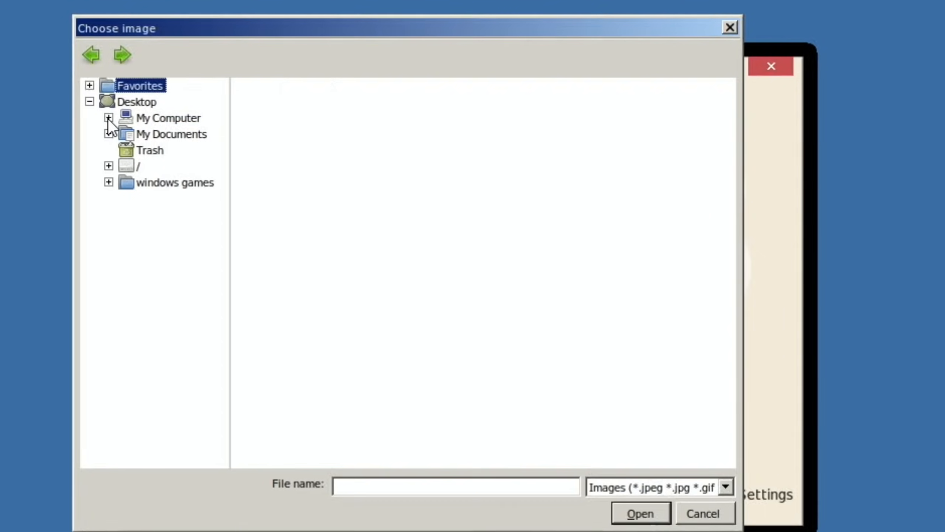
{"action": "left_click", "coordinate": [168, 117]}
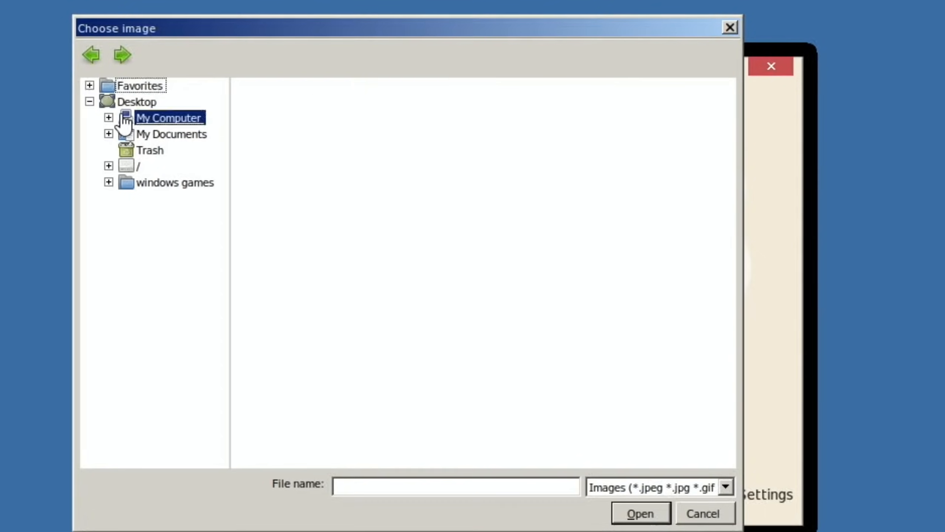
{"action": "left_click", "coordinate": [169, 118]}
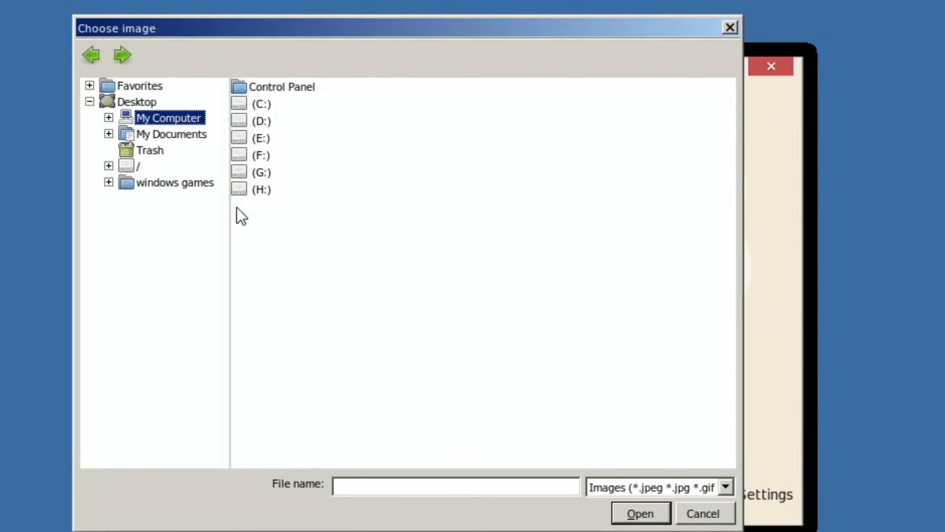
{"action": "left_click", "coordinate": [138, 166]}
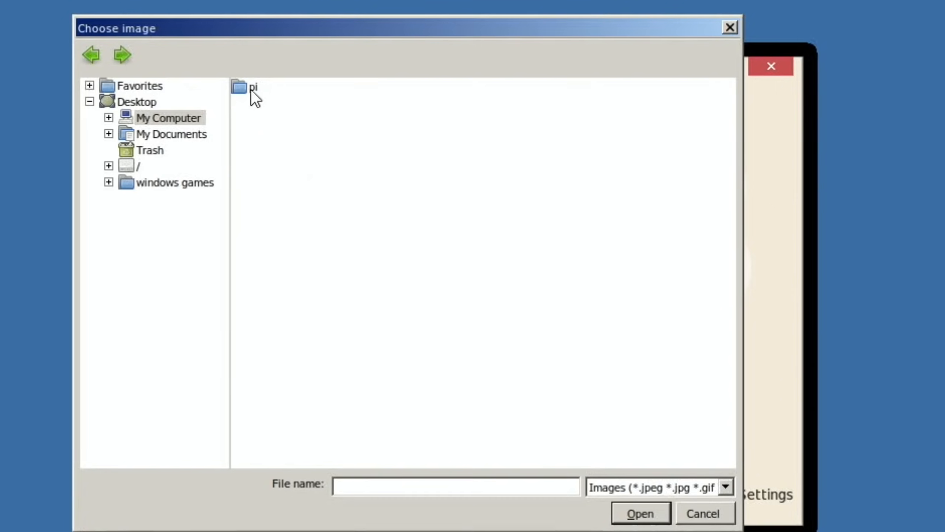
{"action": "double_click", "coordinate": [253, 87]}
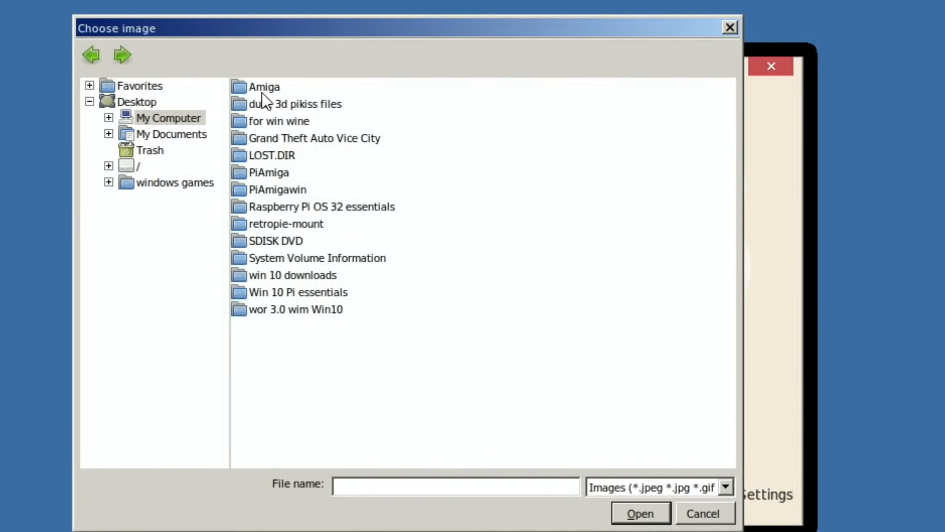
{"action": "mouse_move", "coordinate": [369, 203]}
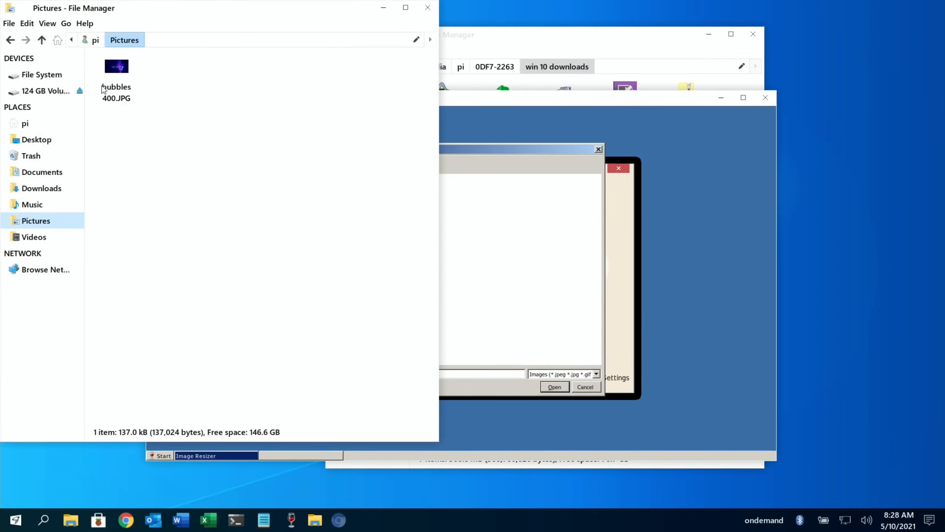
Paste bubbles 400.JPG onto the 124 GB USB drive and load it into the resizer.
{"action": "left_click", "coordinate": [116, 92]}
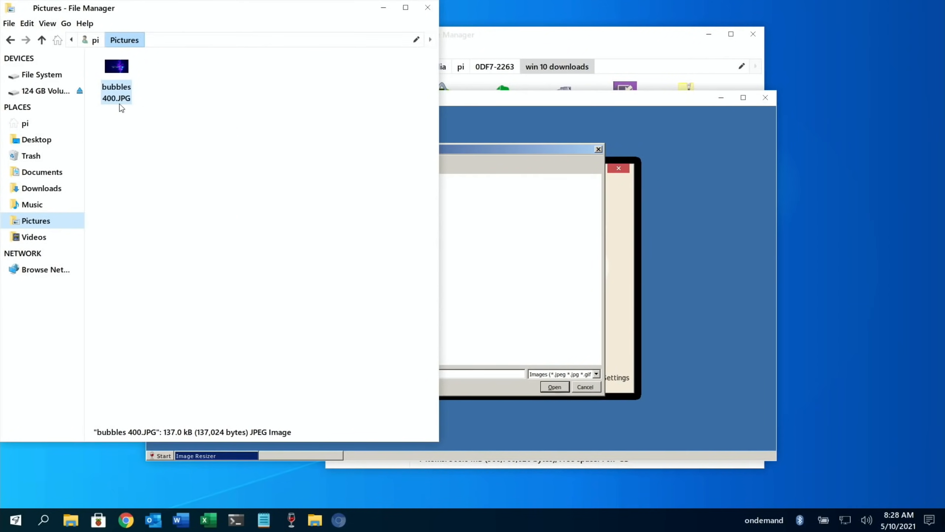
{"action": "left_click", "coordinate": [45, 90]}
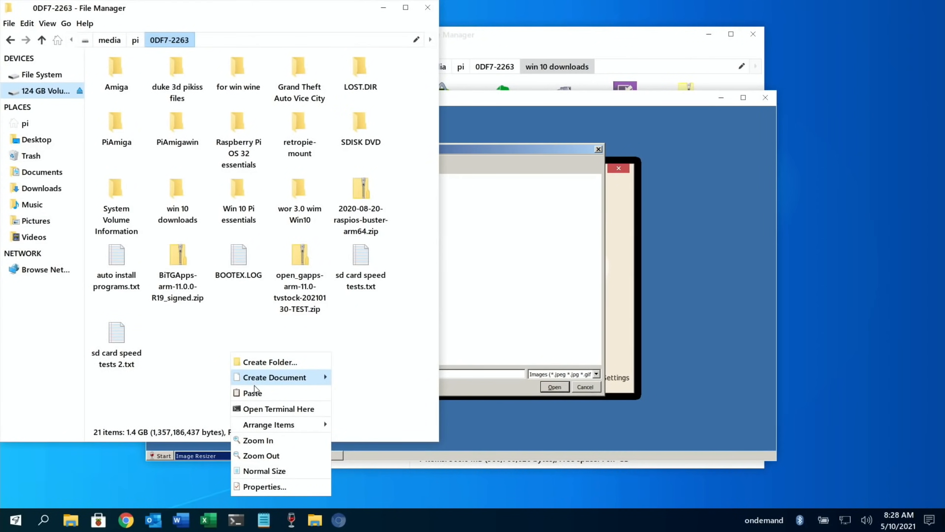
{"action": "left_click", "coordinate": [251, 392]}
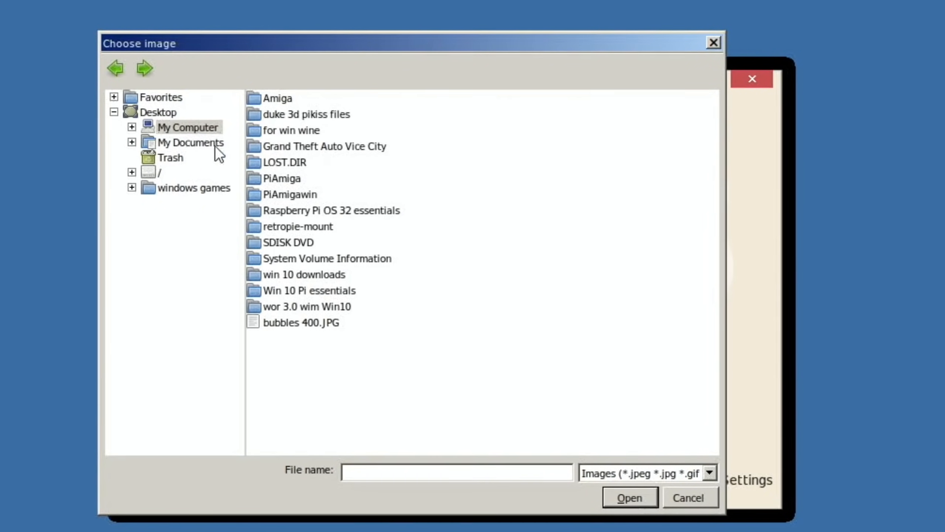
{"action": "left_click", "coordinate": [301, 322]}
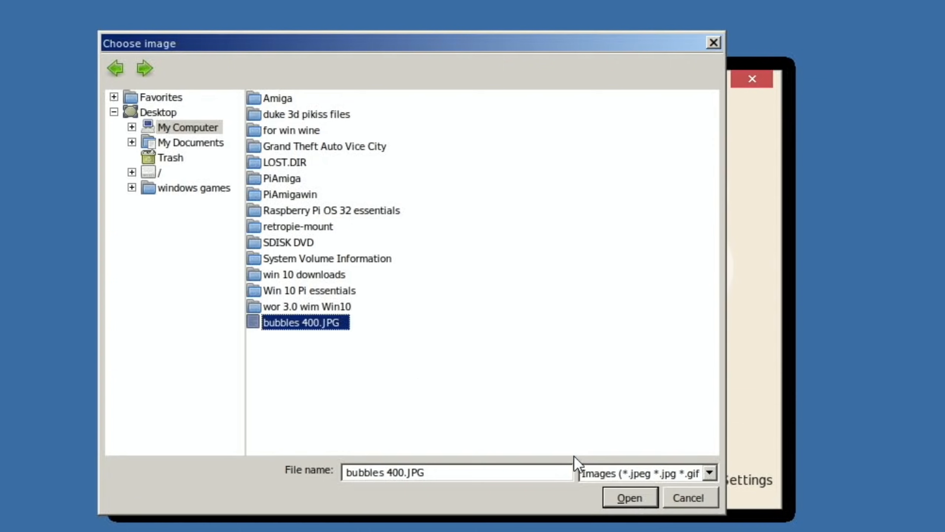
{"action": "left_click", "coordinate": [629, 498]}
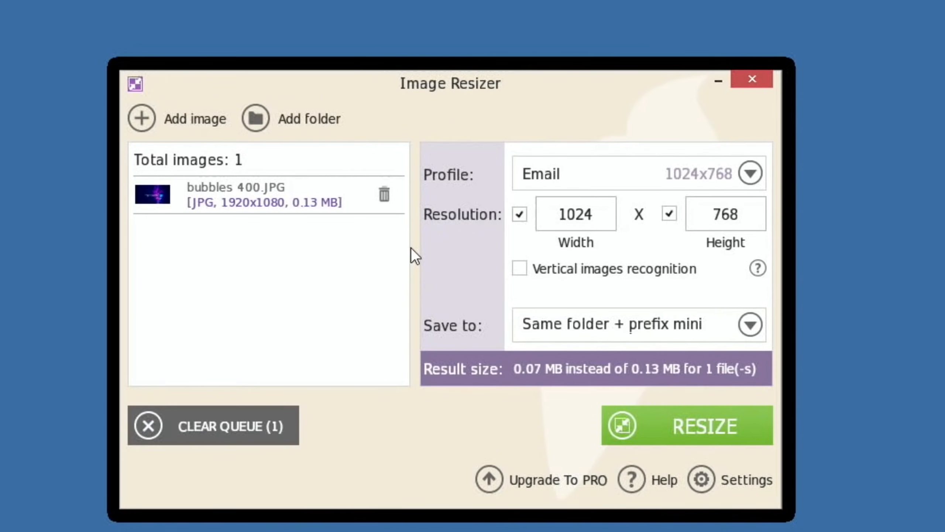
{"action": "mouse_move", "coordinate": [393, 228]}
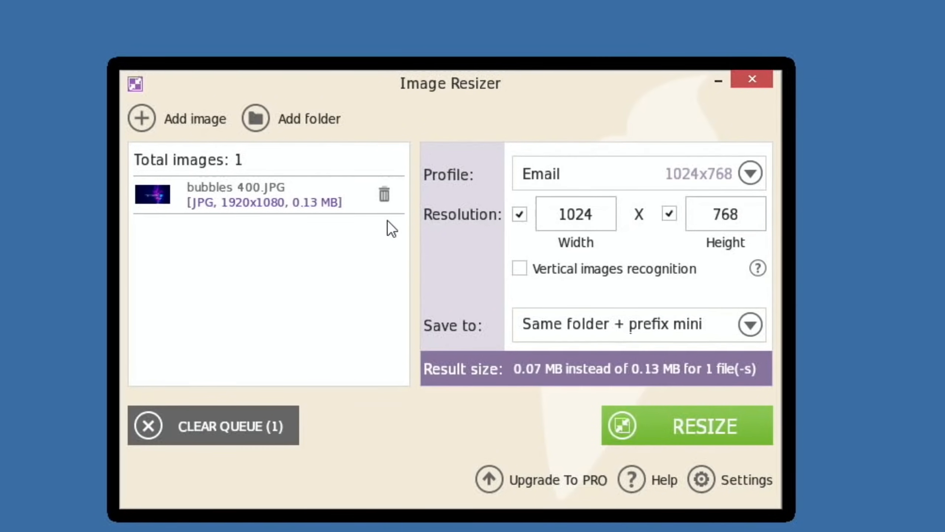
{"action": "mouse_move", "coordinate": [335, 228]}
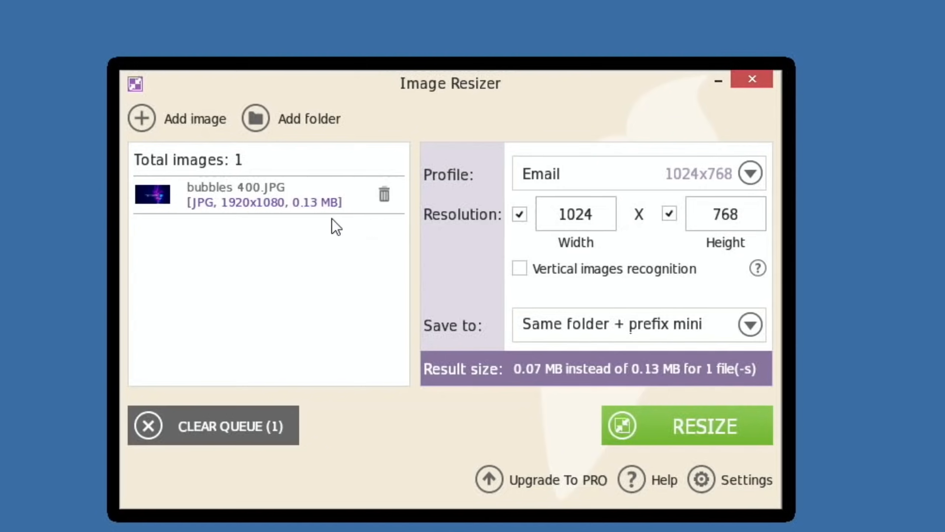
{"action": "mouse_move", "coordinate": [285, 234]}
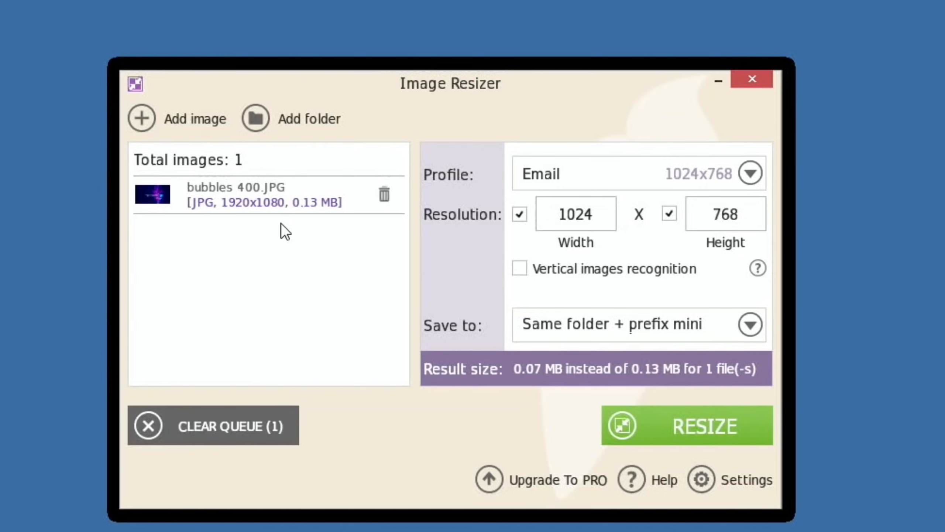
{"action": "mouse_move", "coordinate": [259, 229]}
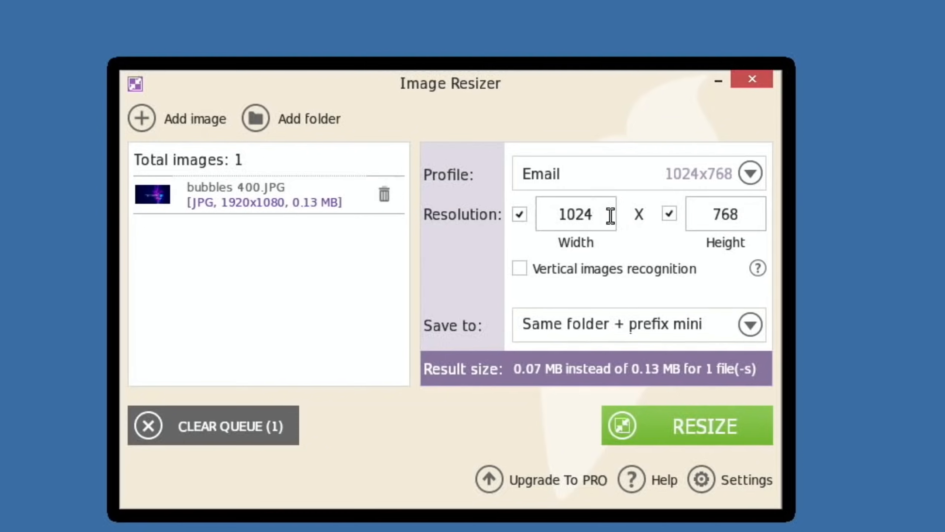
Set the image height to 480 and confirm resizing the one queued file.
{"action": "triple_click", "coordinate": [574, 214]}
{"action": "type", "text": "640"}
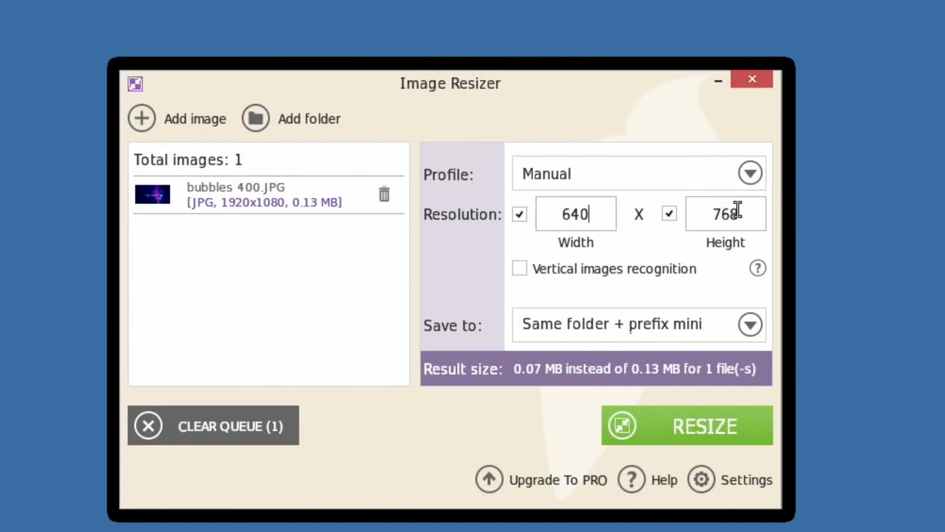
{"action": "triple_click", "coordinate": [726, 214]}
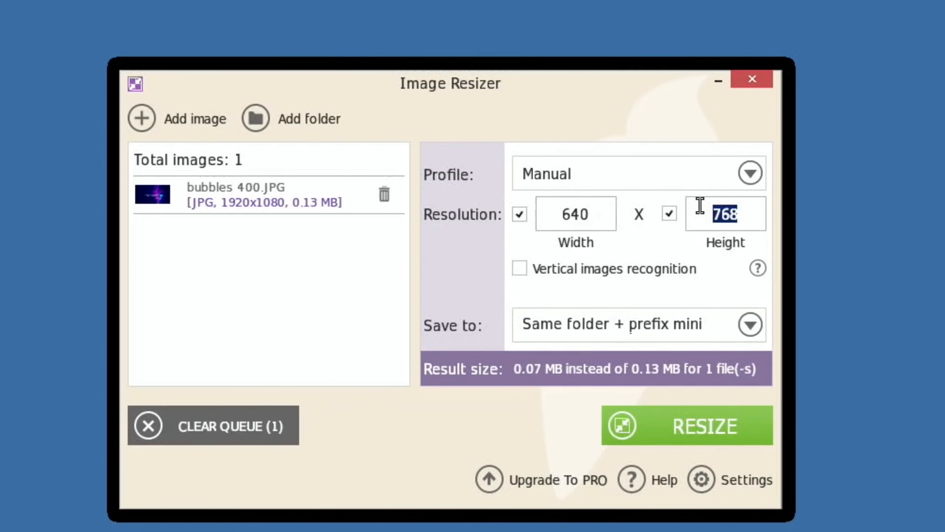
{"action": "type", "text": "4"}
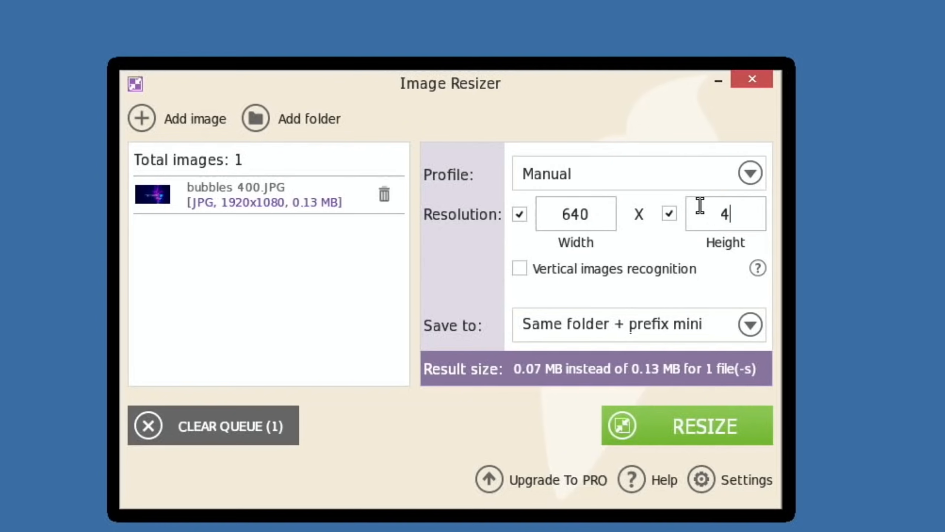
{"action": "type", "text": "80"}
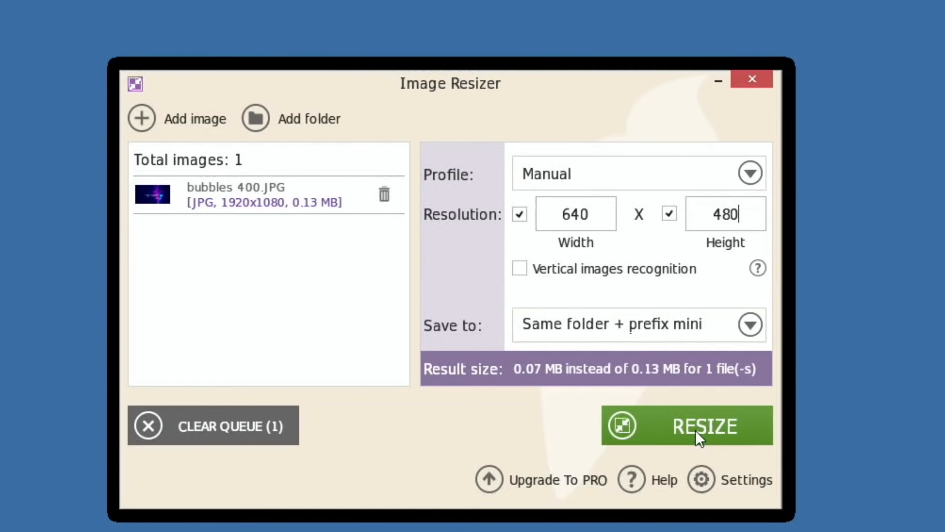
{"action": "left_click", "coordinate": [686, 425]}
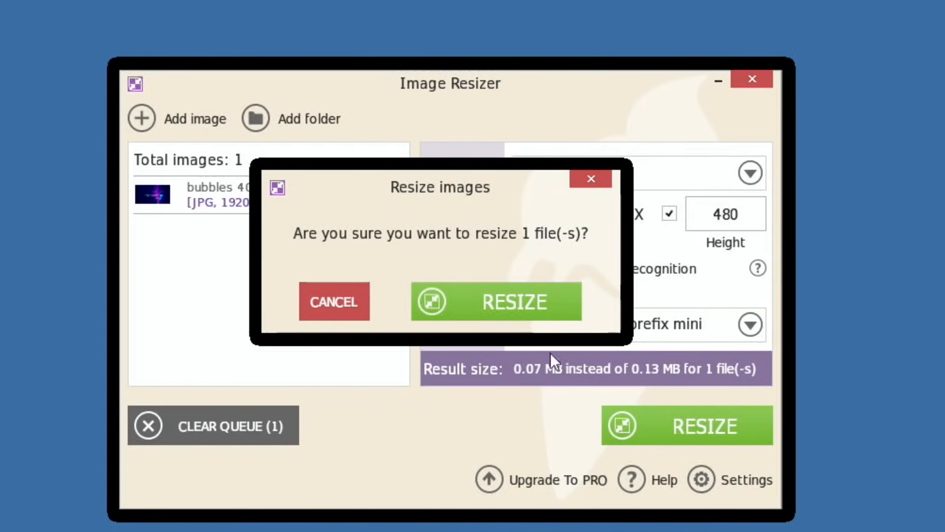
{"action": "left_click", "coordinate": [496, 301]}
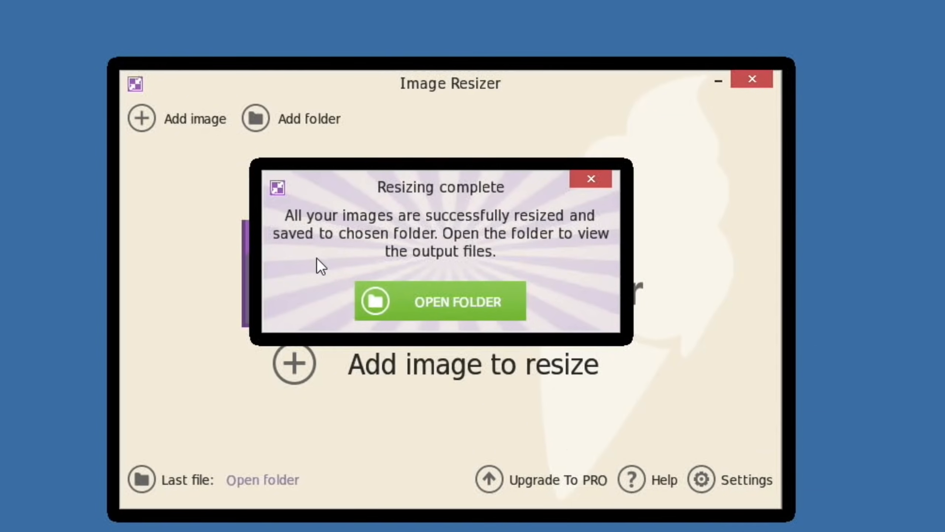
{"action": "mouse_move", "coordinate": [446, 272]}
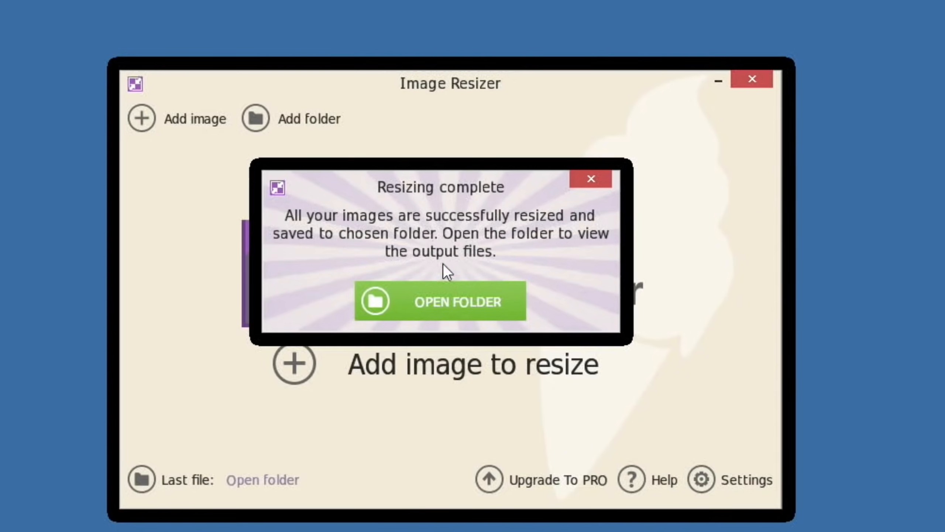
Open the output folder and scroll to mini_bubbles 400.JPG beside the original.
{"action": "left_click", "coordinate": [590, 178]}
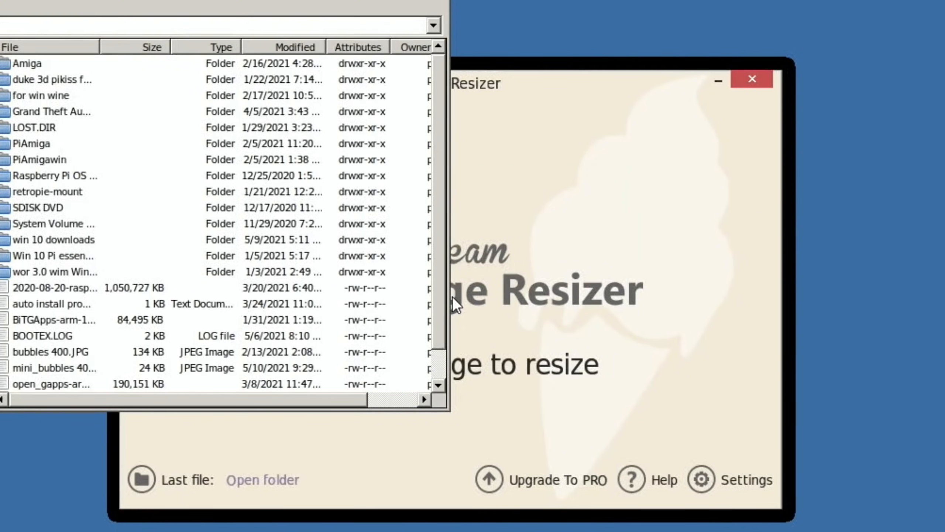
{"action": "scroll", "scroll_direction": "down", "scroll_amount": 3}
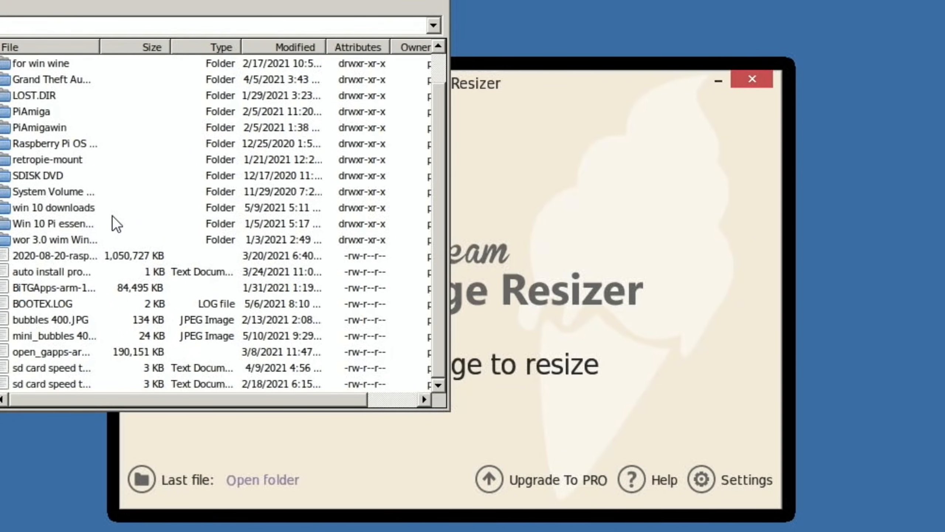
{"action": "mouse_move", "coordinate": [88, 328]}
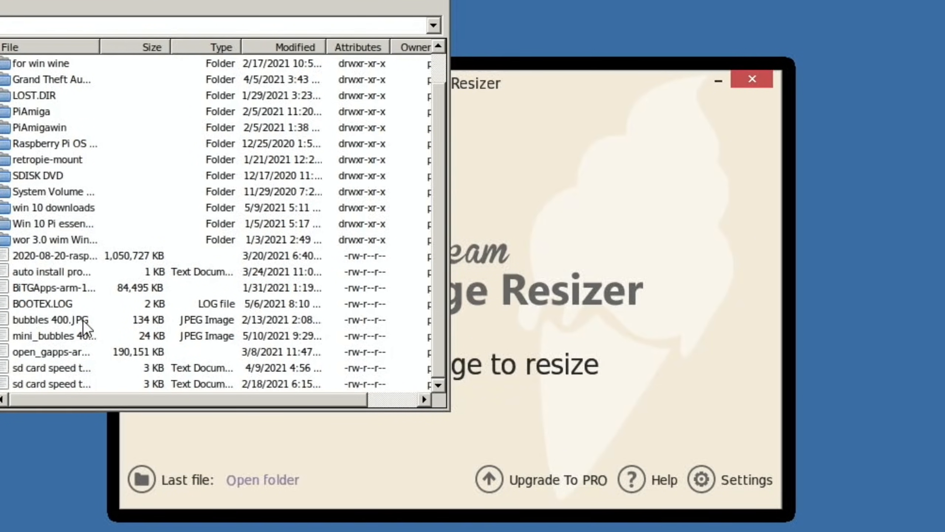
{"action": "mouse_move", "coordinate": [50, 342]}
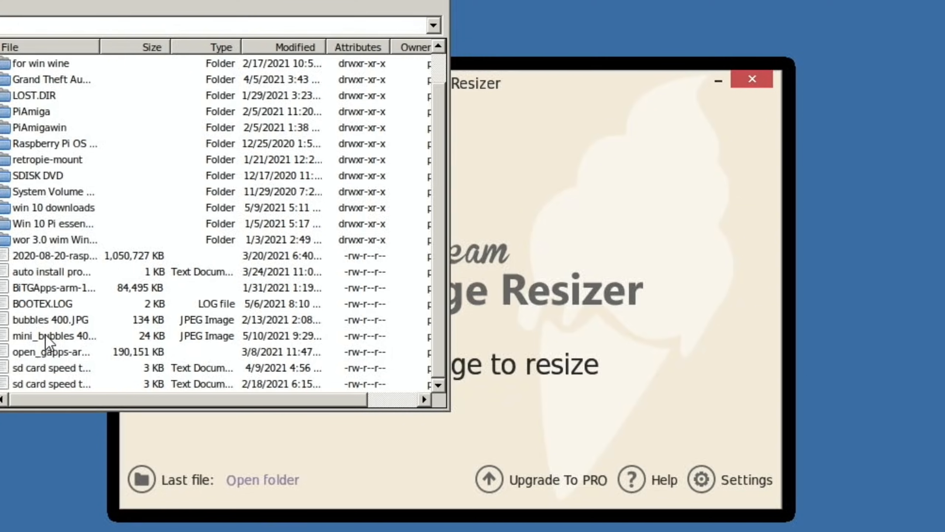
{"action": "mouse_move", "coordinate": [133, 360]}
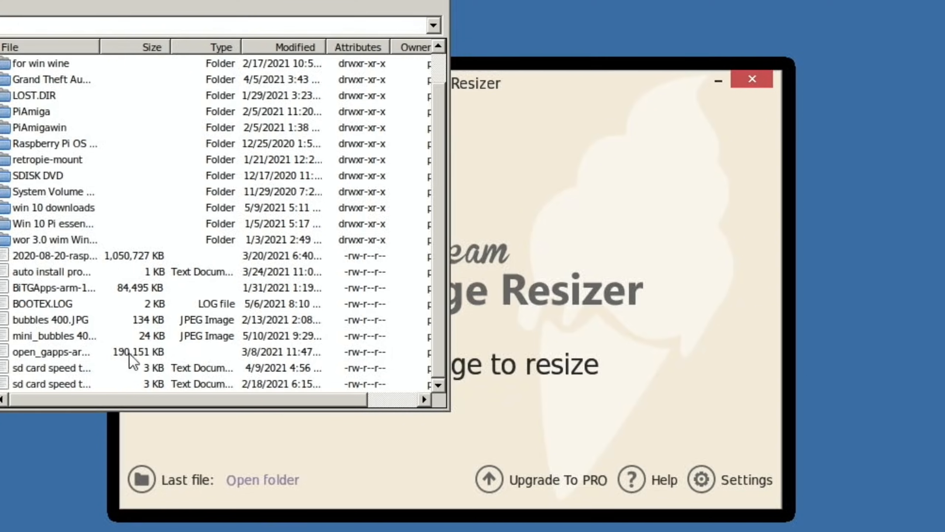
{"action": "mouse_move", "coordinate": [54, 334]}
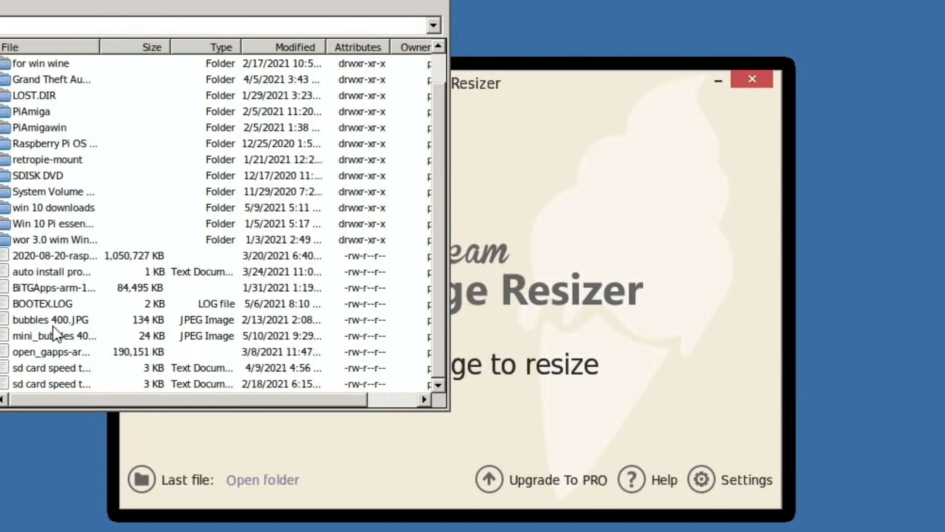
{"action": "mouse_move", "coordinate": [71, 272]}
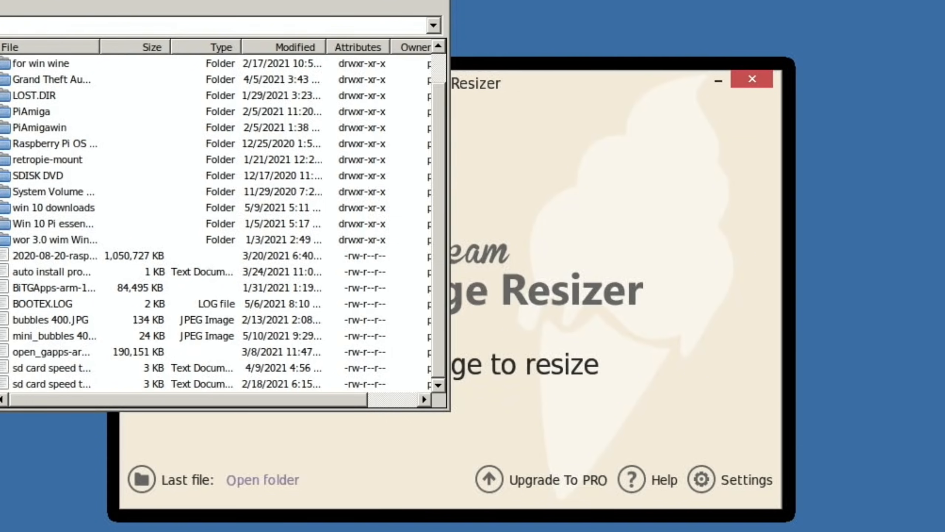
{"action": "mouse_move", "coordinate": [83, 352]}
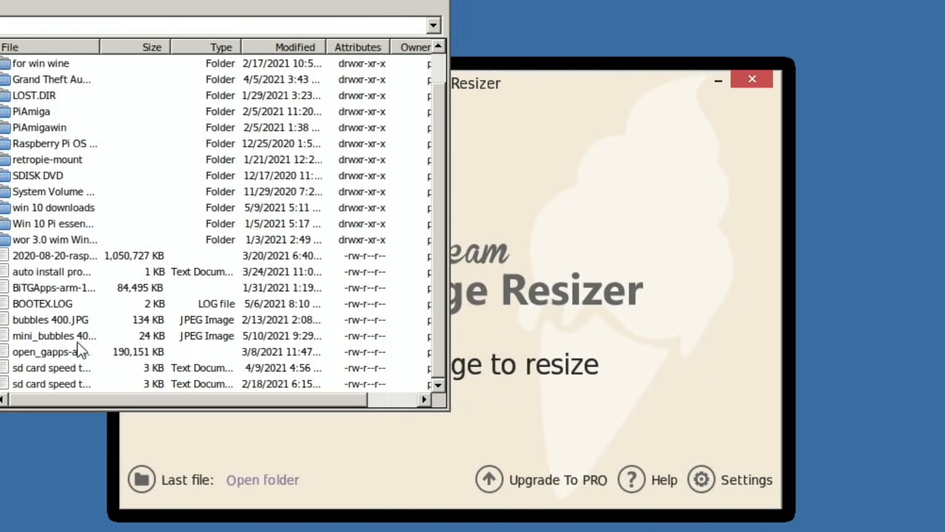
{"action": "mouse_move", "coordinate": [39, 340]}
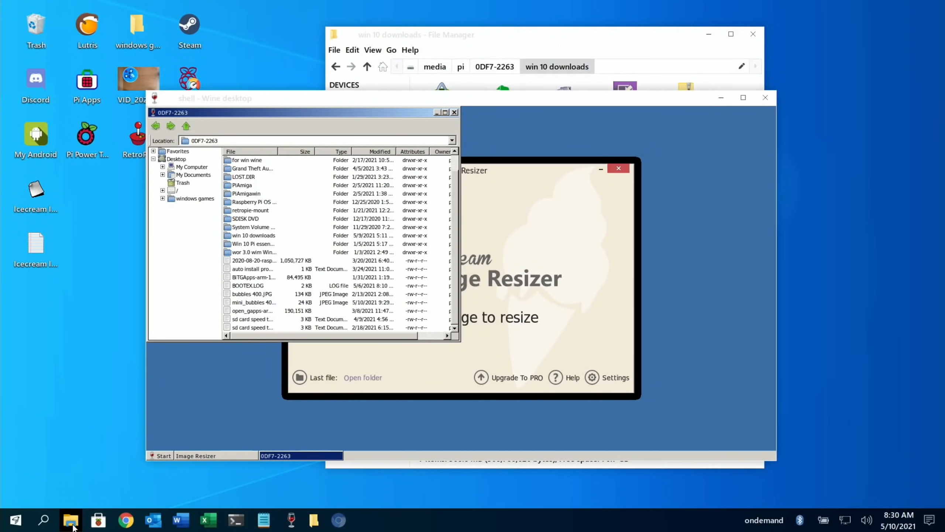
View mini_bubbles 400.JPG from the 124 GB drive in Image Viewer, then close it.
{"action": "left_click", "coordinate": [71, 519]}
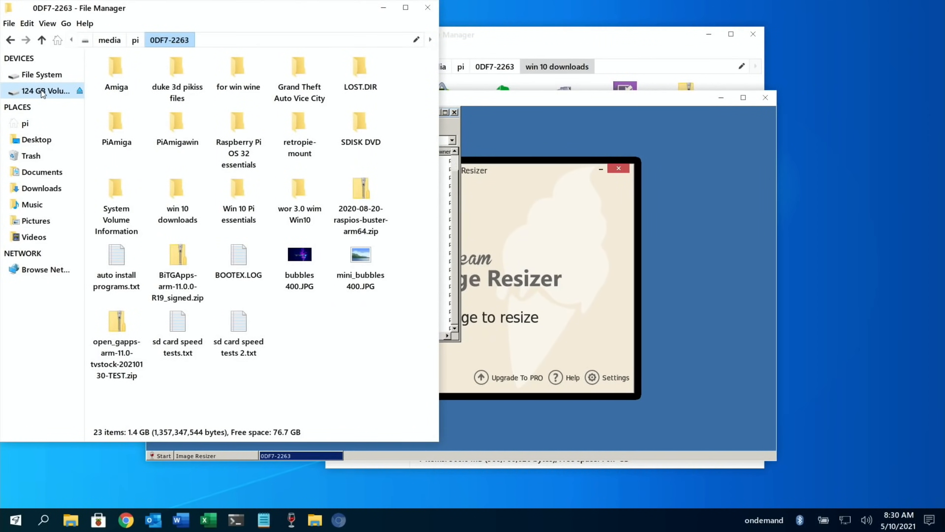
{"action": "left_click", "coordinate": [360, 253]}
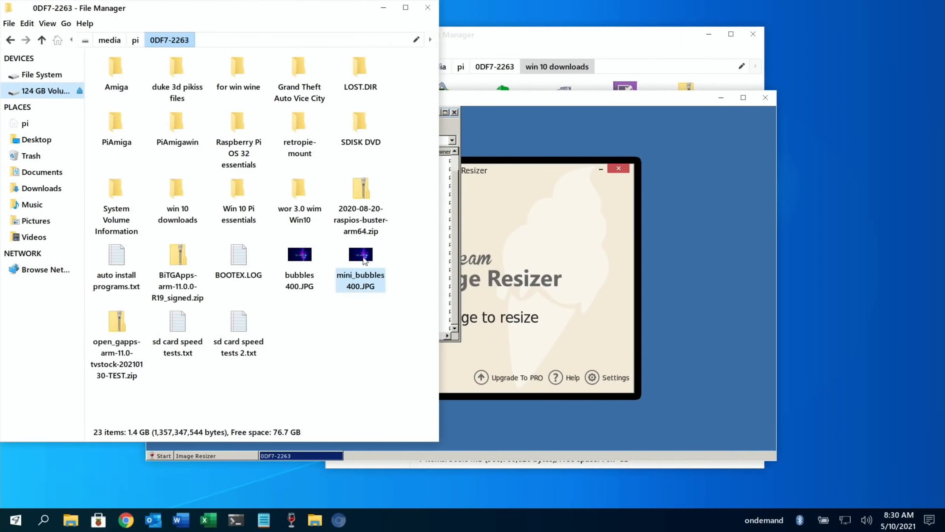
{"action": "right_click", "coordinate": [360, 274]}
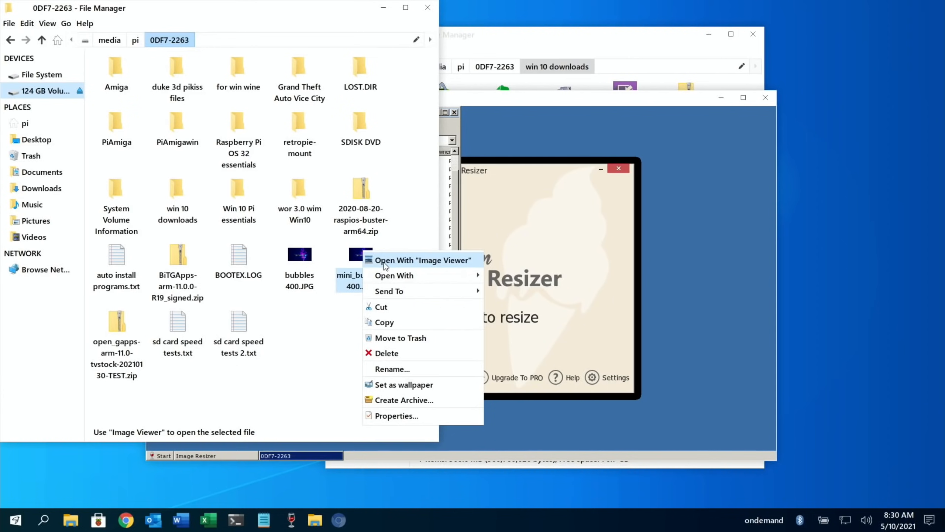
{"action": "left_click", "coordinate": [422, 260]}
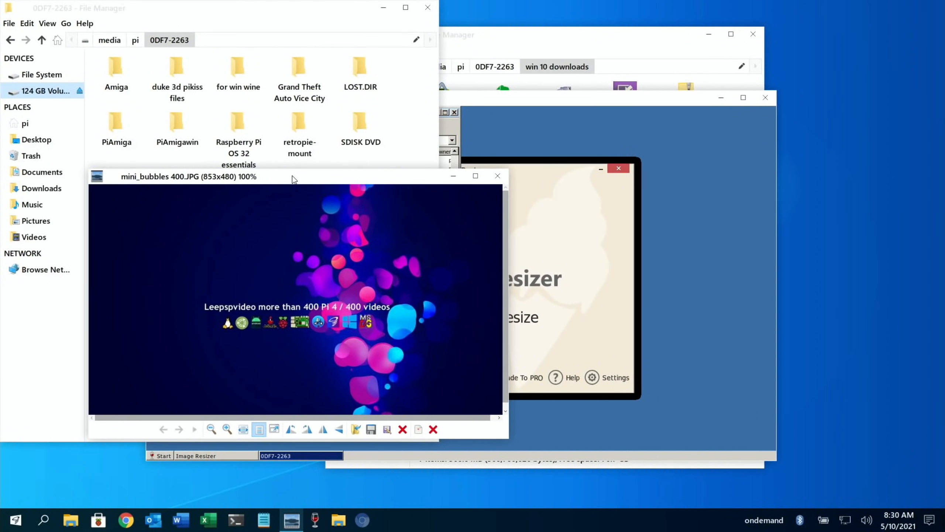
{"action": "mouse_move", "coordinate": [267, 282]}
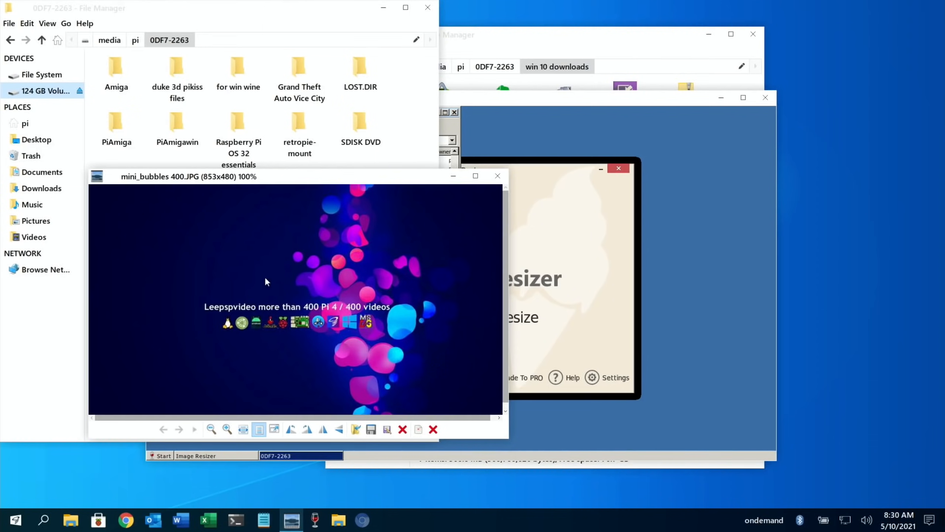
{"action": "mouse_move", "coordinate": [201, 192]}
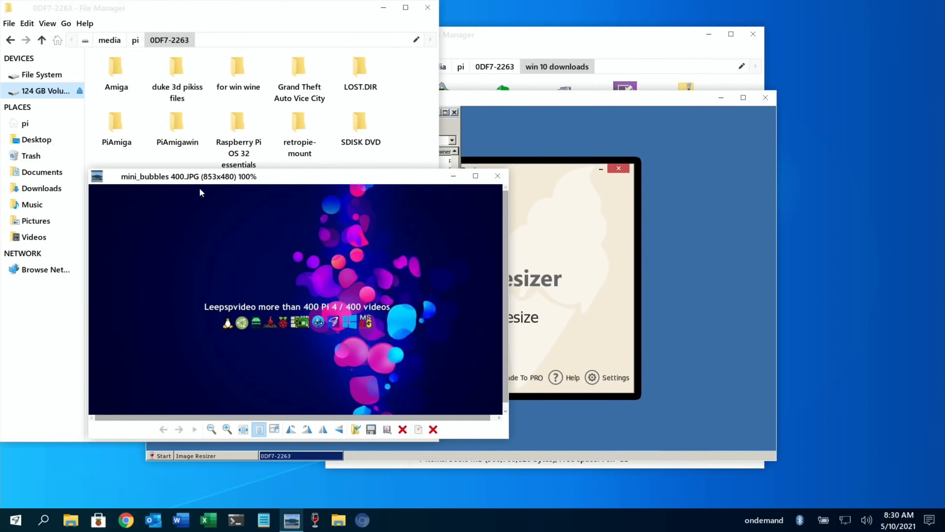
{"action": "mouse_move", "coordinate": [228, 199]}
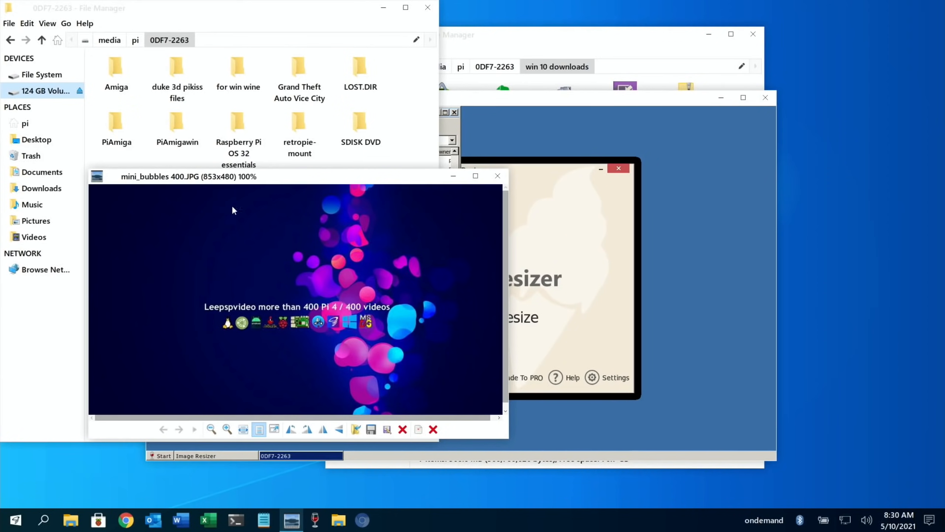
{"action": "mouse_move", "coordinate": [497, 176]}
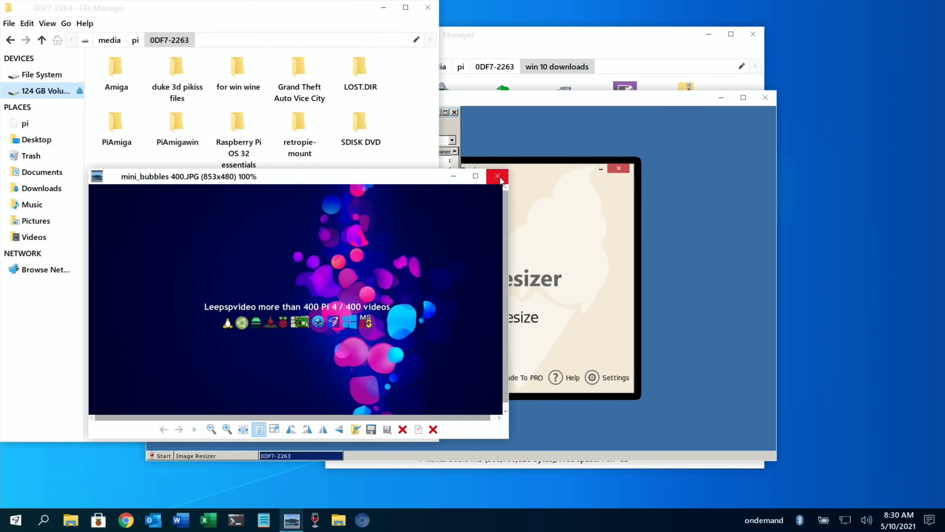
{"action": "left_click", "coordinate": [498, 176]}
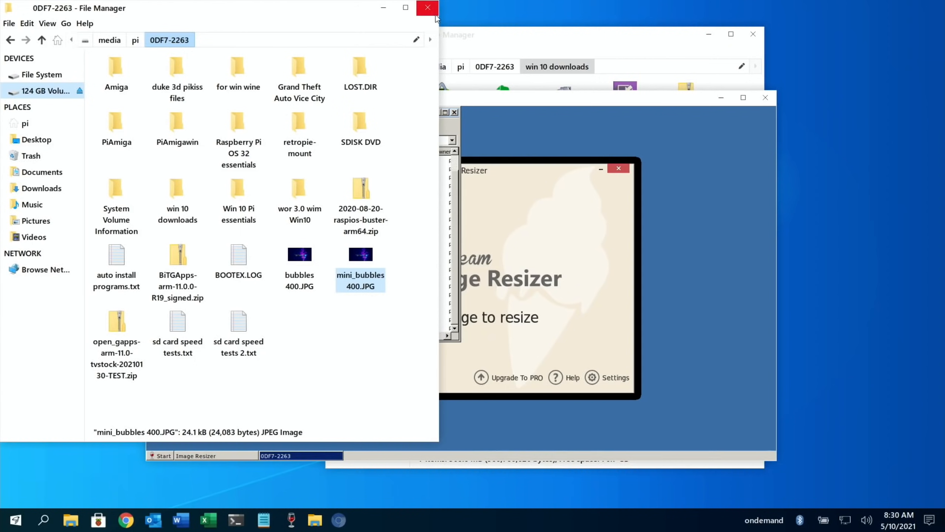
Close the File Manager window.
{"action": "left_click", "coordinate": [427, 8]}
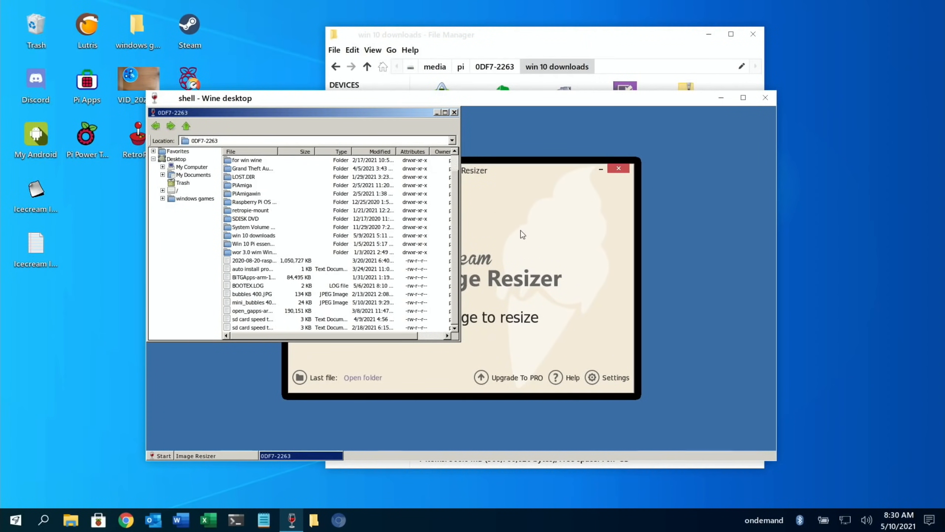
{"action": "mouse_move", "coordinate": [531, 241]}
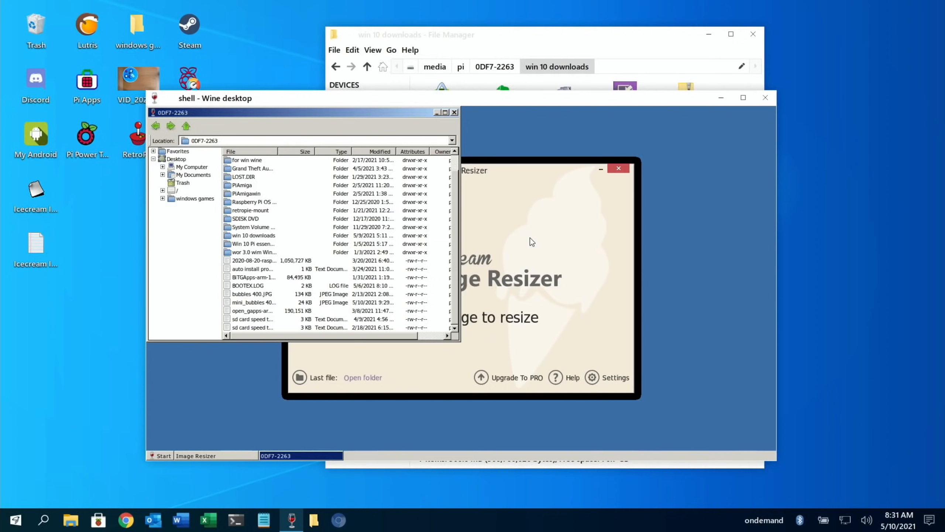
{"action": "mouse_move", "coordinate": [92, 447]}
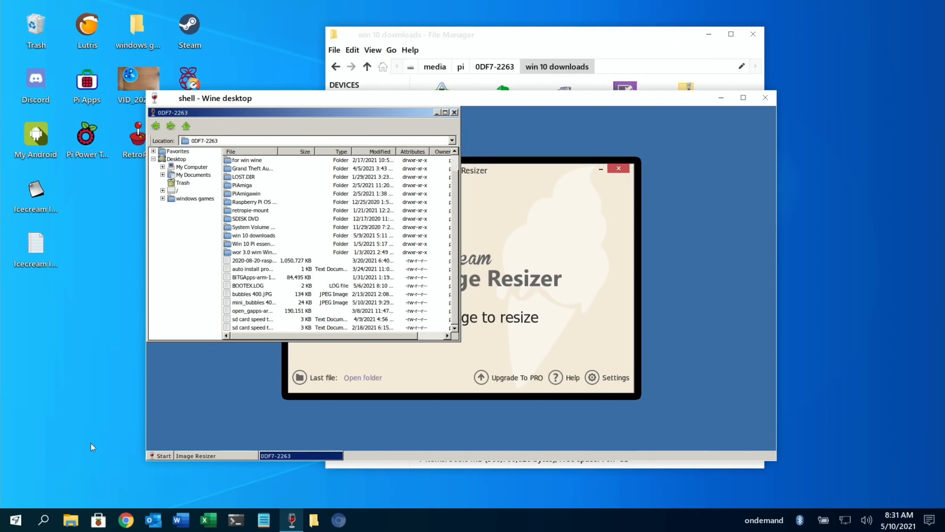
{"action": "mouse_move", "coordinate": [108, 411]}
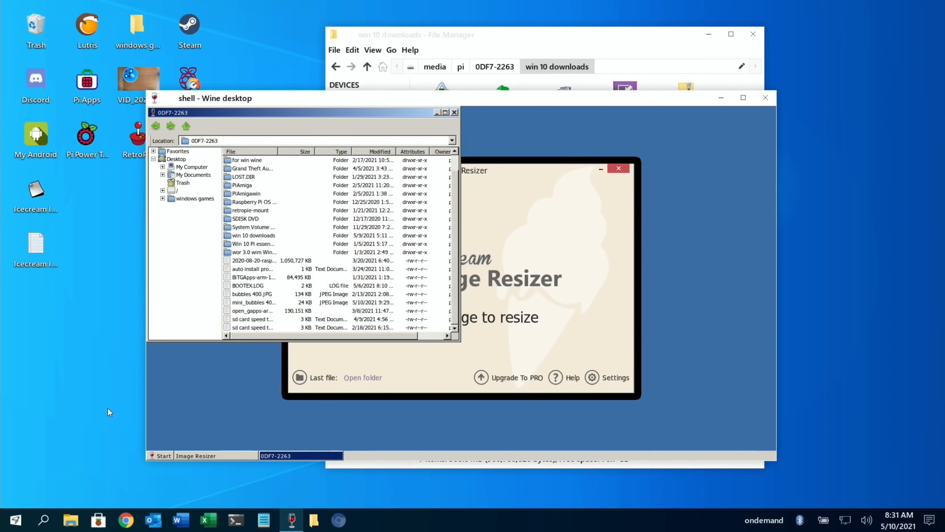
{"action": "mouse_move", "coordinate": [357, 336]}
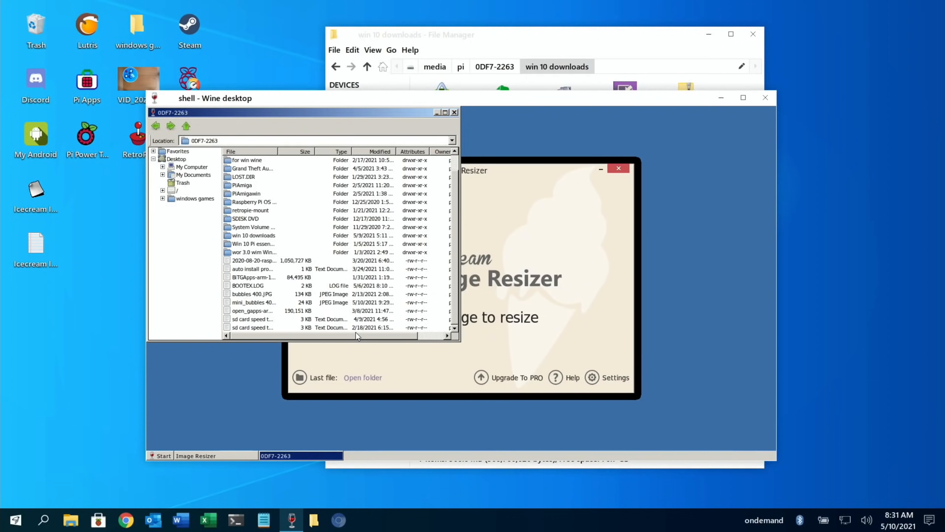
{"action": "mouse_move", "coordinate": [542, 29]}
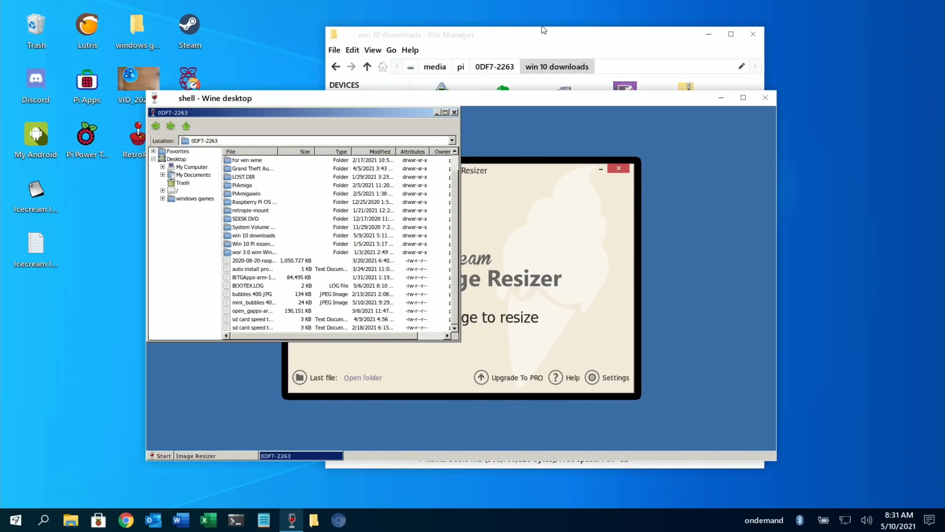